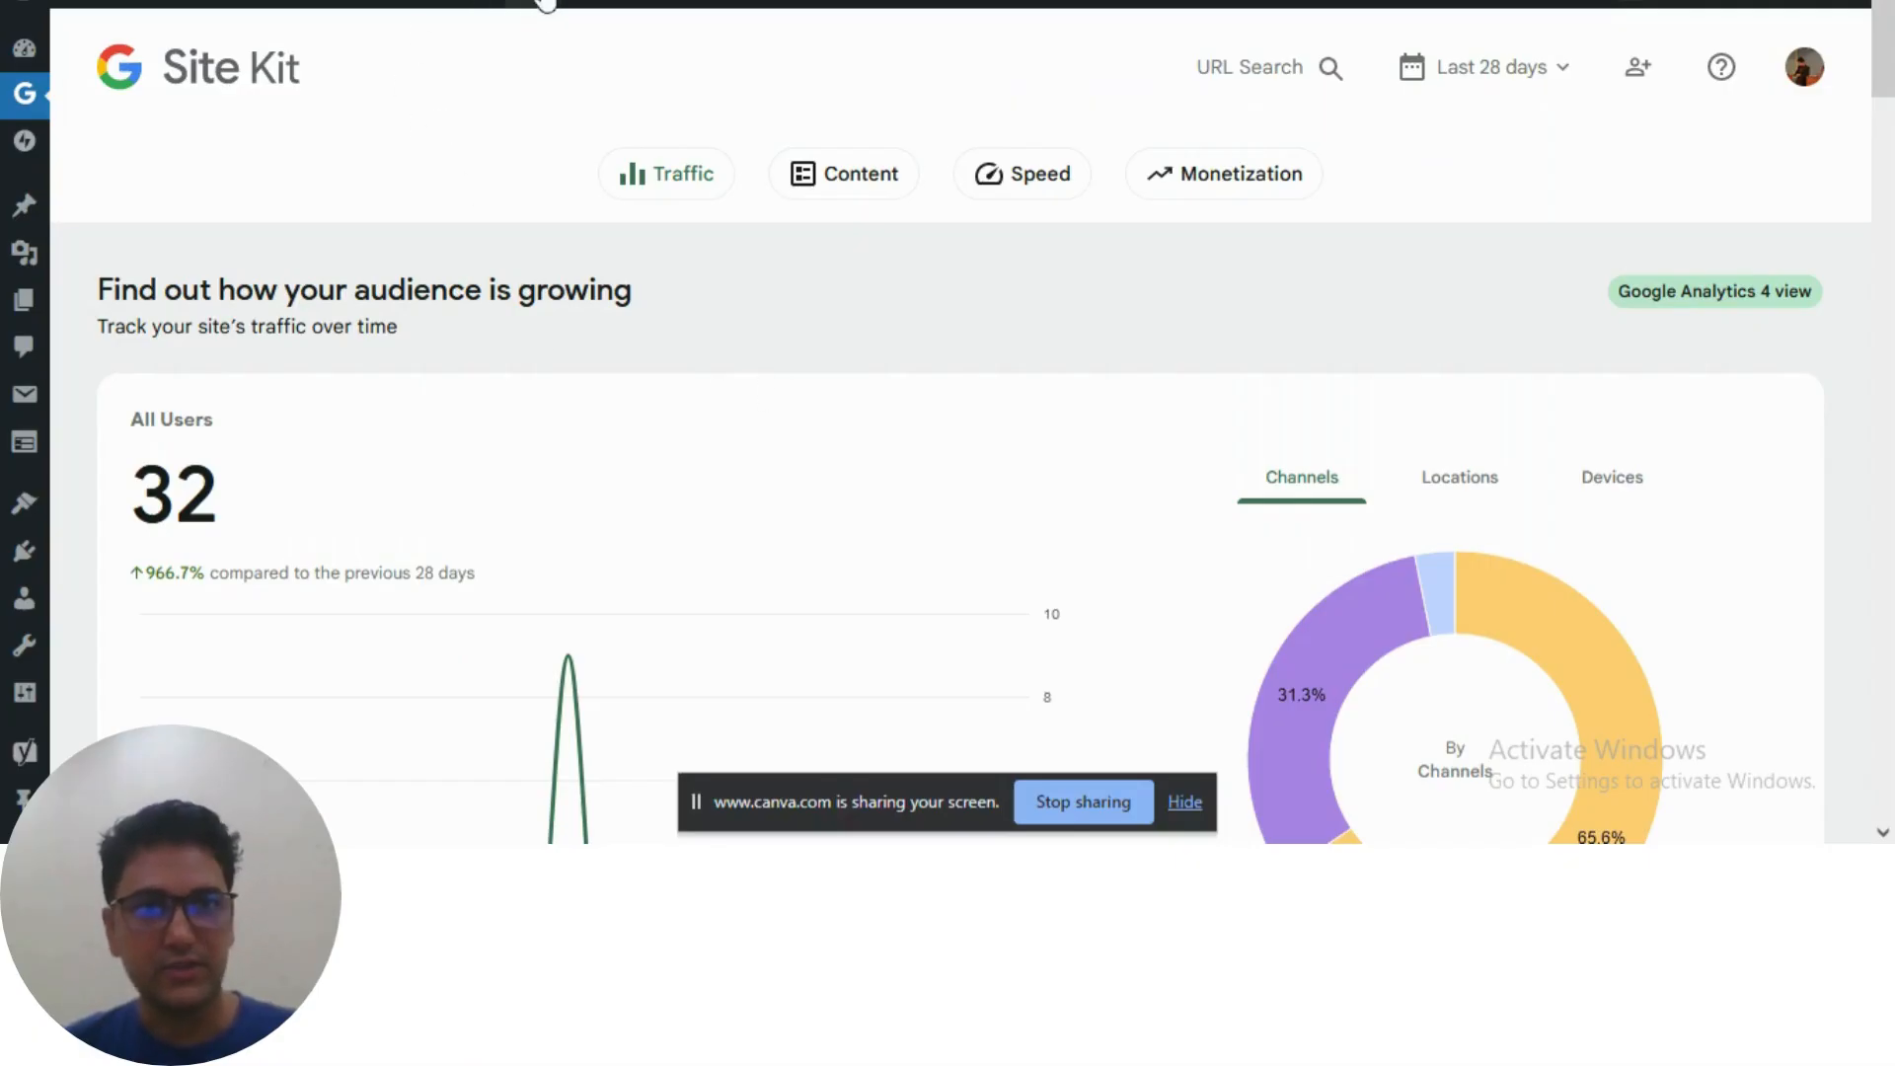
mouse_move(152, 150)
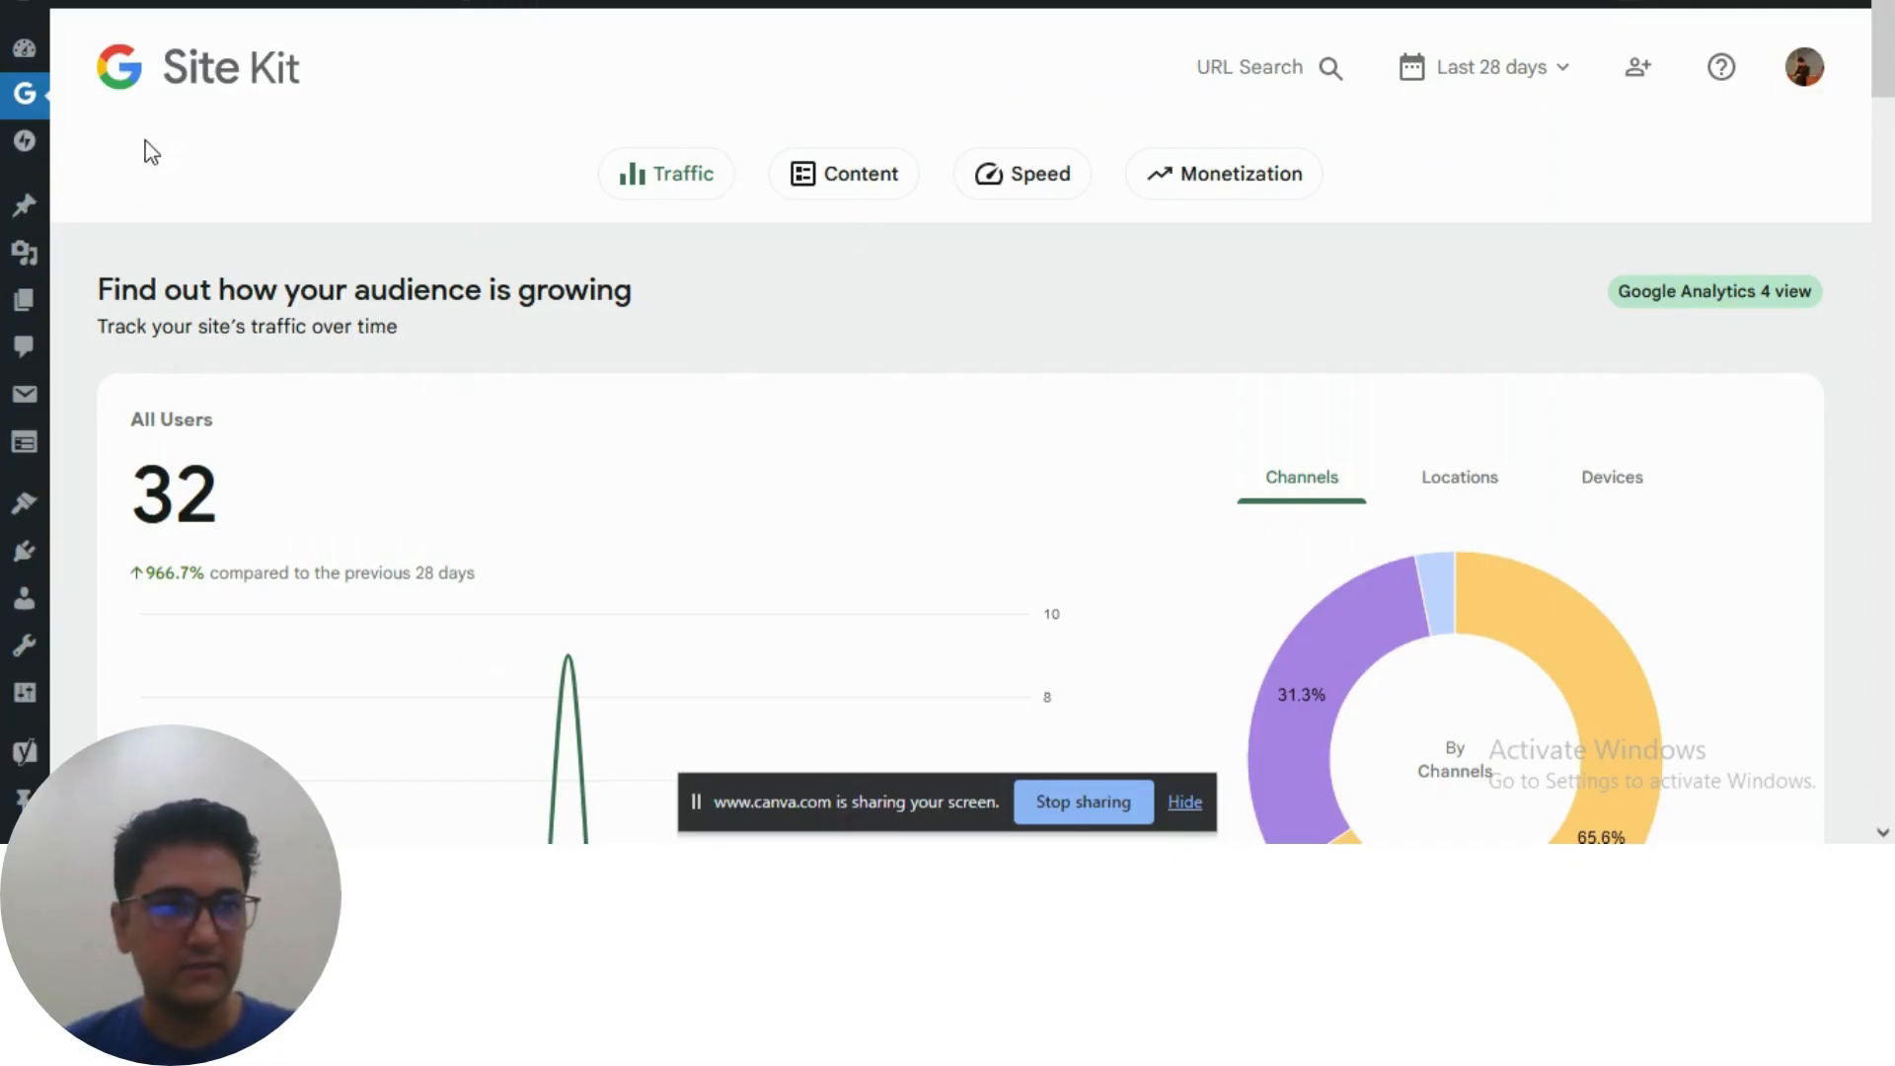
mouse_move(205, 117)
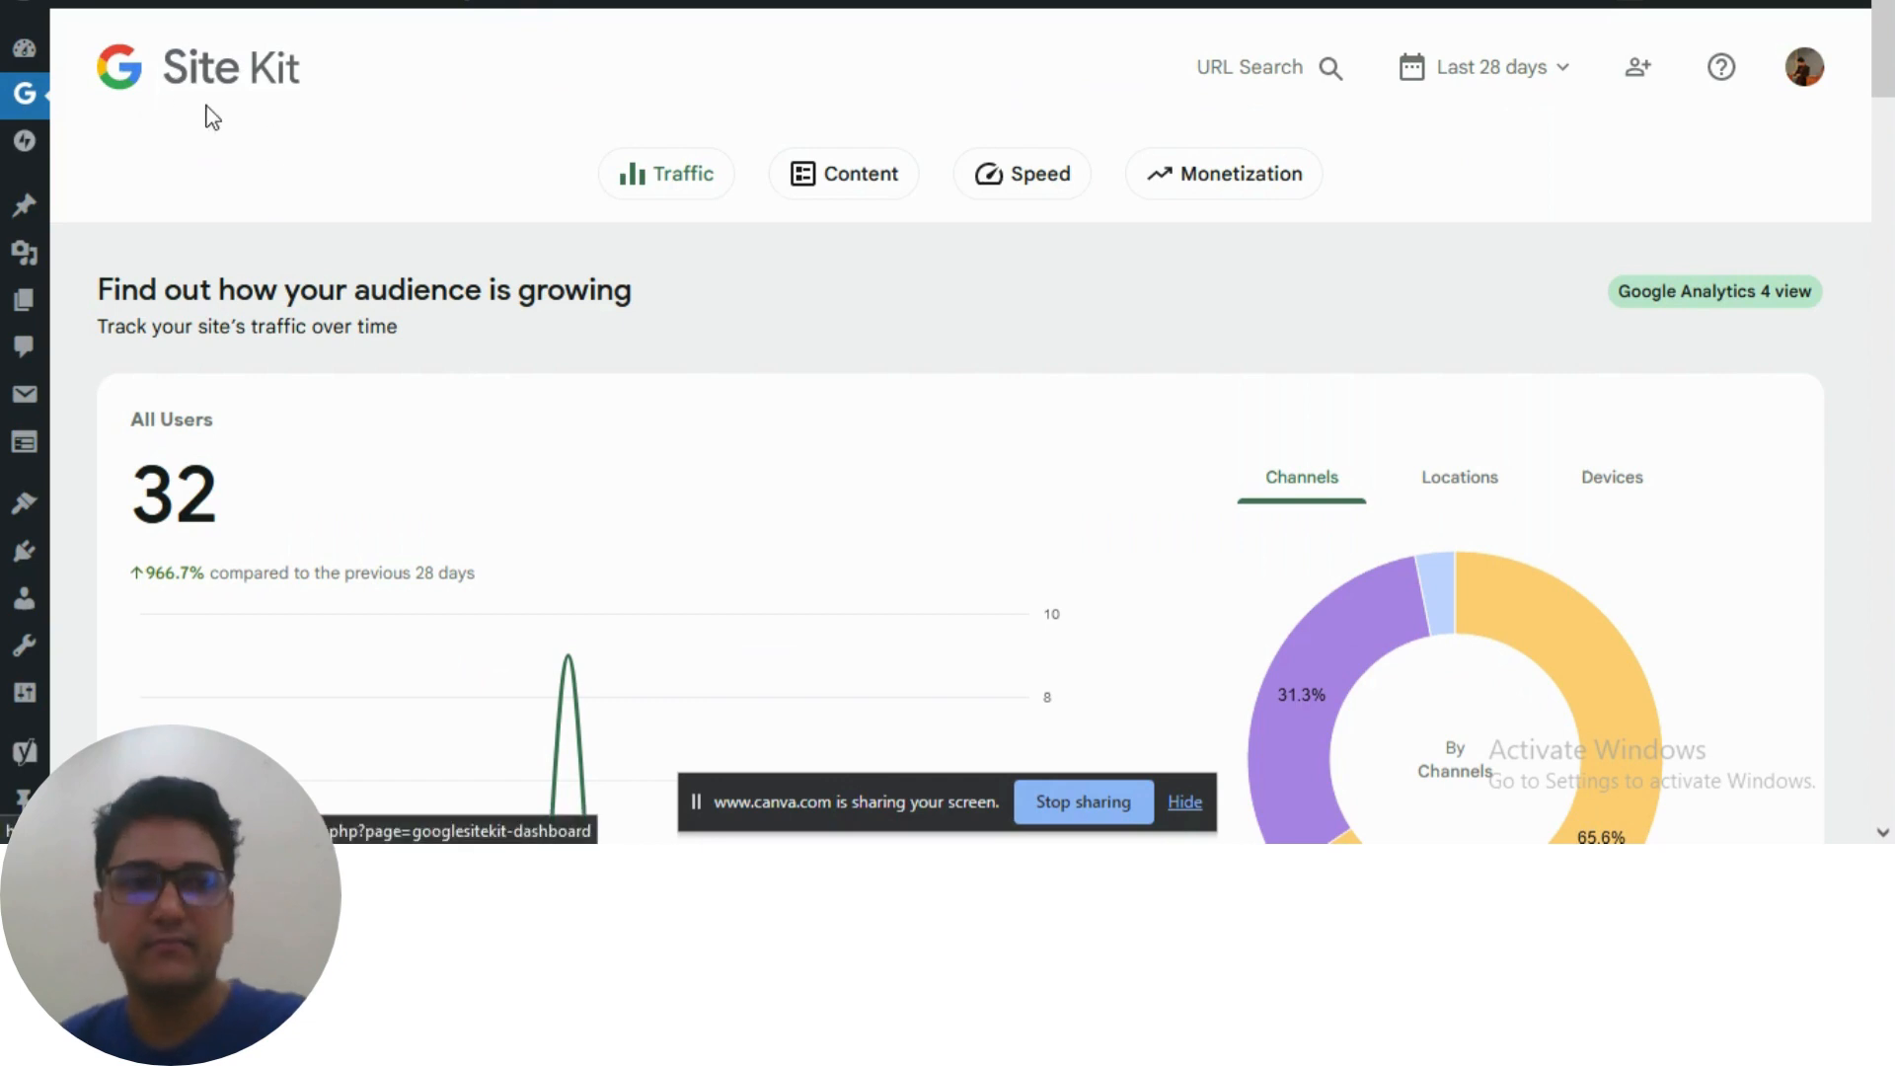
mouse_move(367, 121)
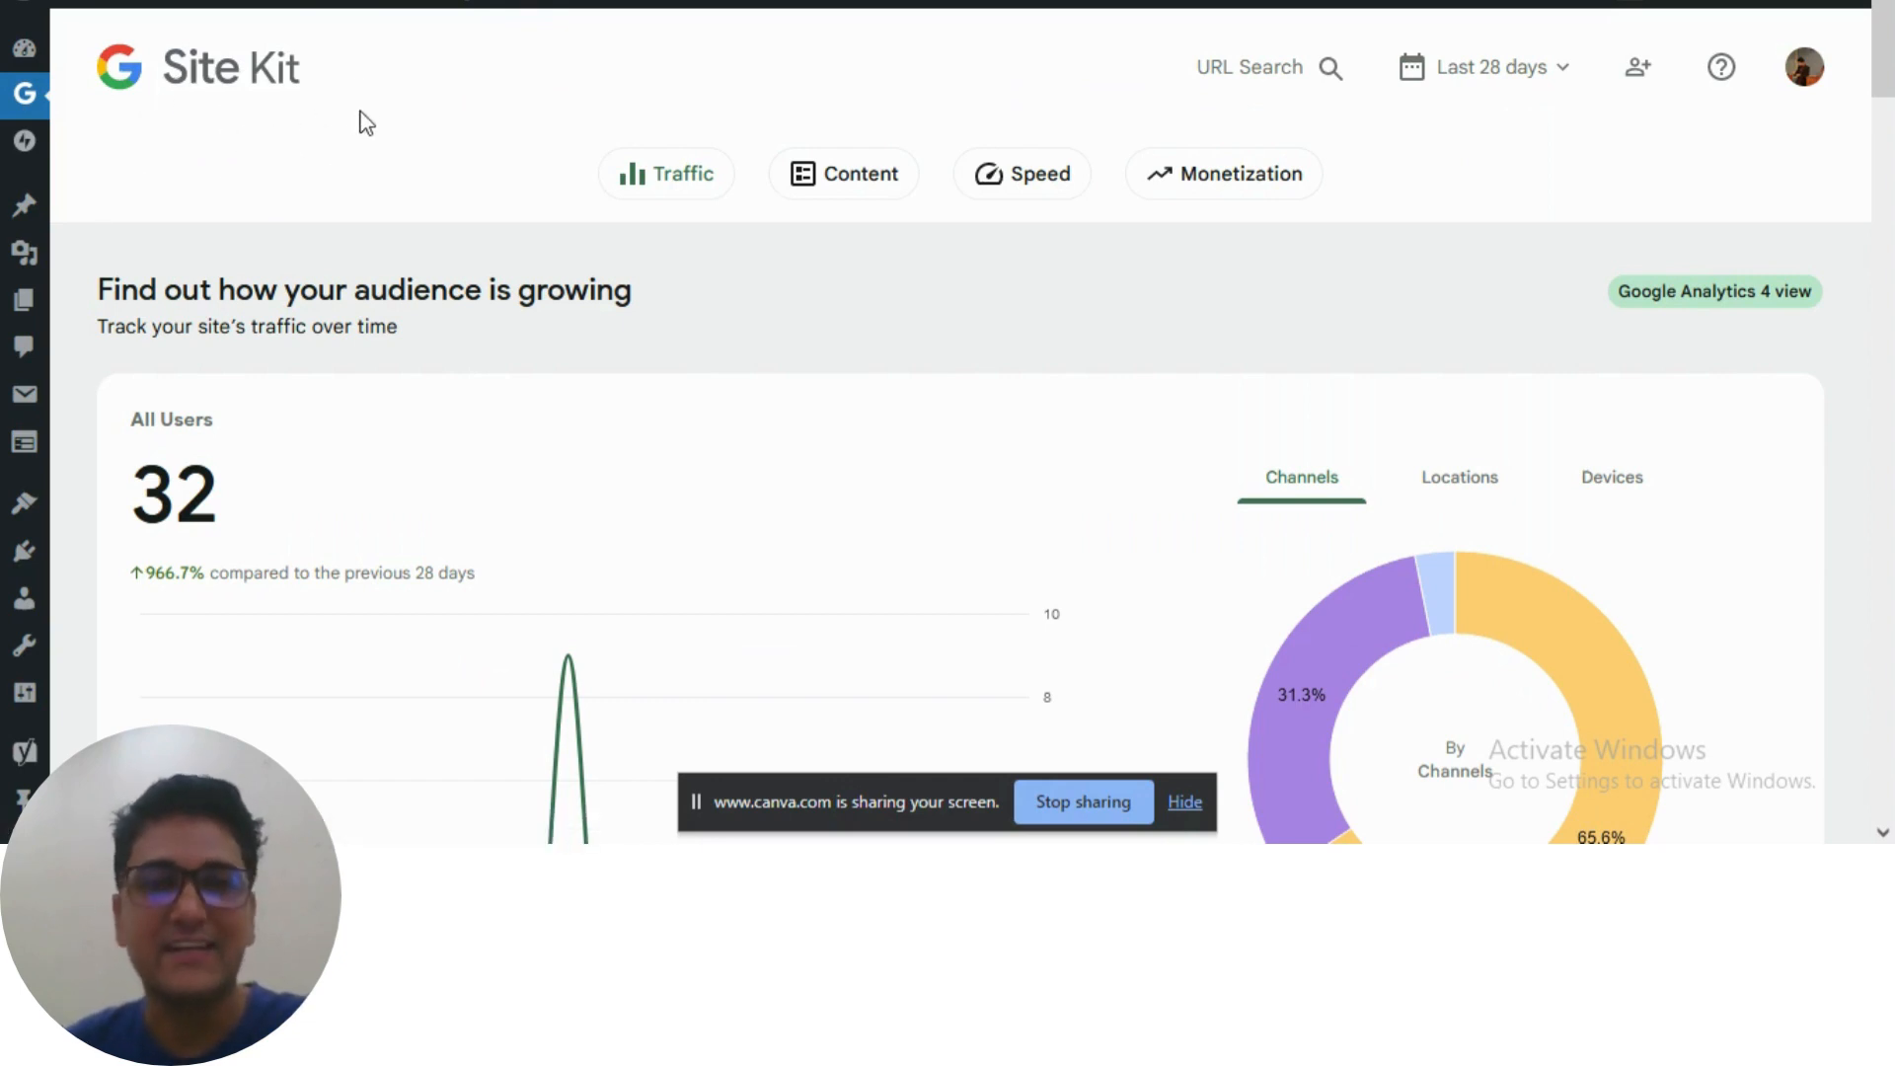
mouse_move(438, 360)
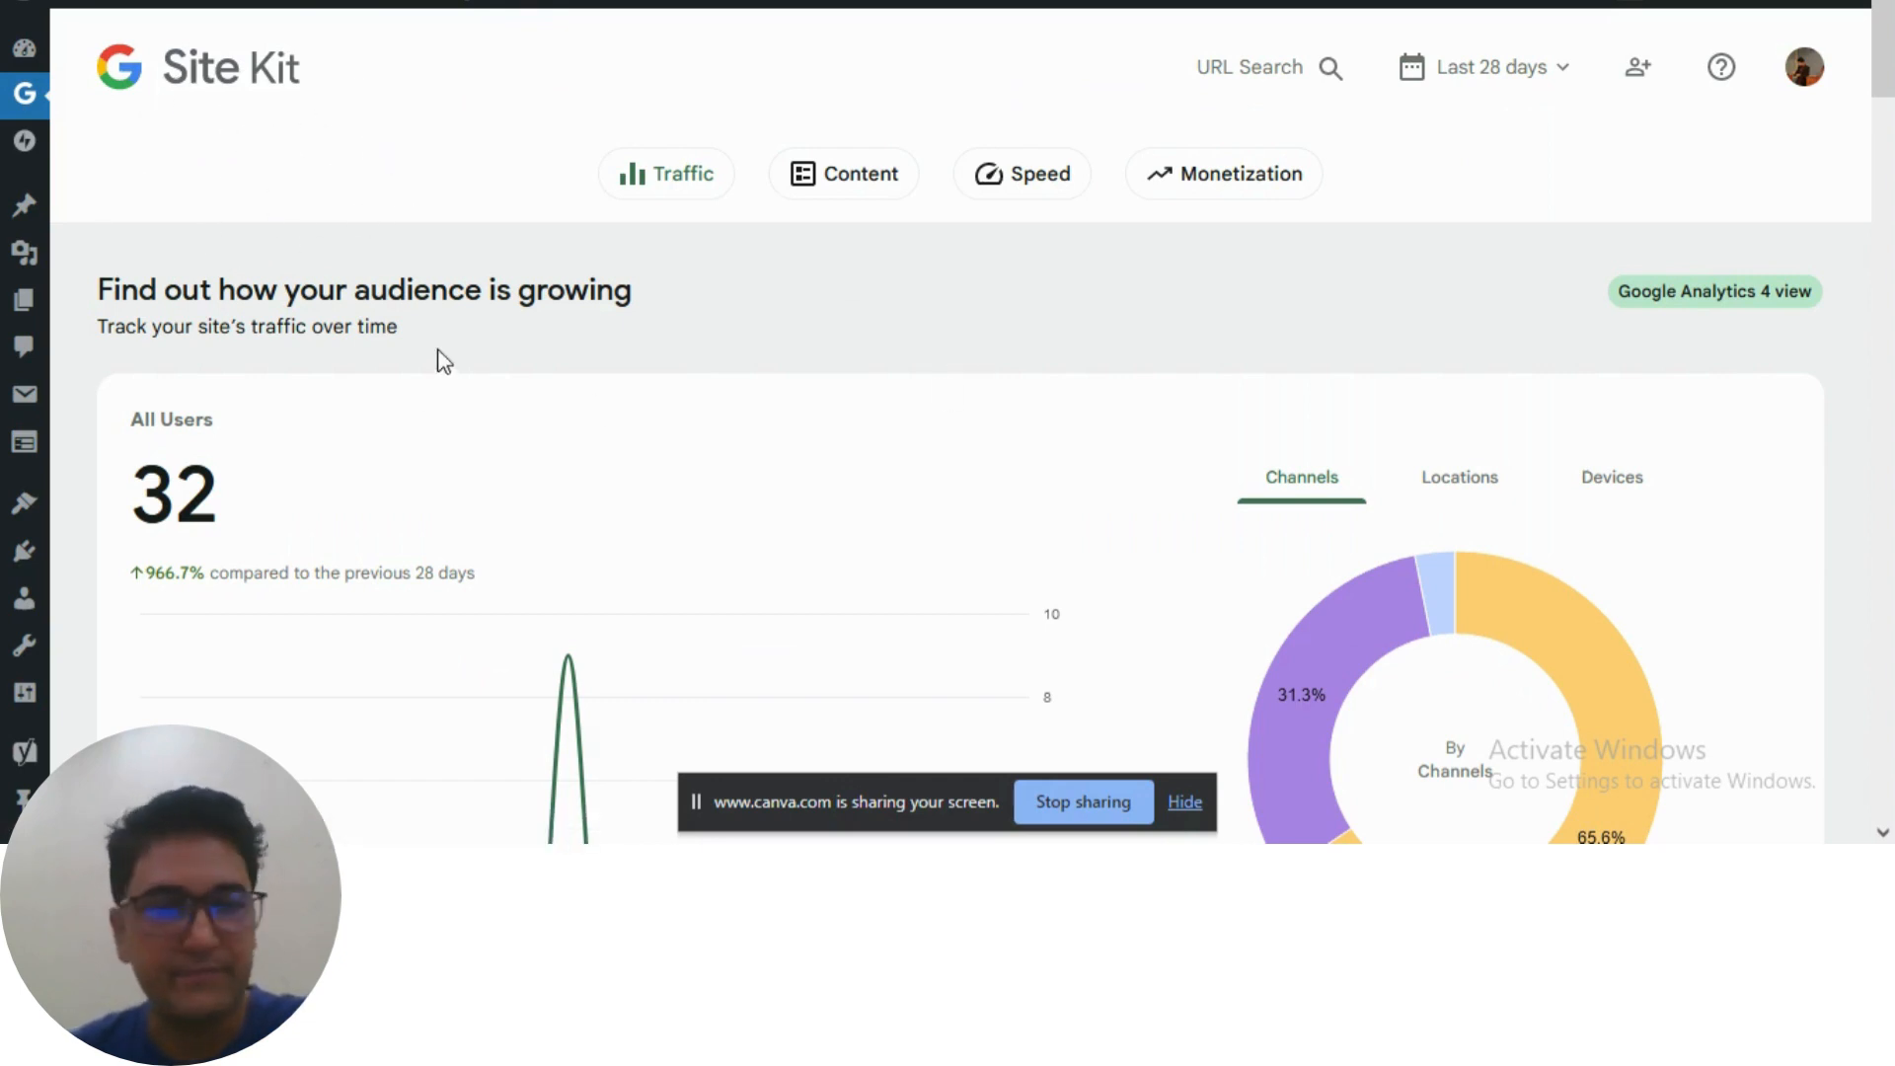
Step: Review the Channels legend (Direct 65.6%, 21 users) and switch the users donut chart to Locations
scroll("down", 3)
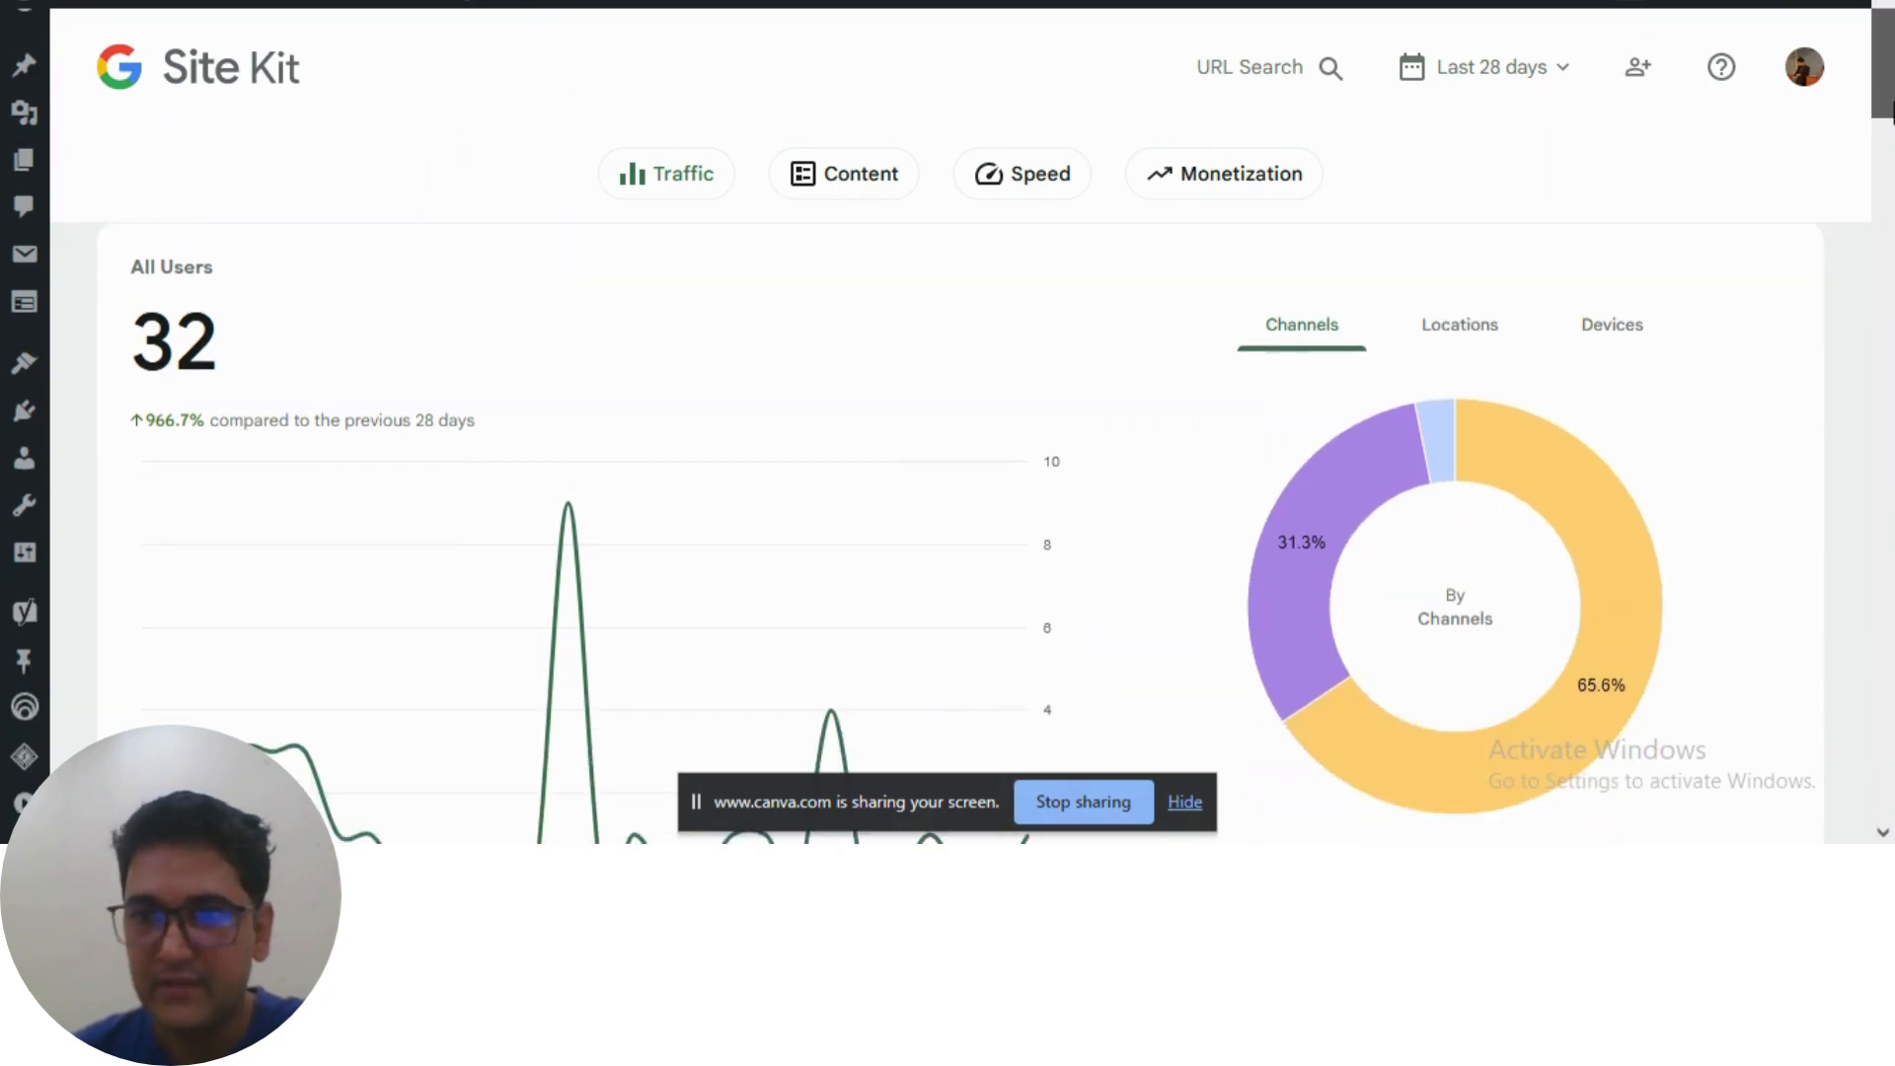
mouse_move(143, 300)
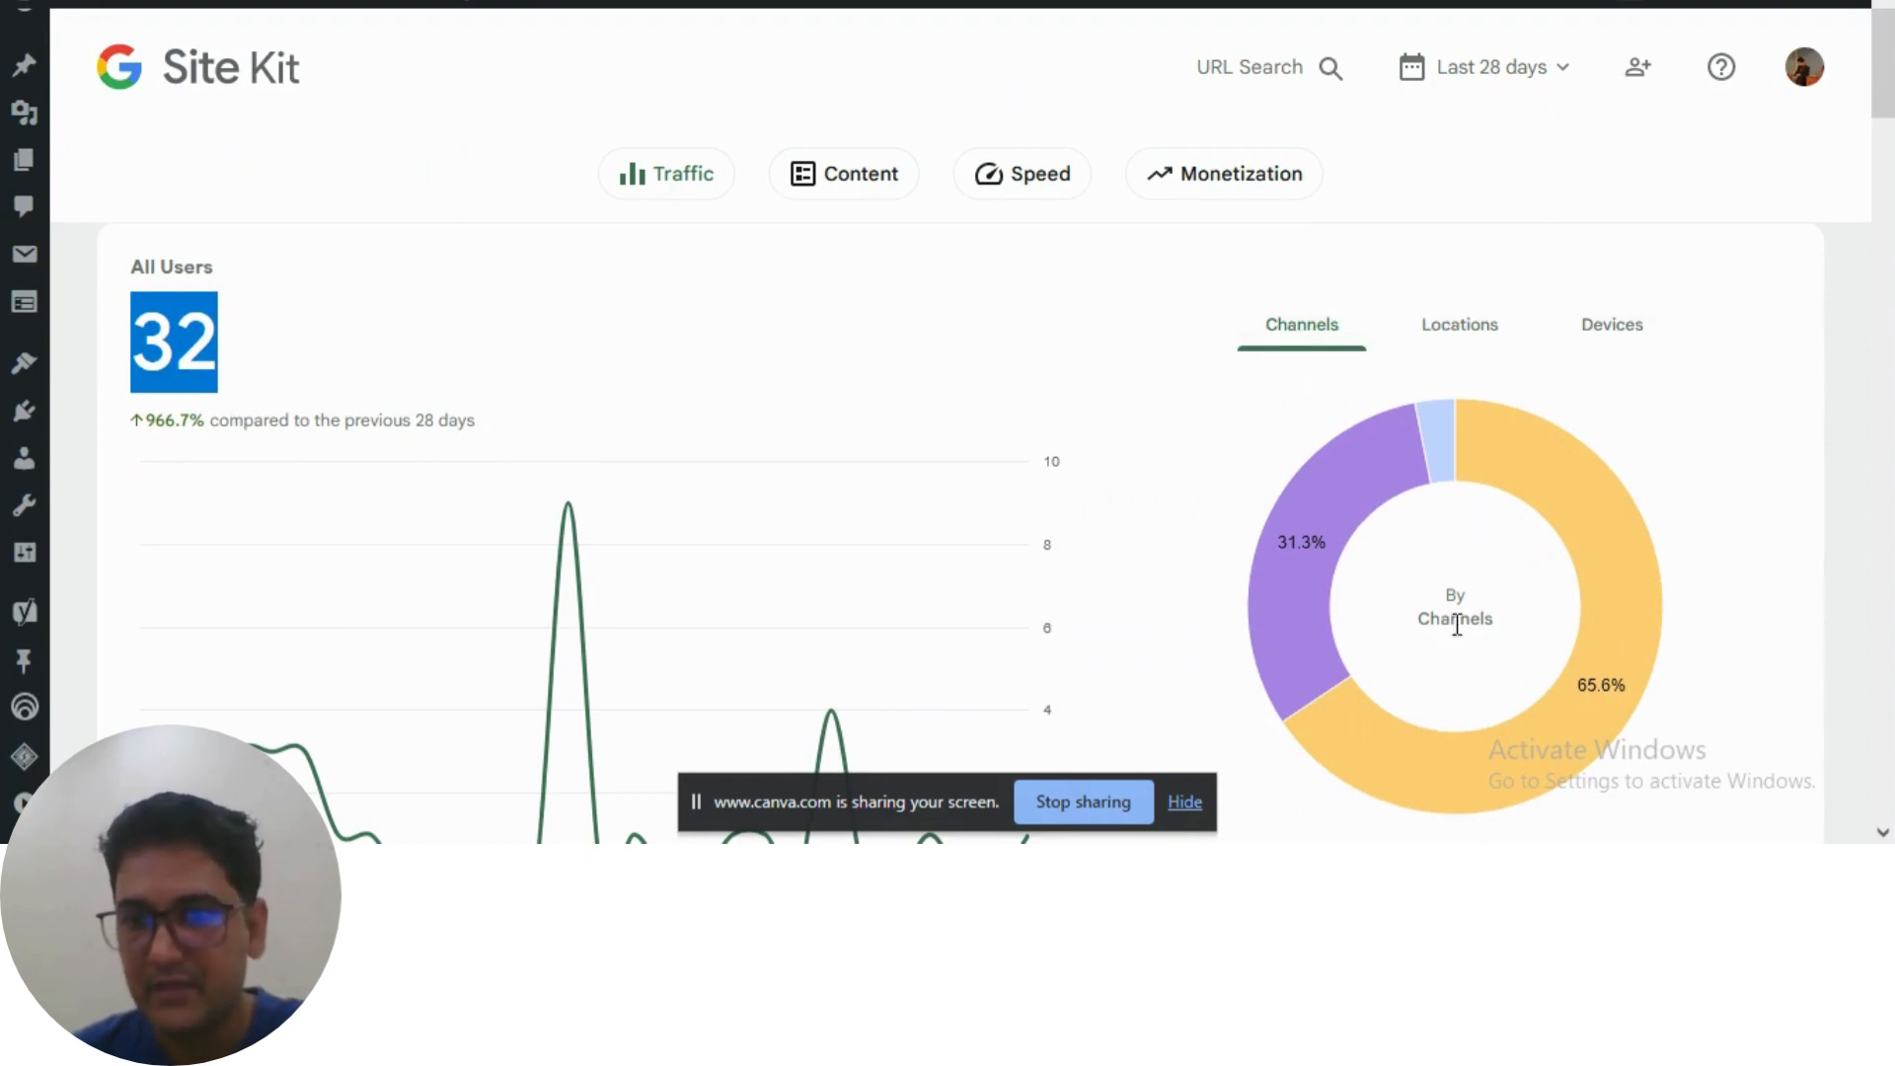
scroll("down", 3)
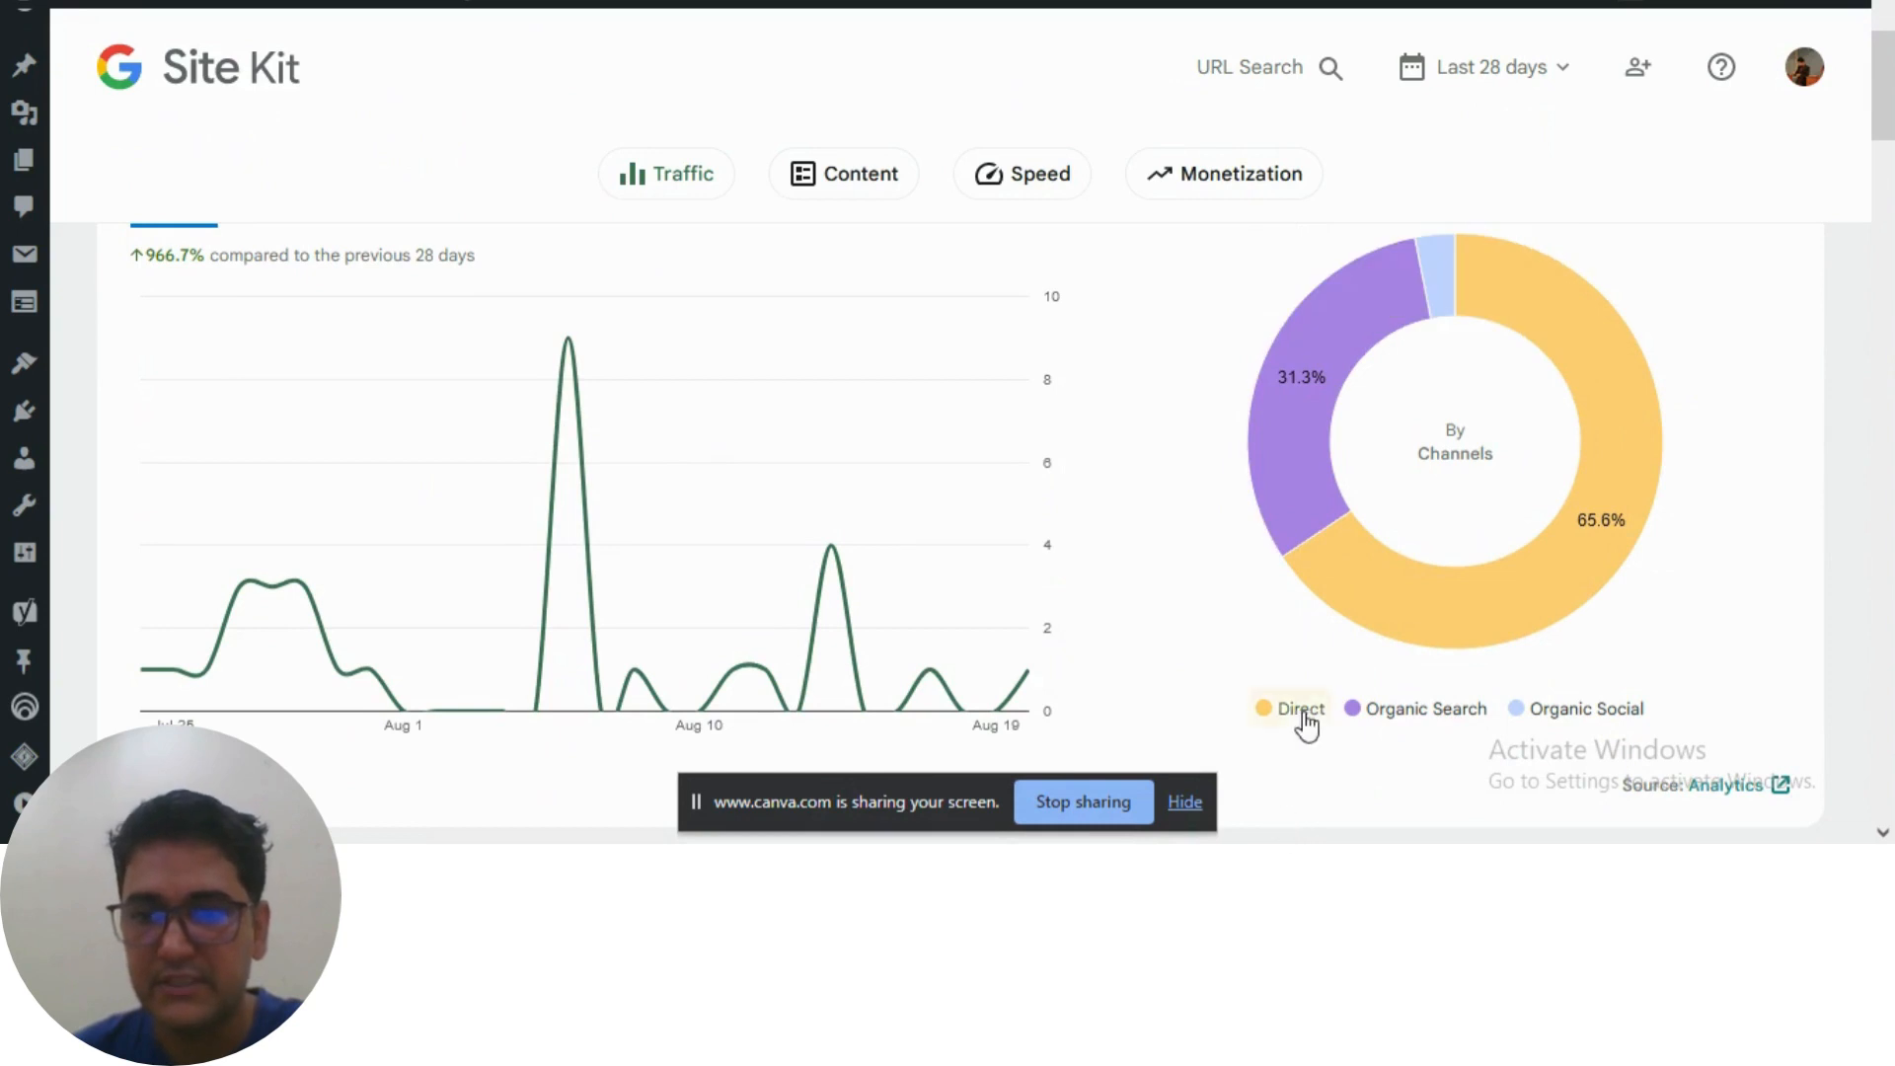
mouse_move(1629, 489)
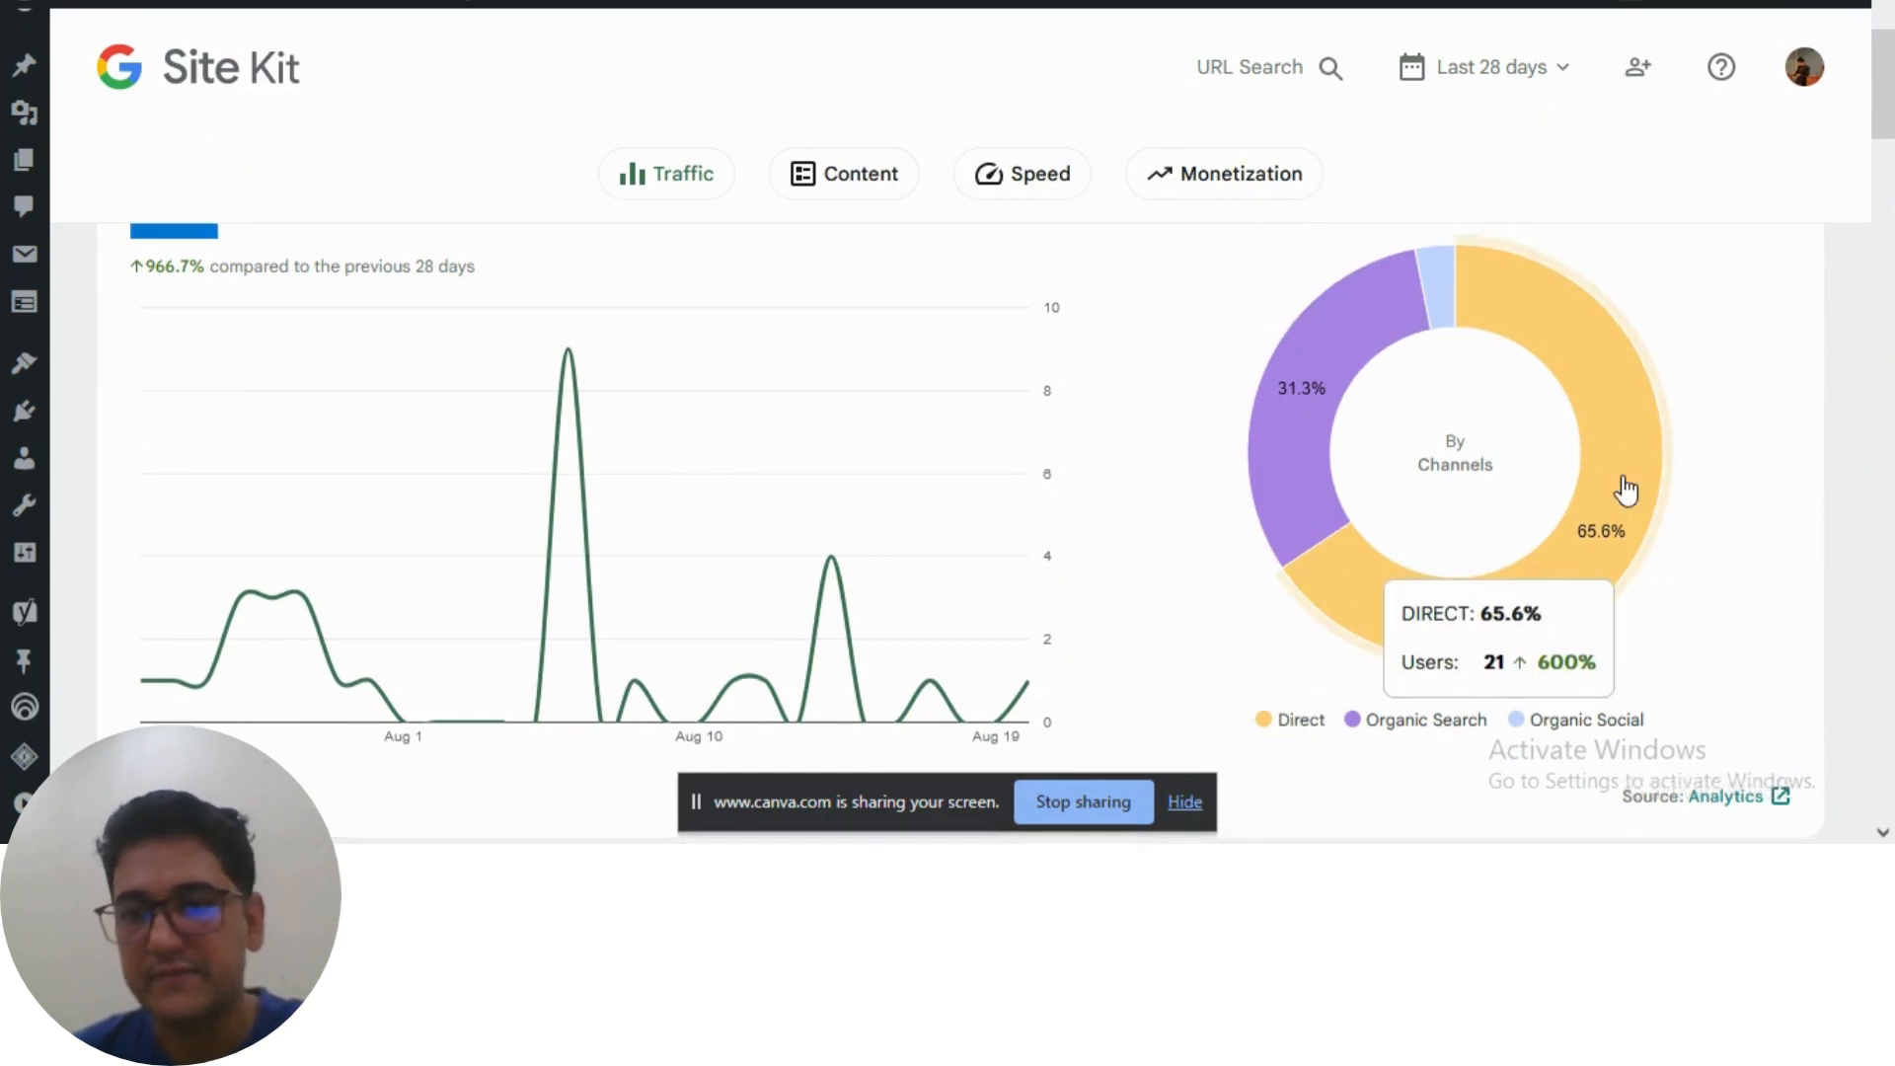
left_click(1459, 324)
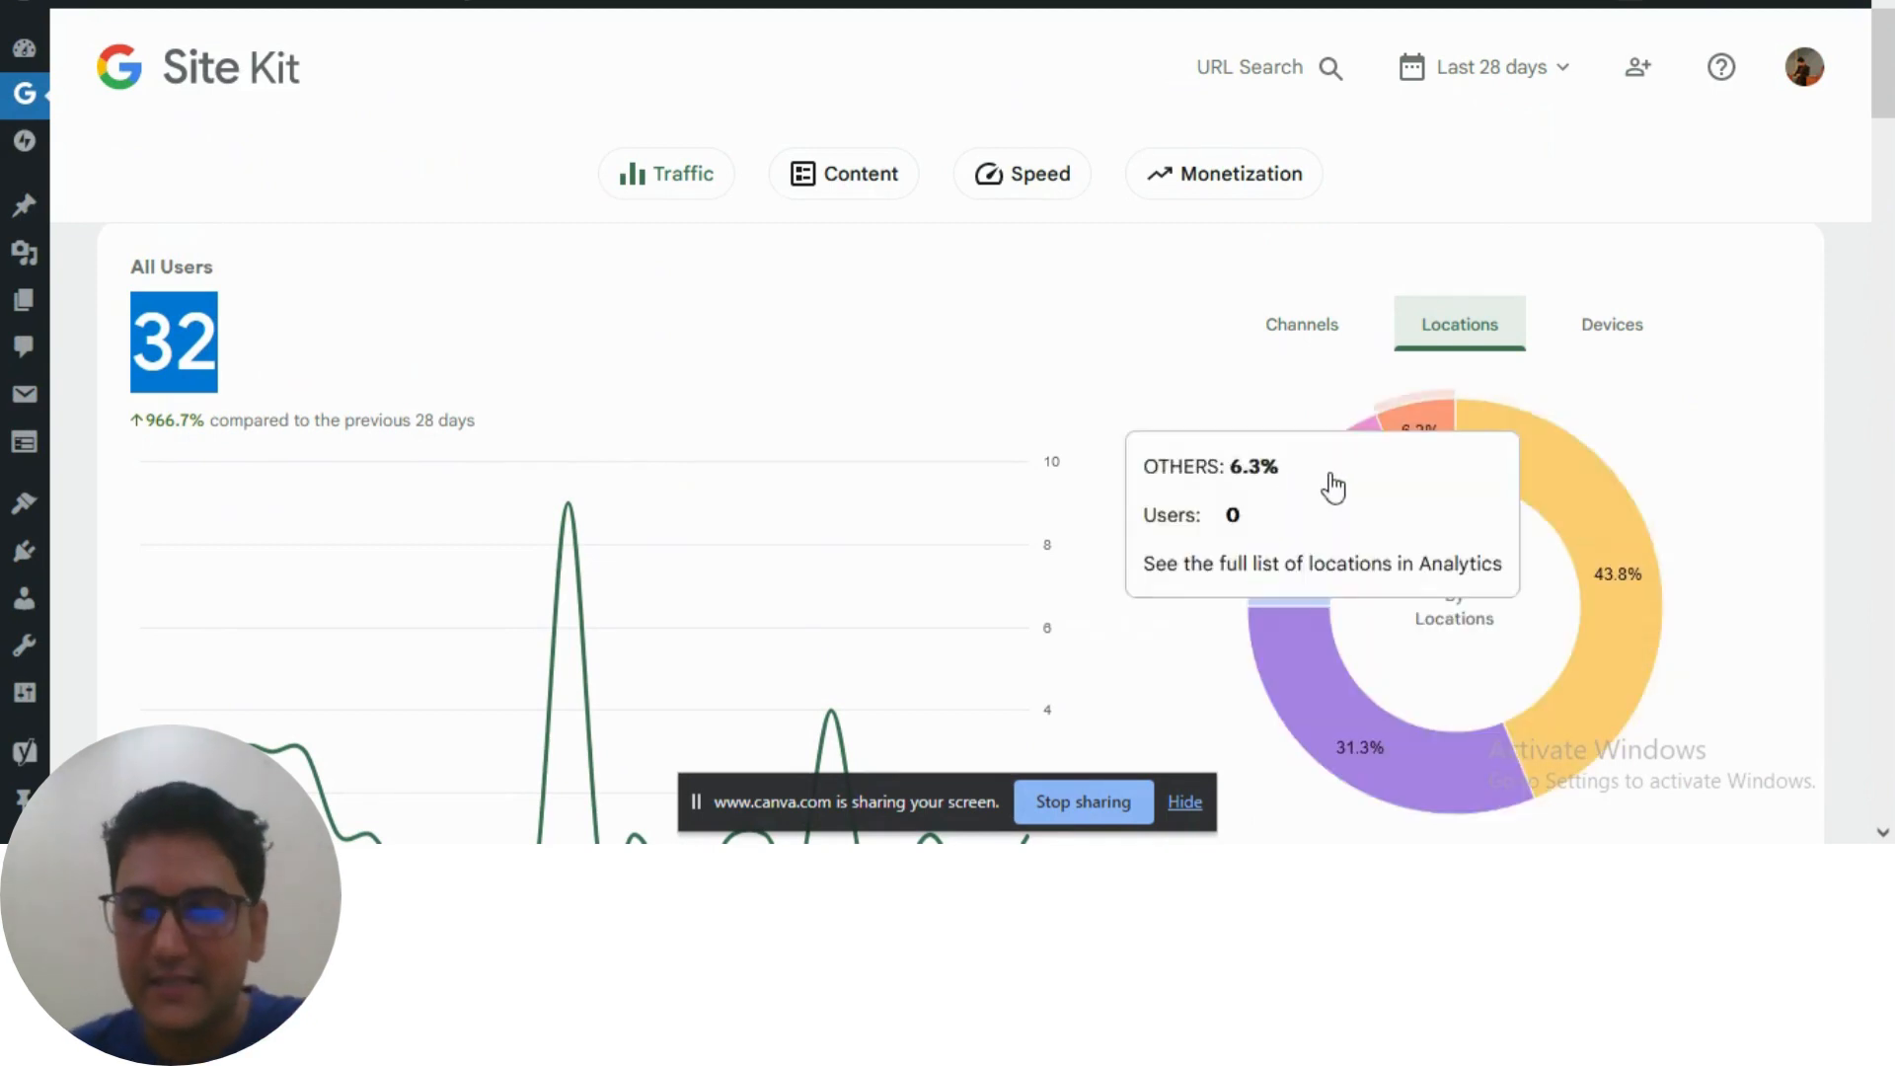
Step: Switch the users chart to Devices, showing Desktop 56.3% and Mobile 43.8%
scroll("down", 3)
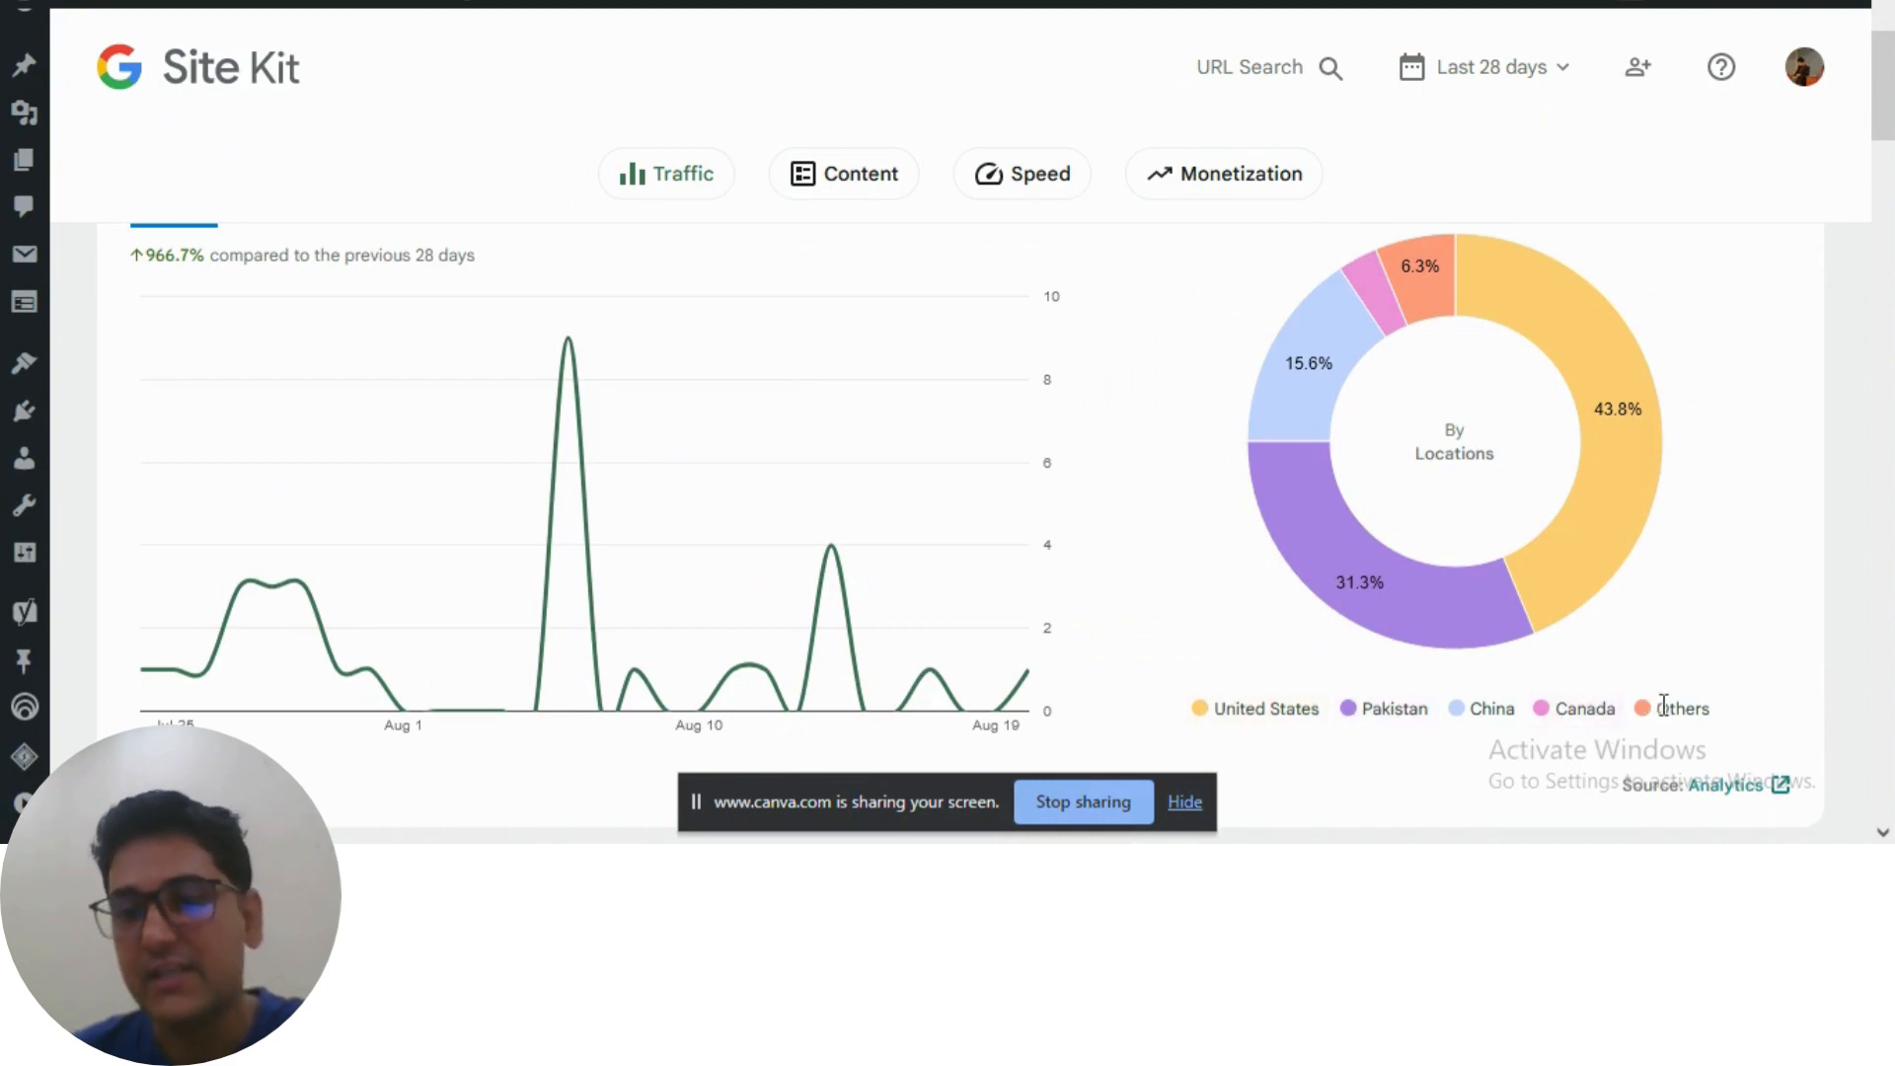
scroll("up", 3)
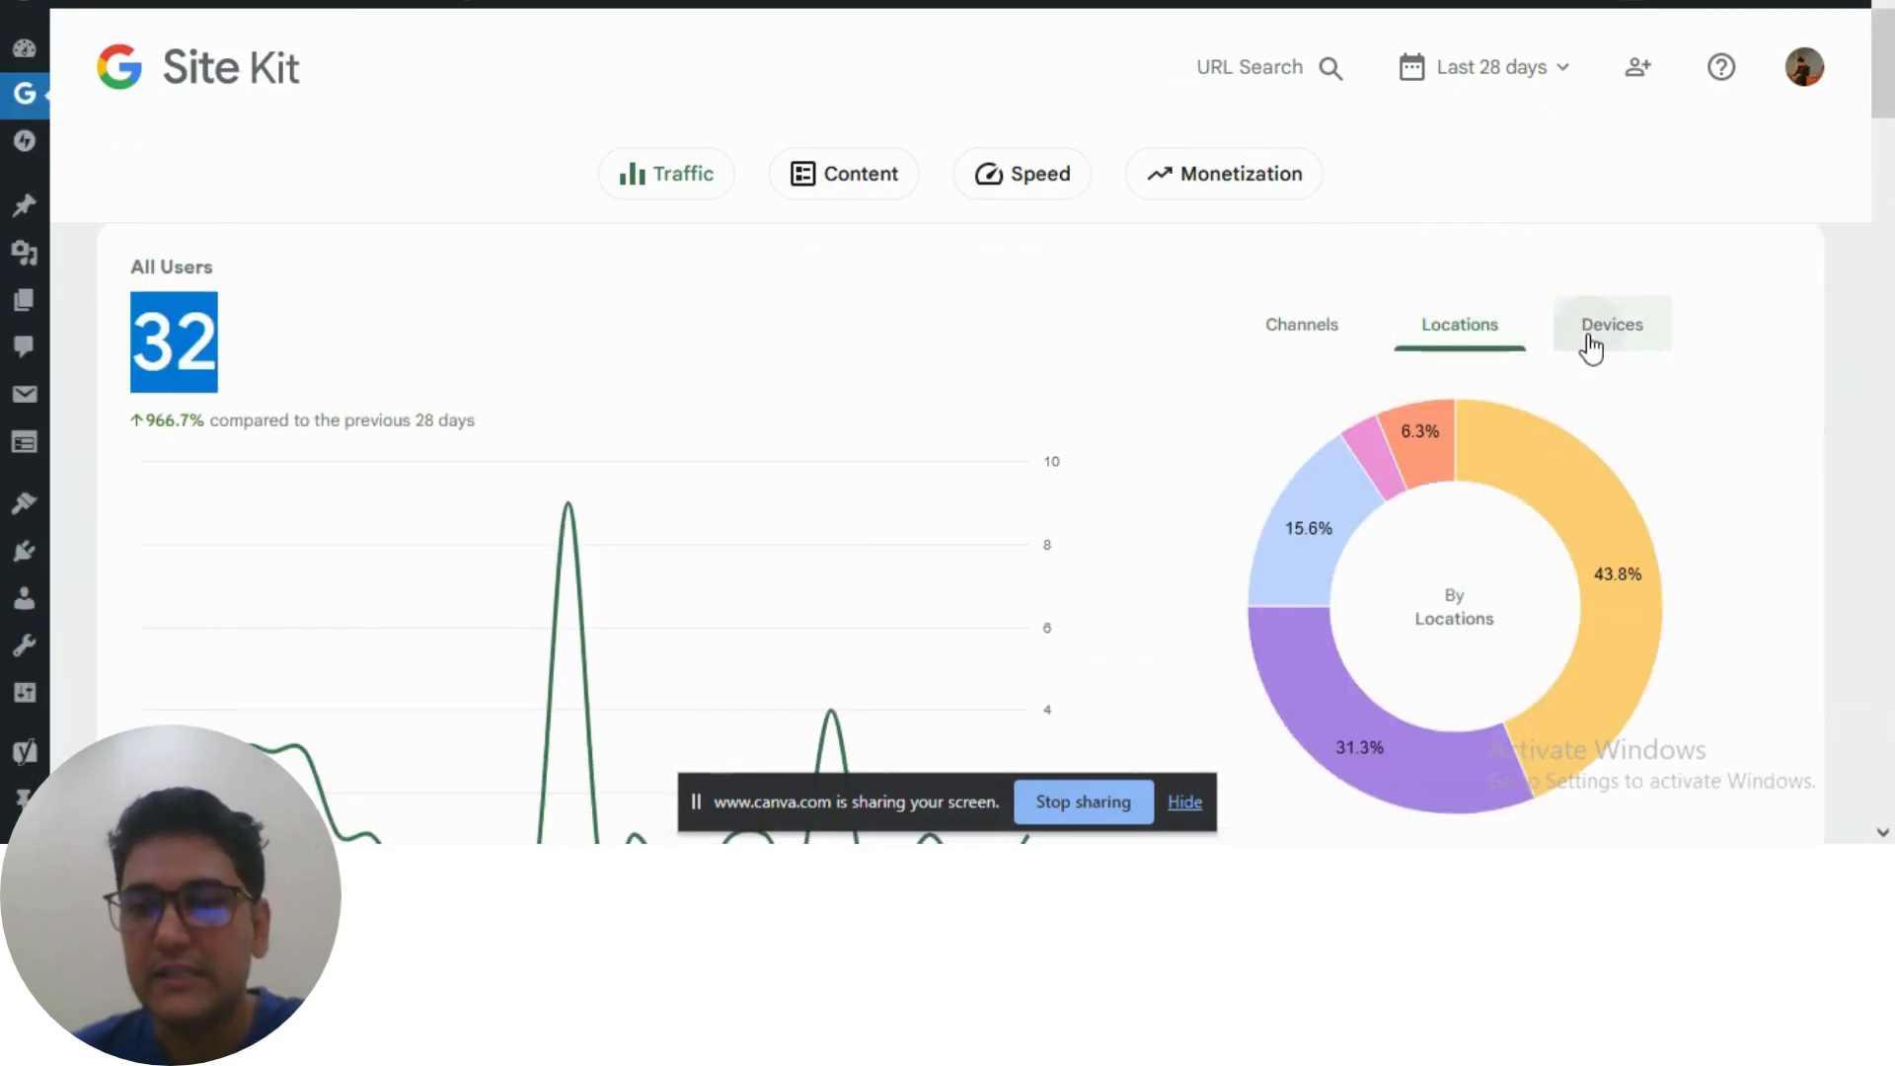
left_click(1613, 324)
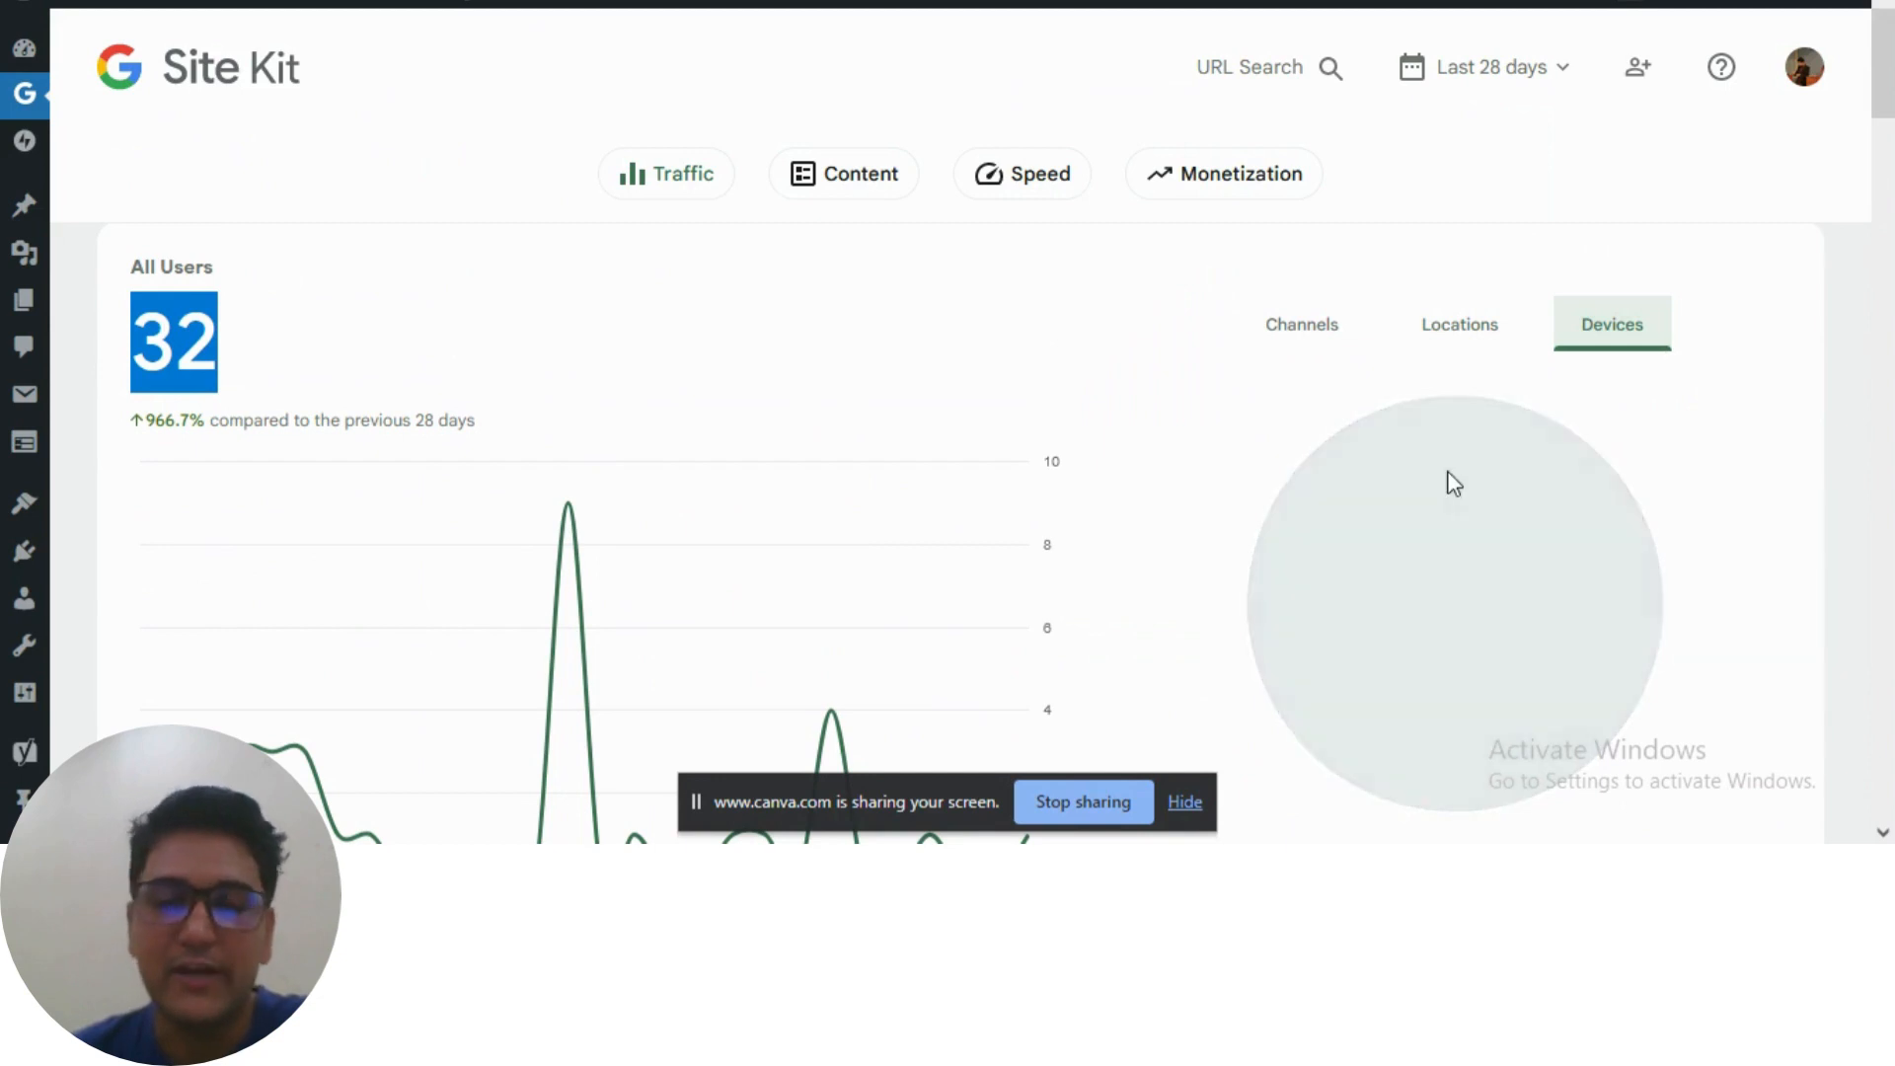
mouse_move(1542, 472)
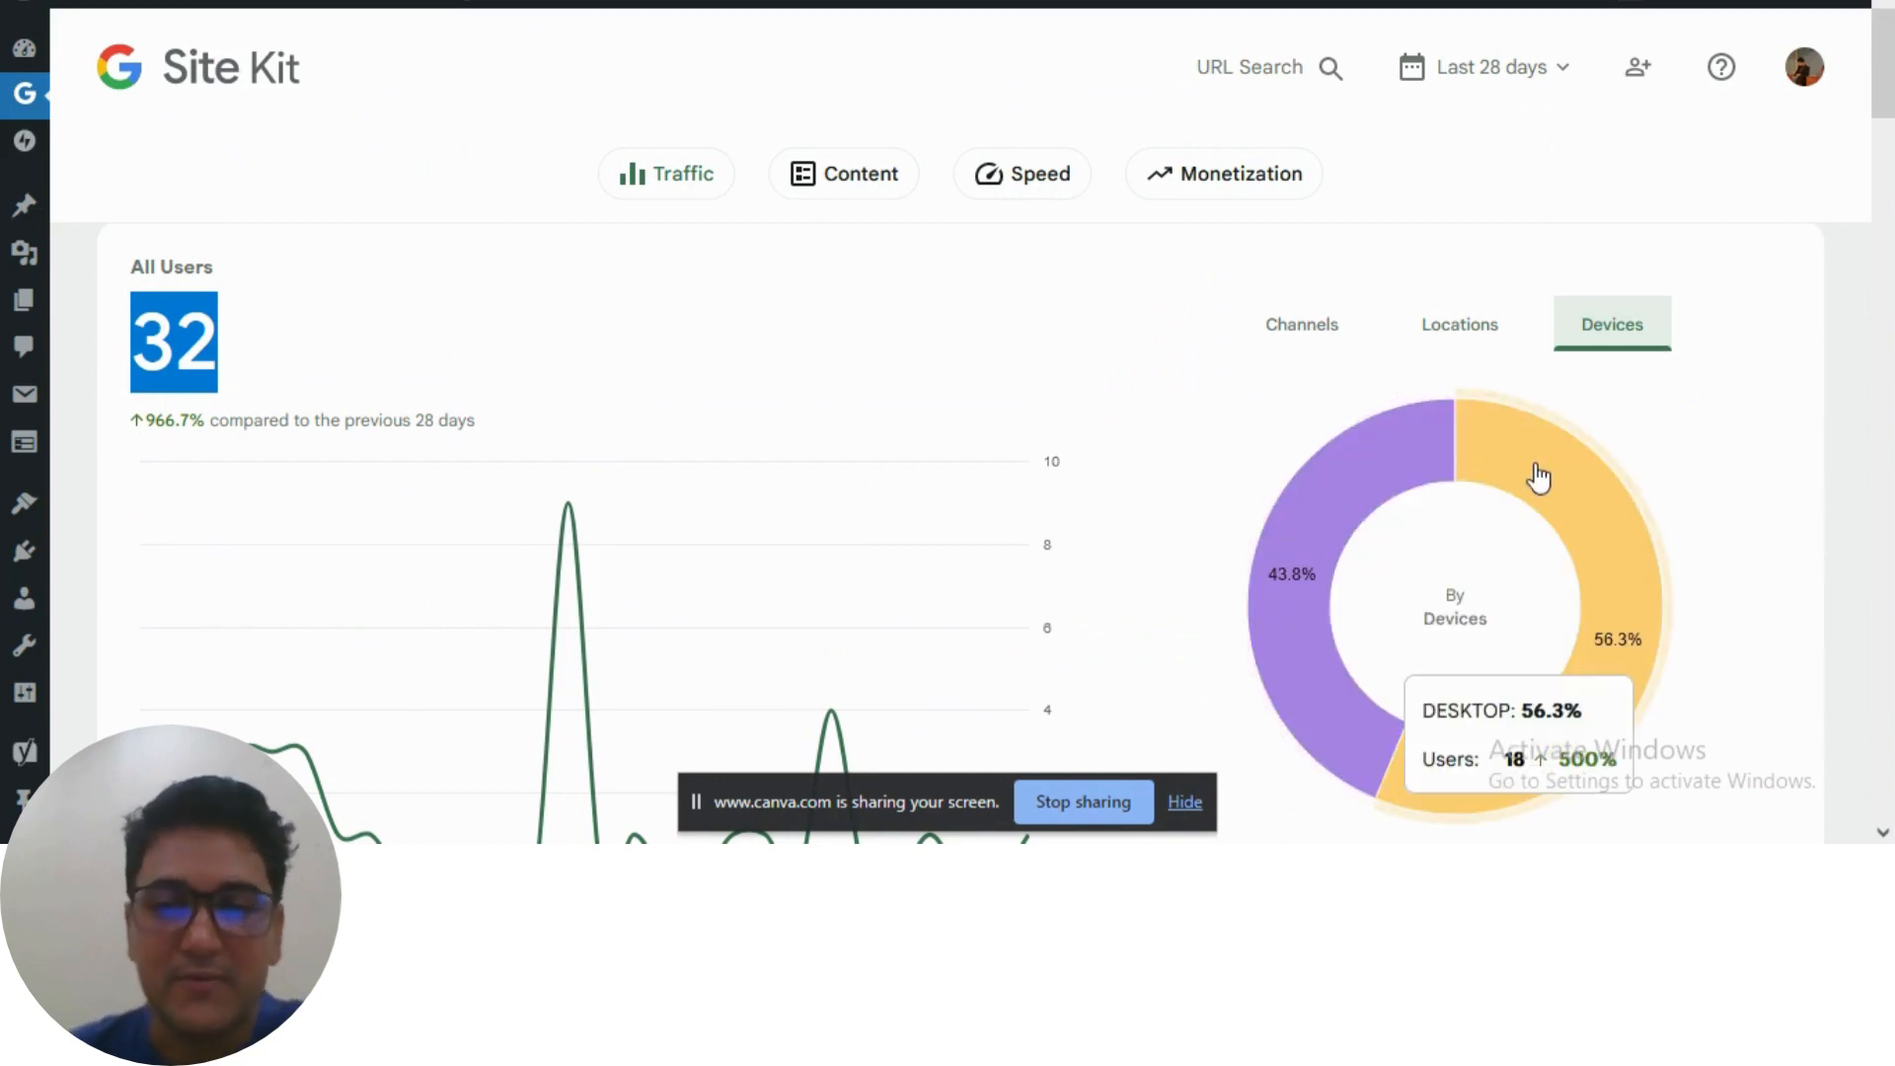
scroll("down", 3)
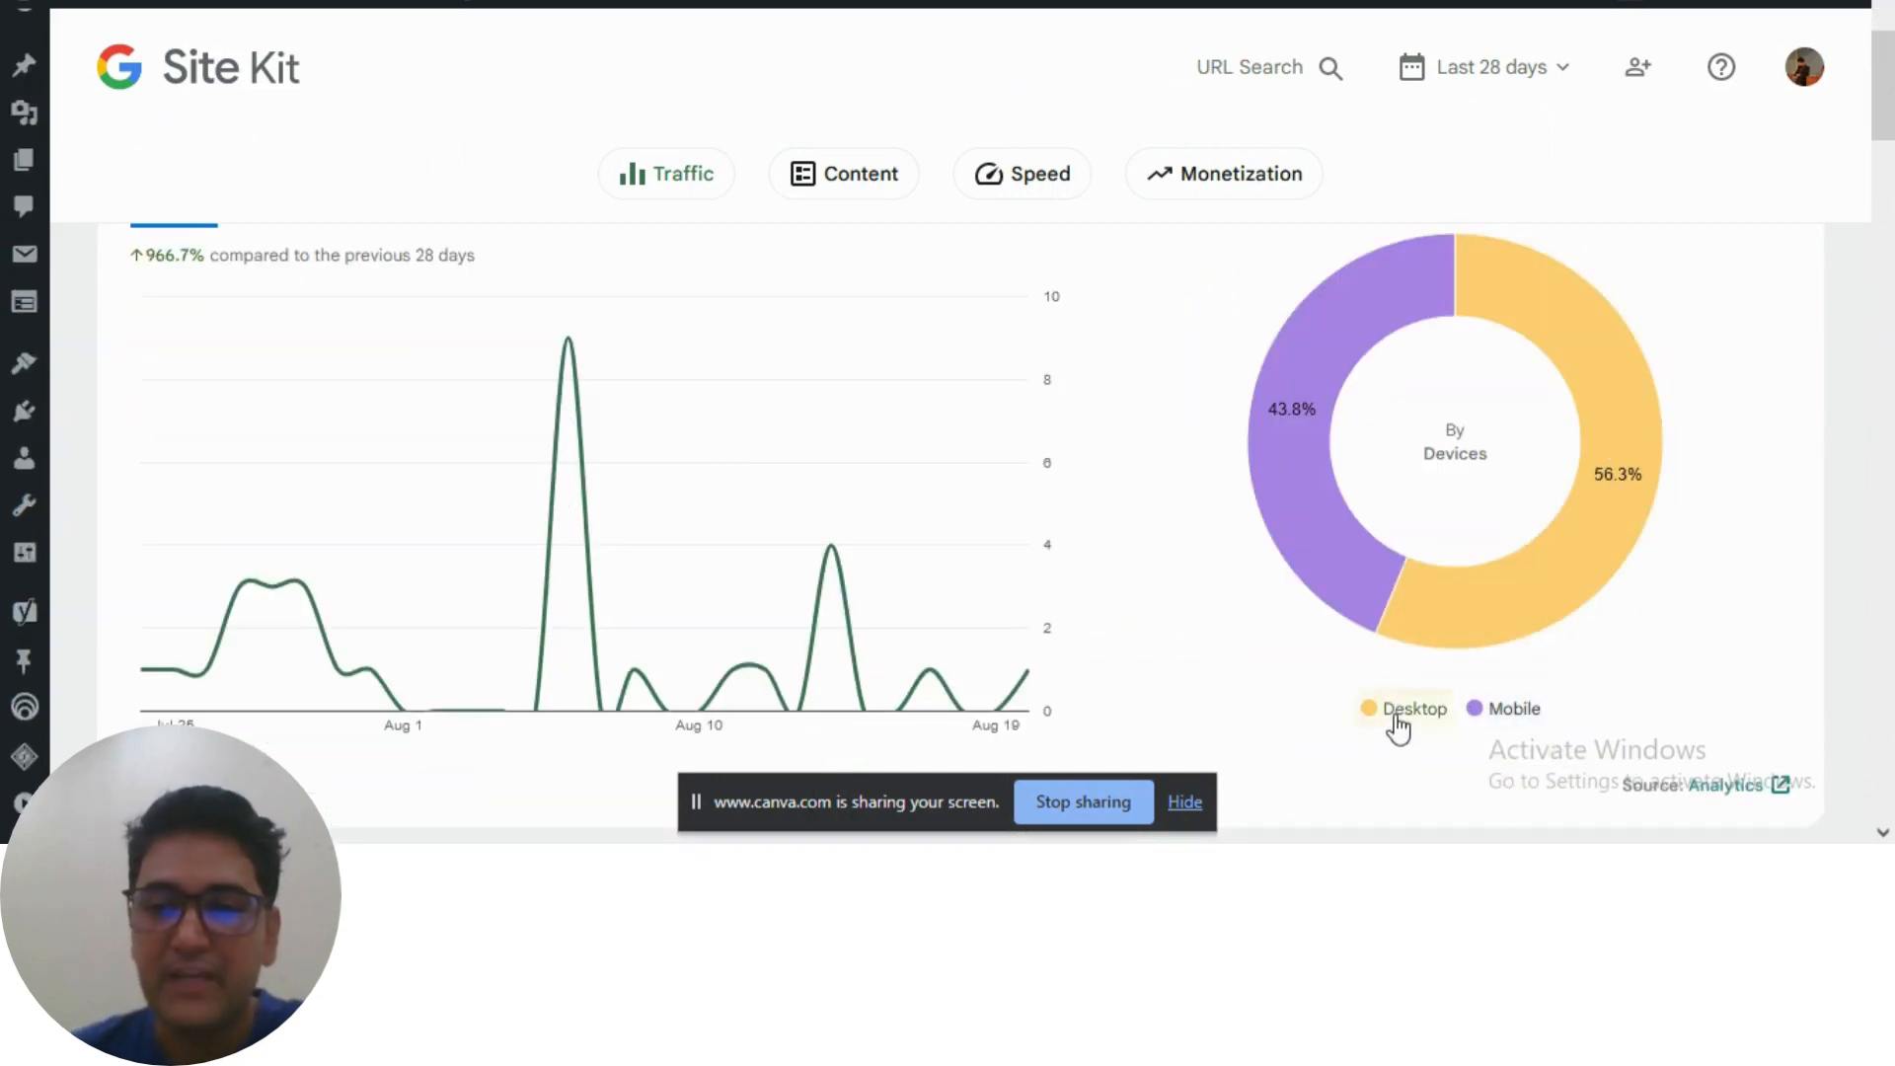
mouse_move(1339, 598)
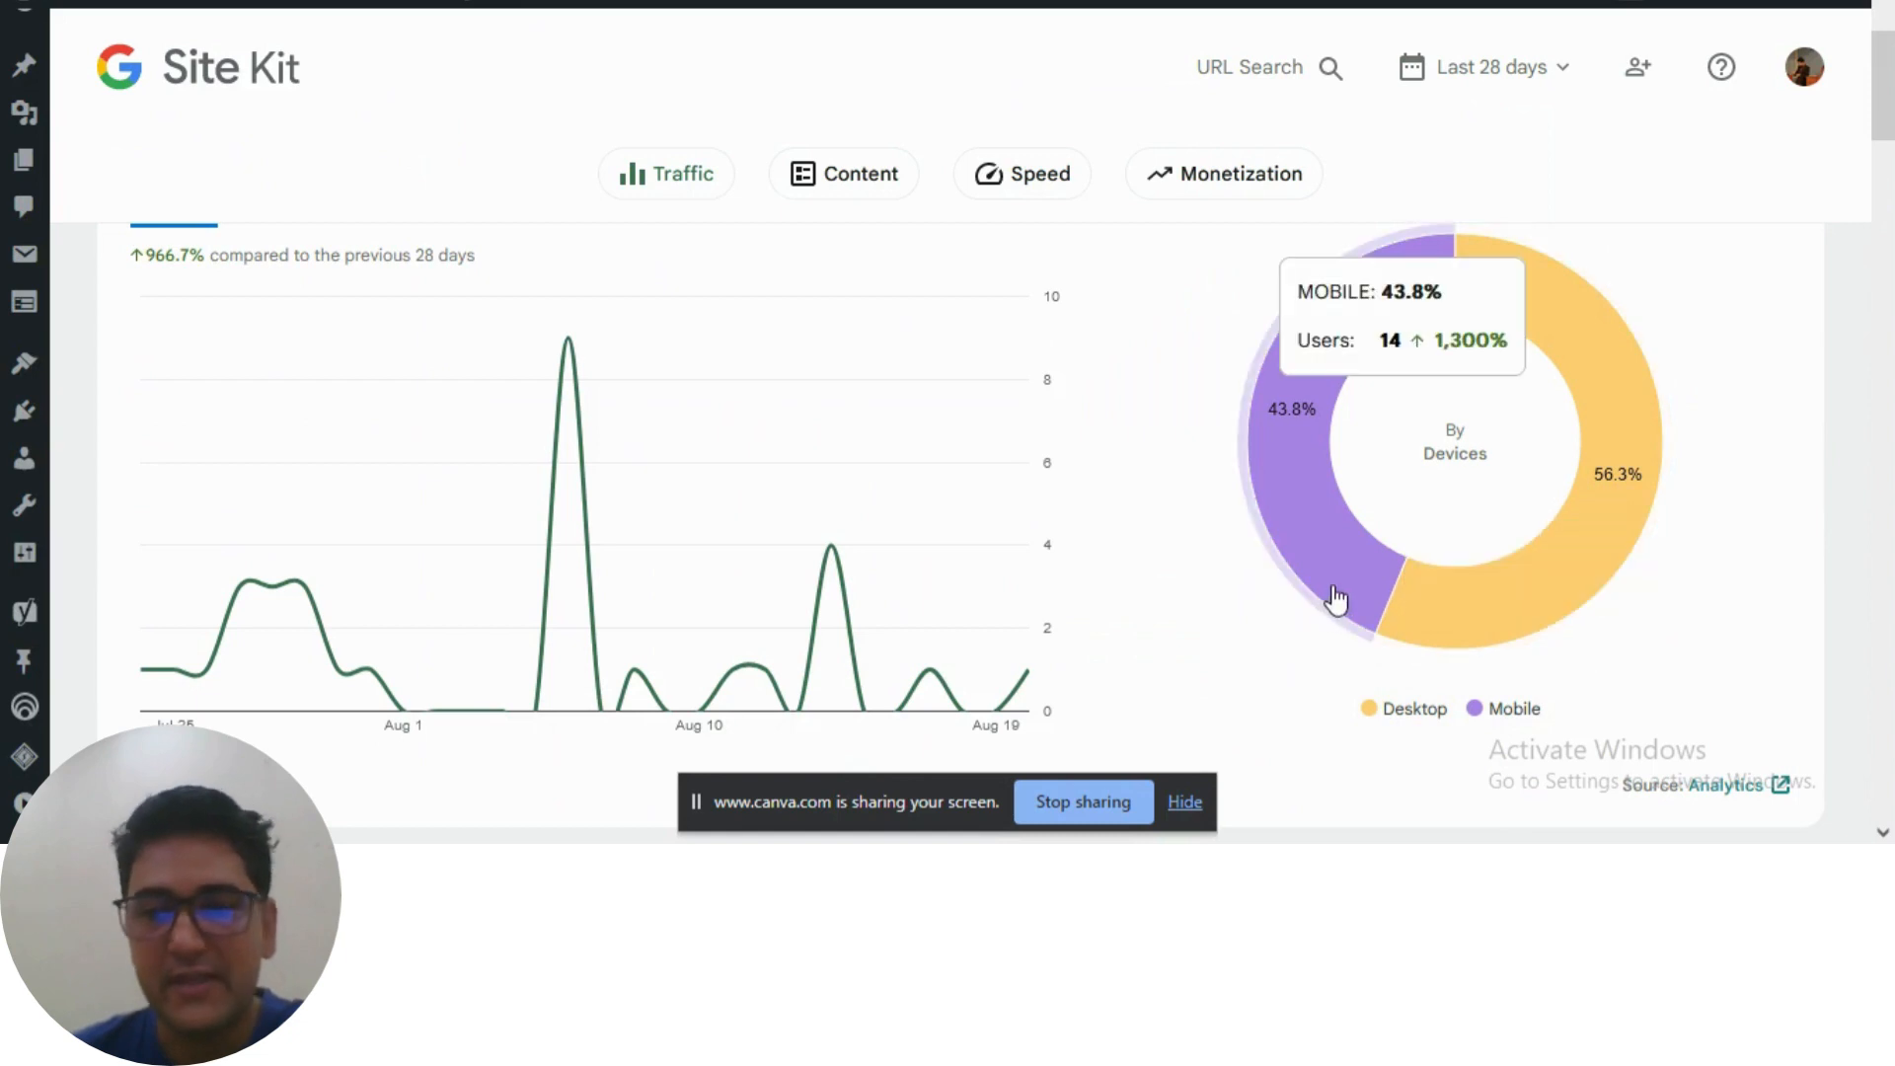
scroll("down", 3)
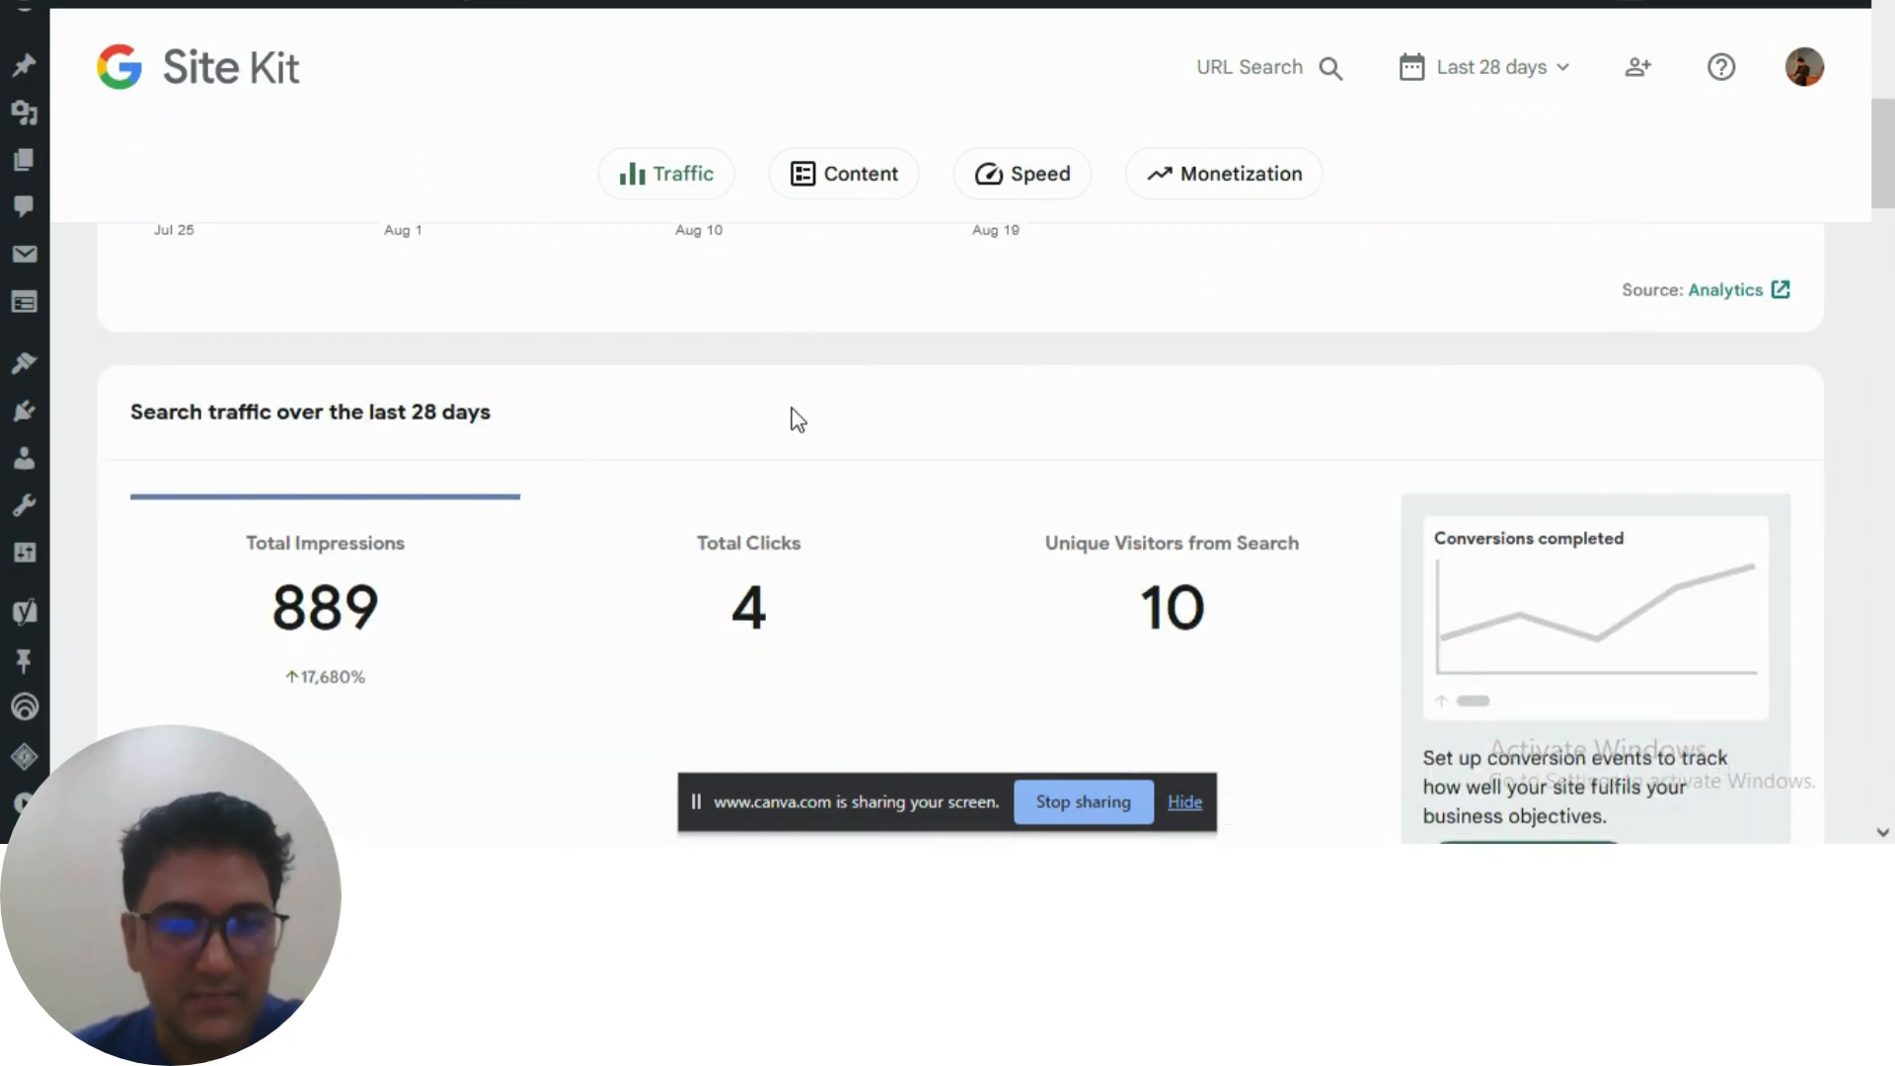
Step: Review the 28-day search traffic card: 889 impressions, 4 clicks, 10 unique visitors
scroll("down", 3)
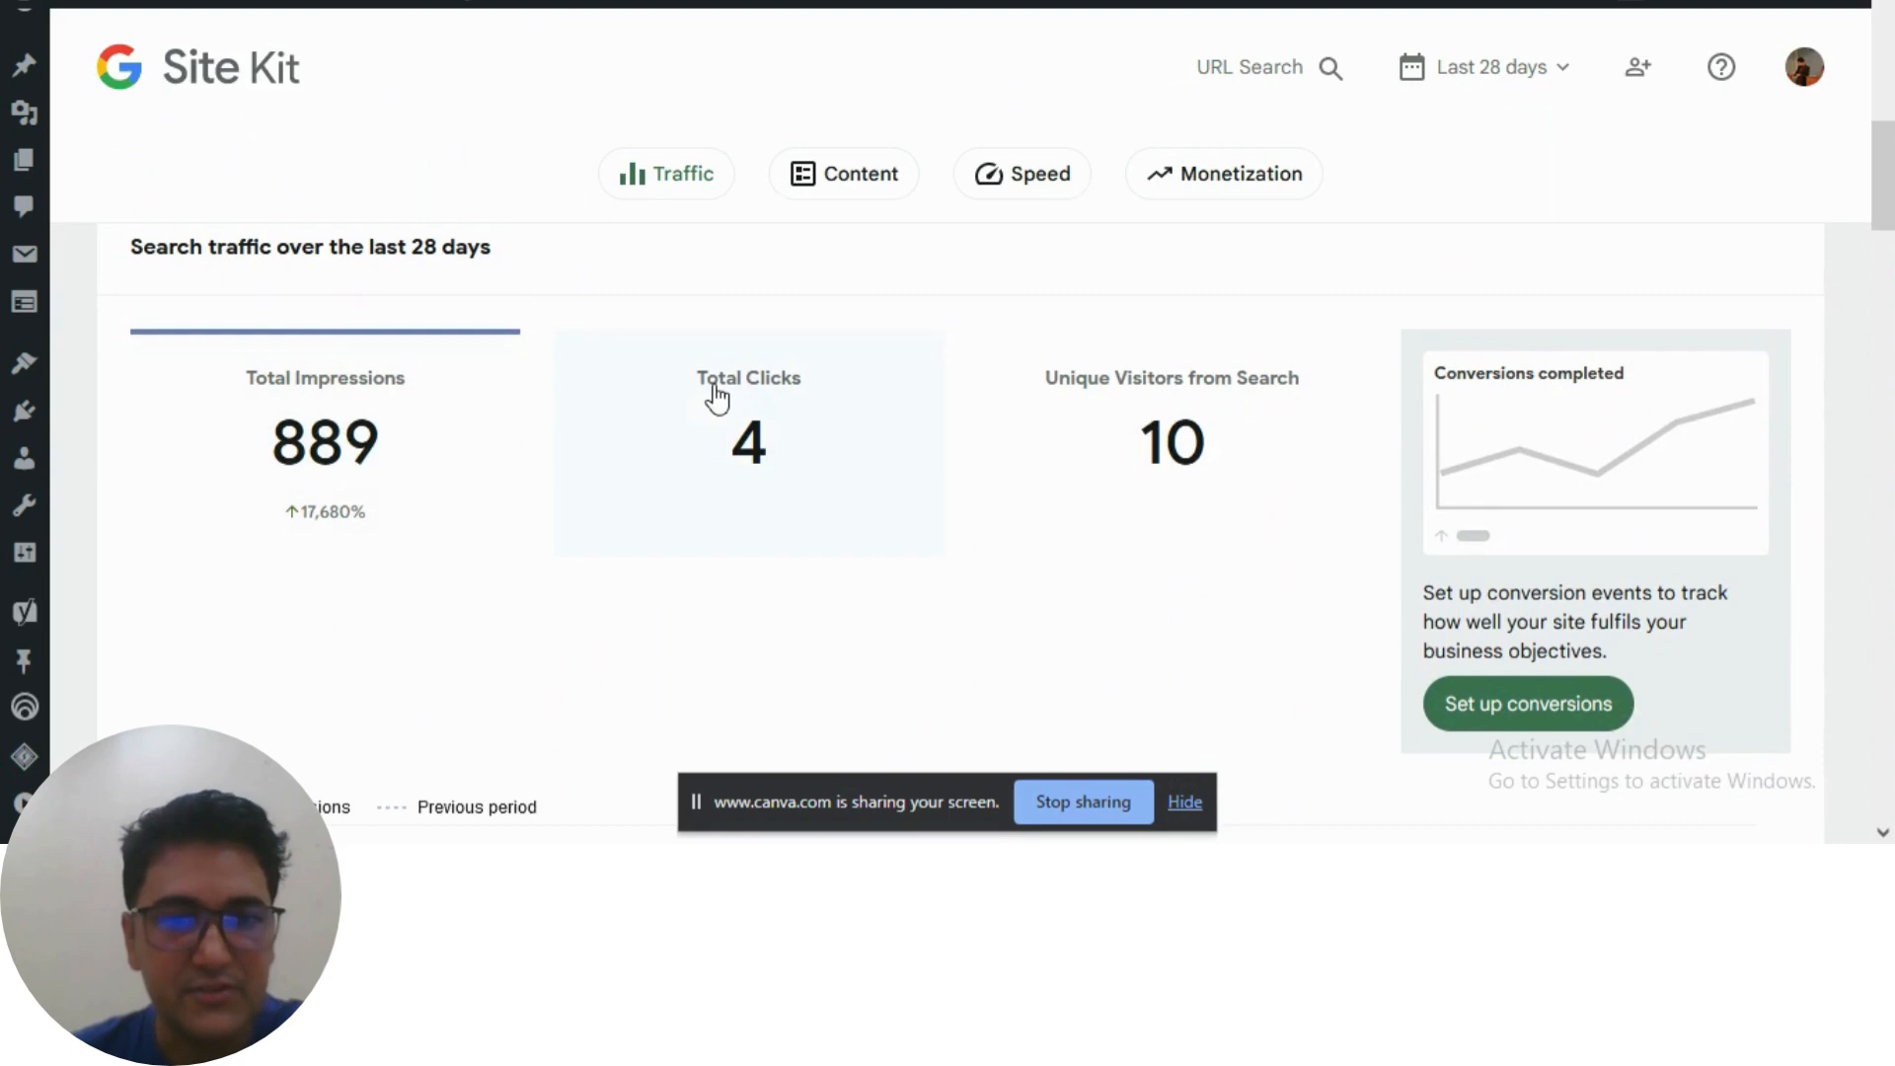
mouse_move(1226, 466)
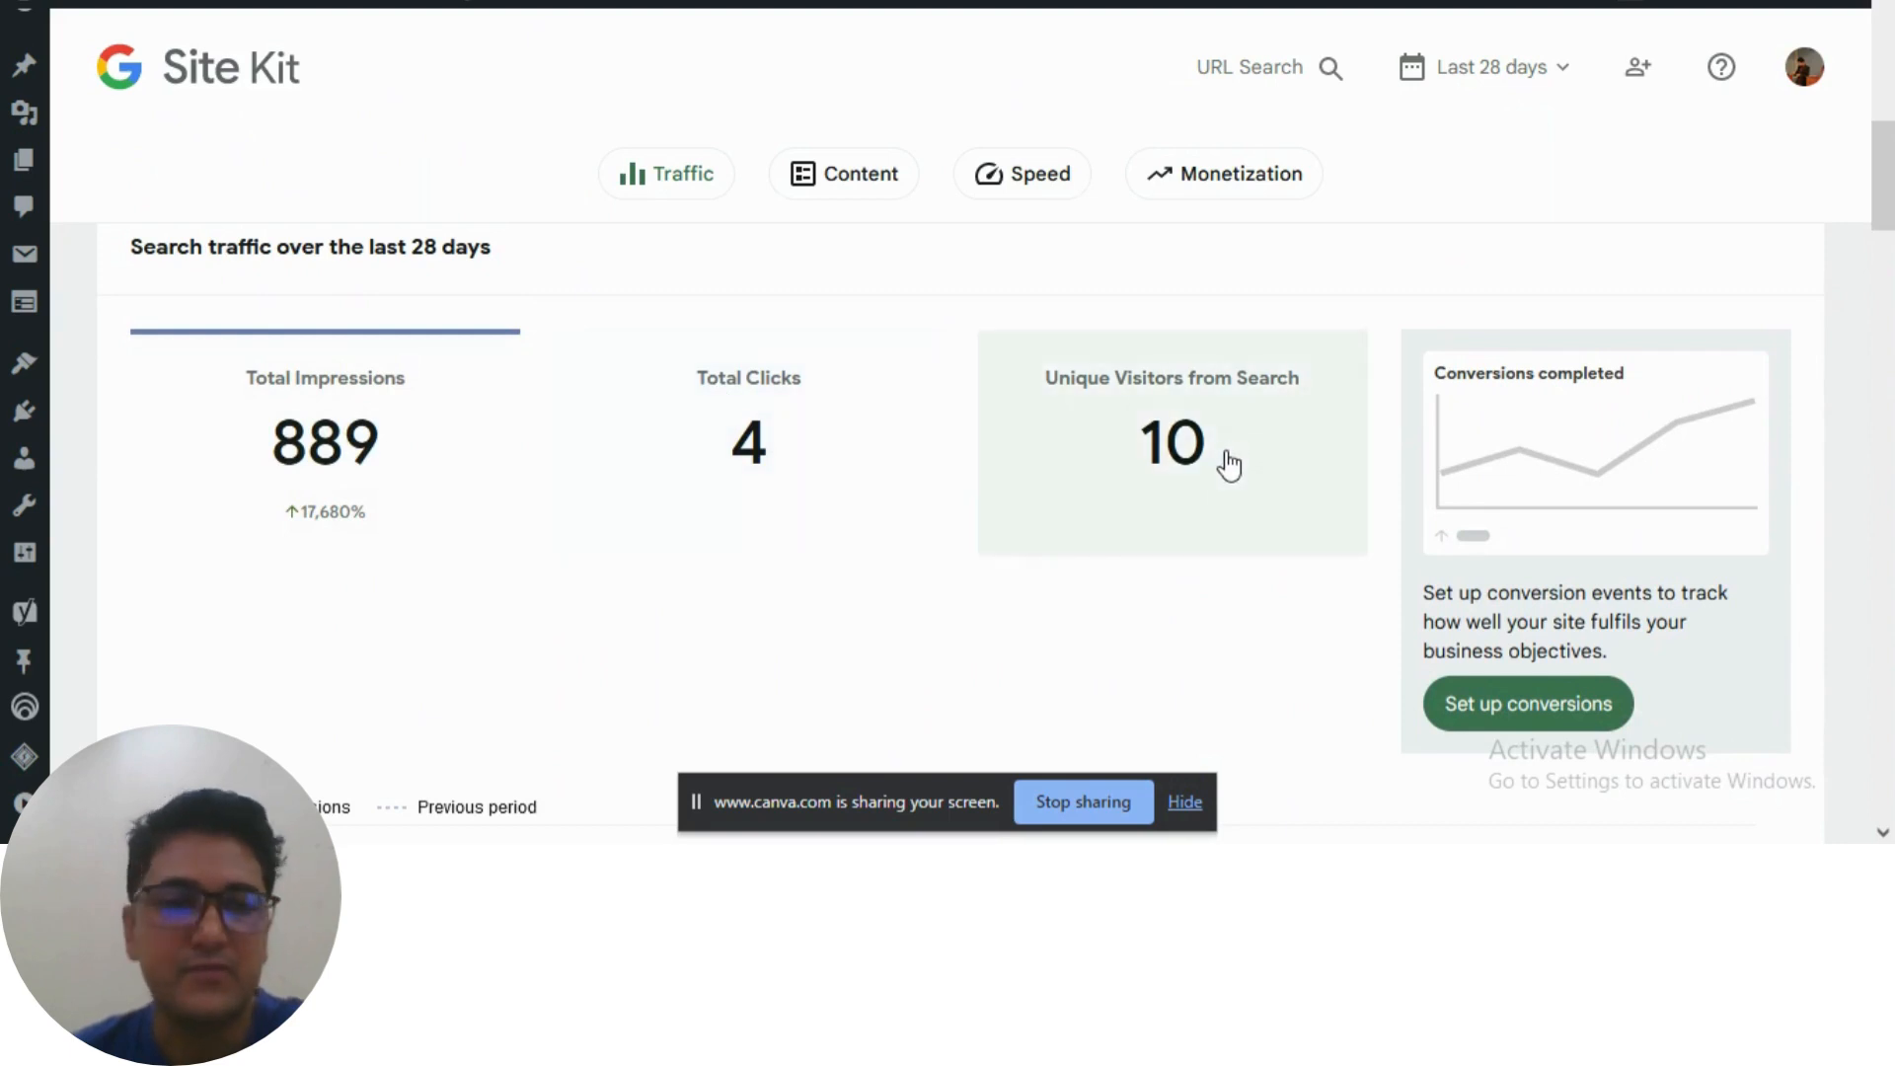
mouse_move(481, 450)
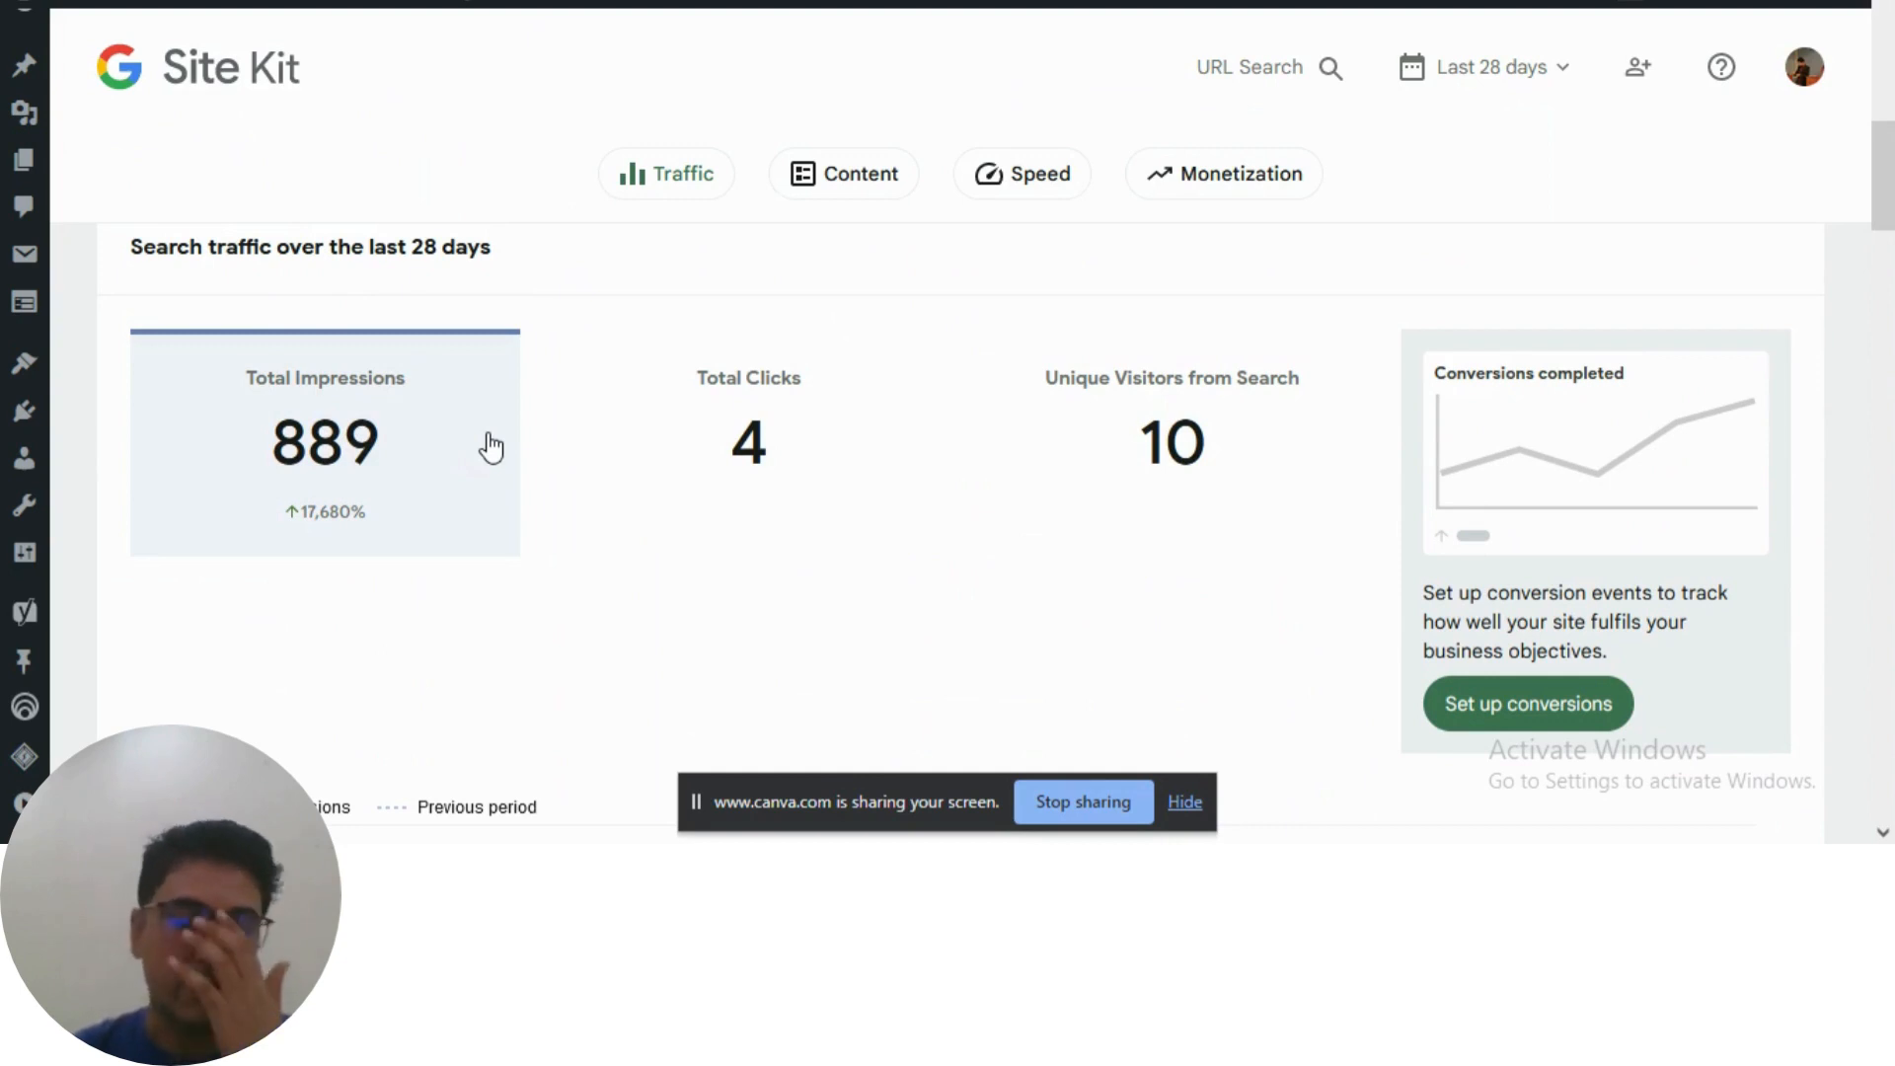
mouse_move(326, 515)
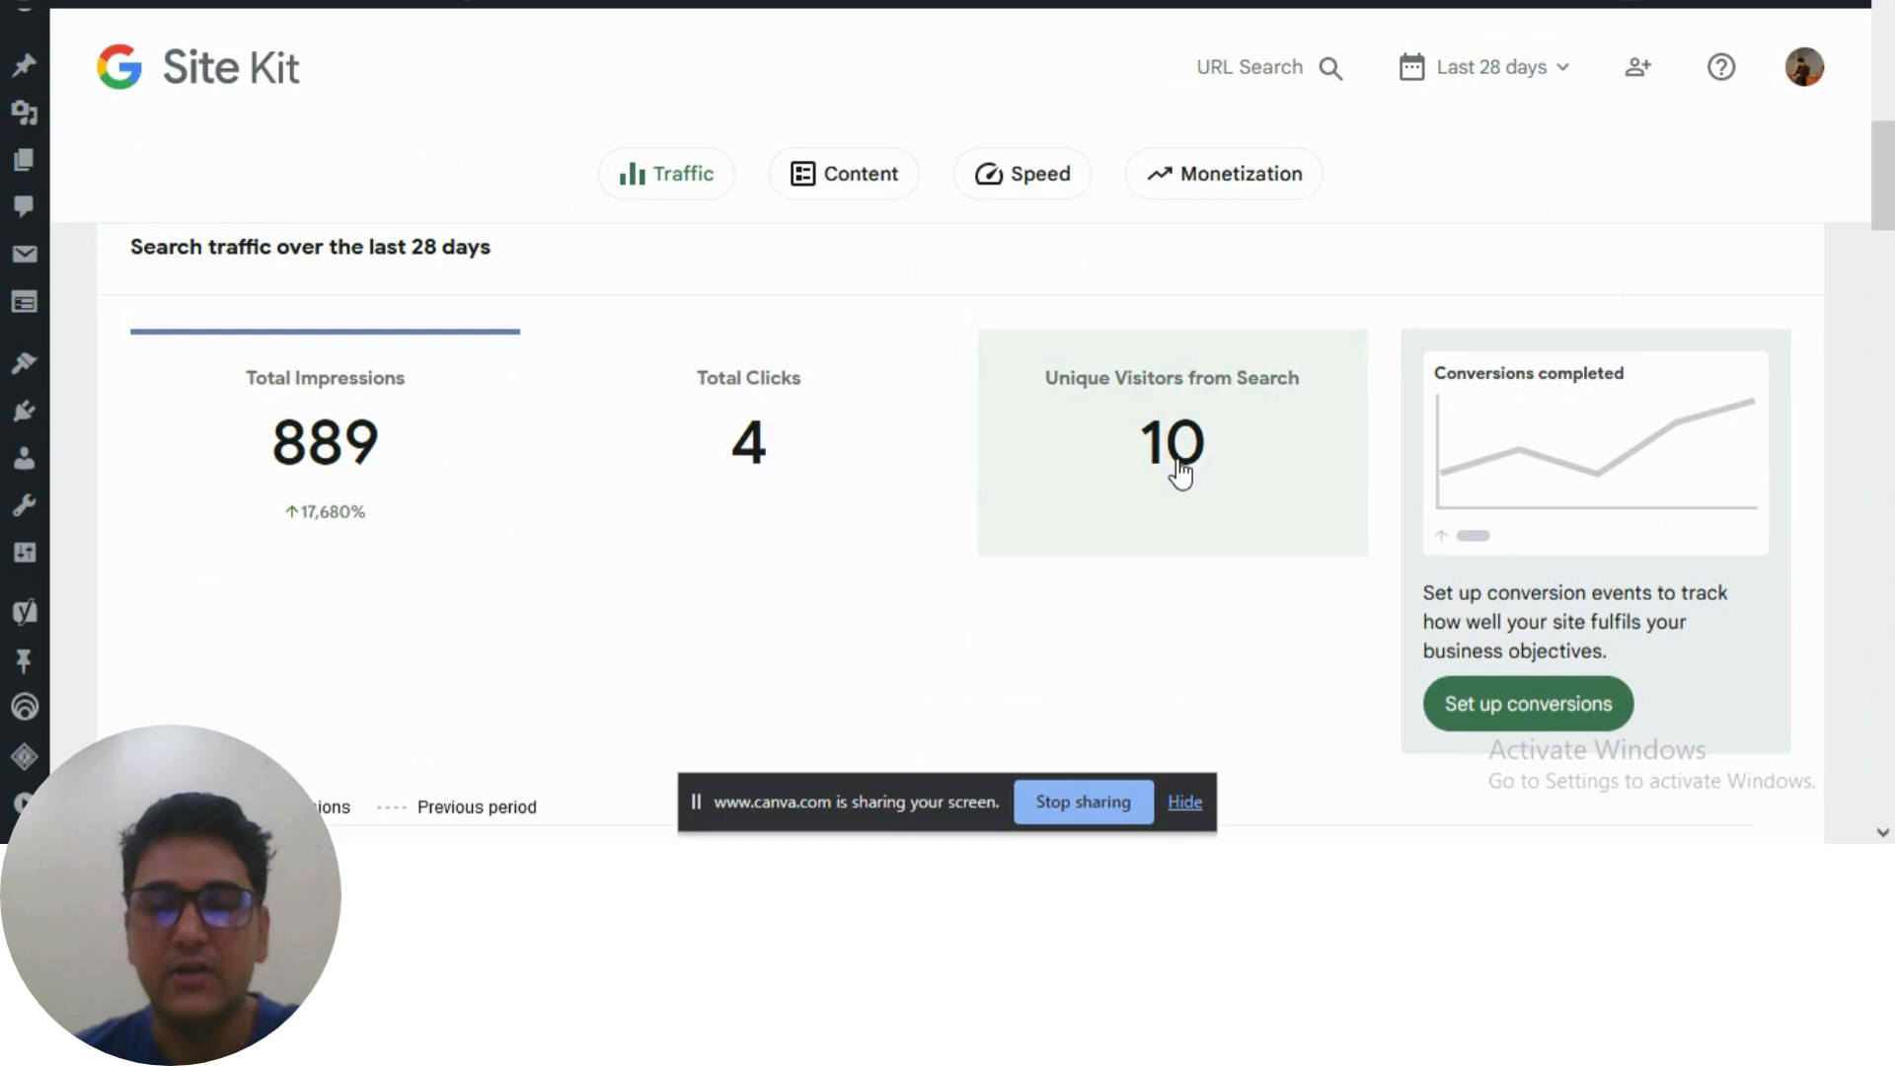
mouse_move(1092, 591)
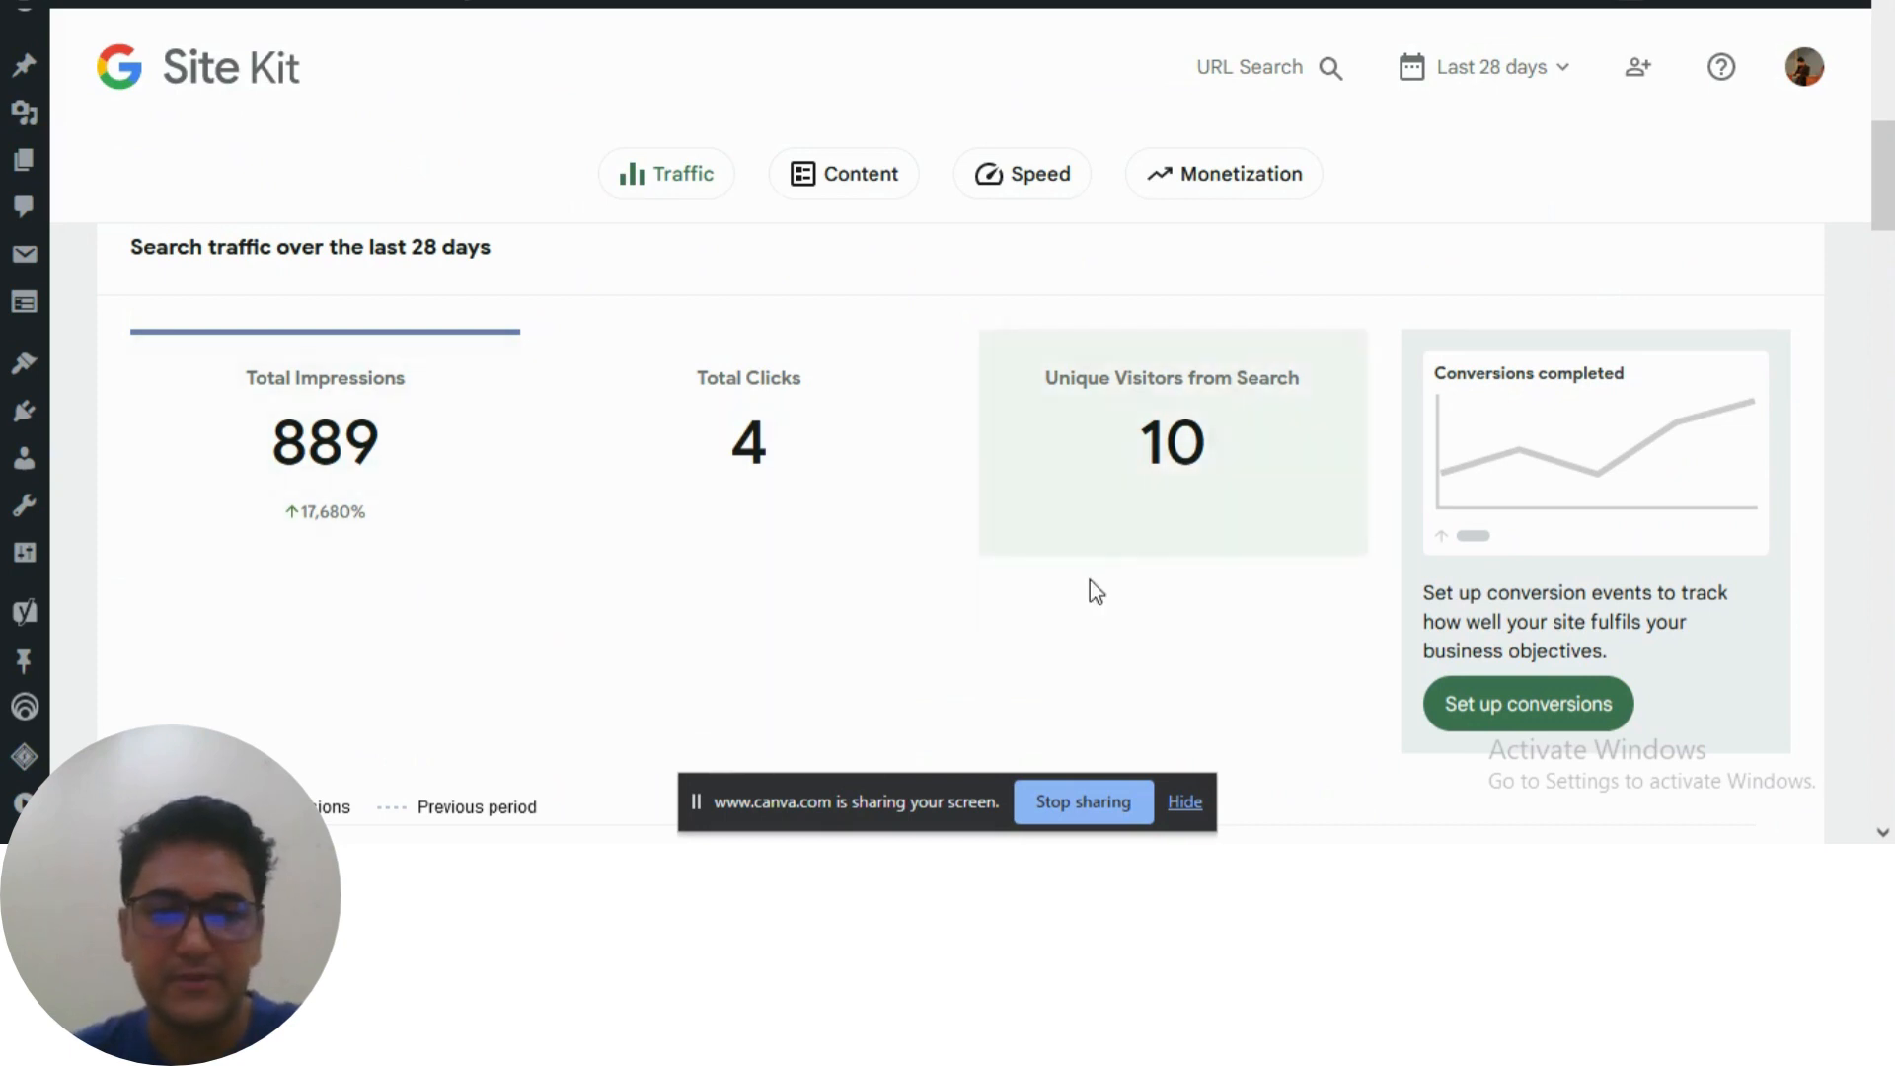
scroll("up", 3)
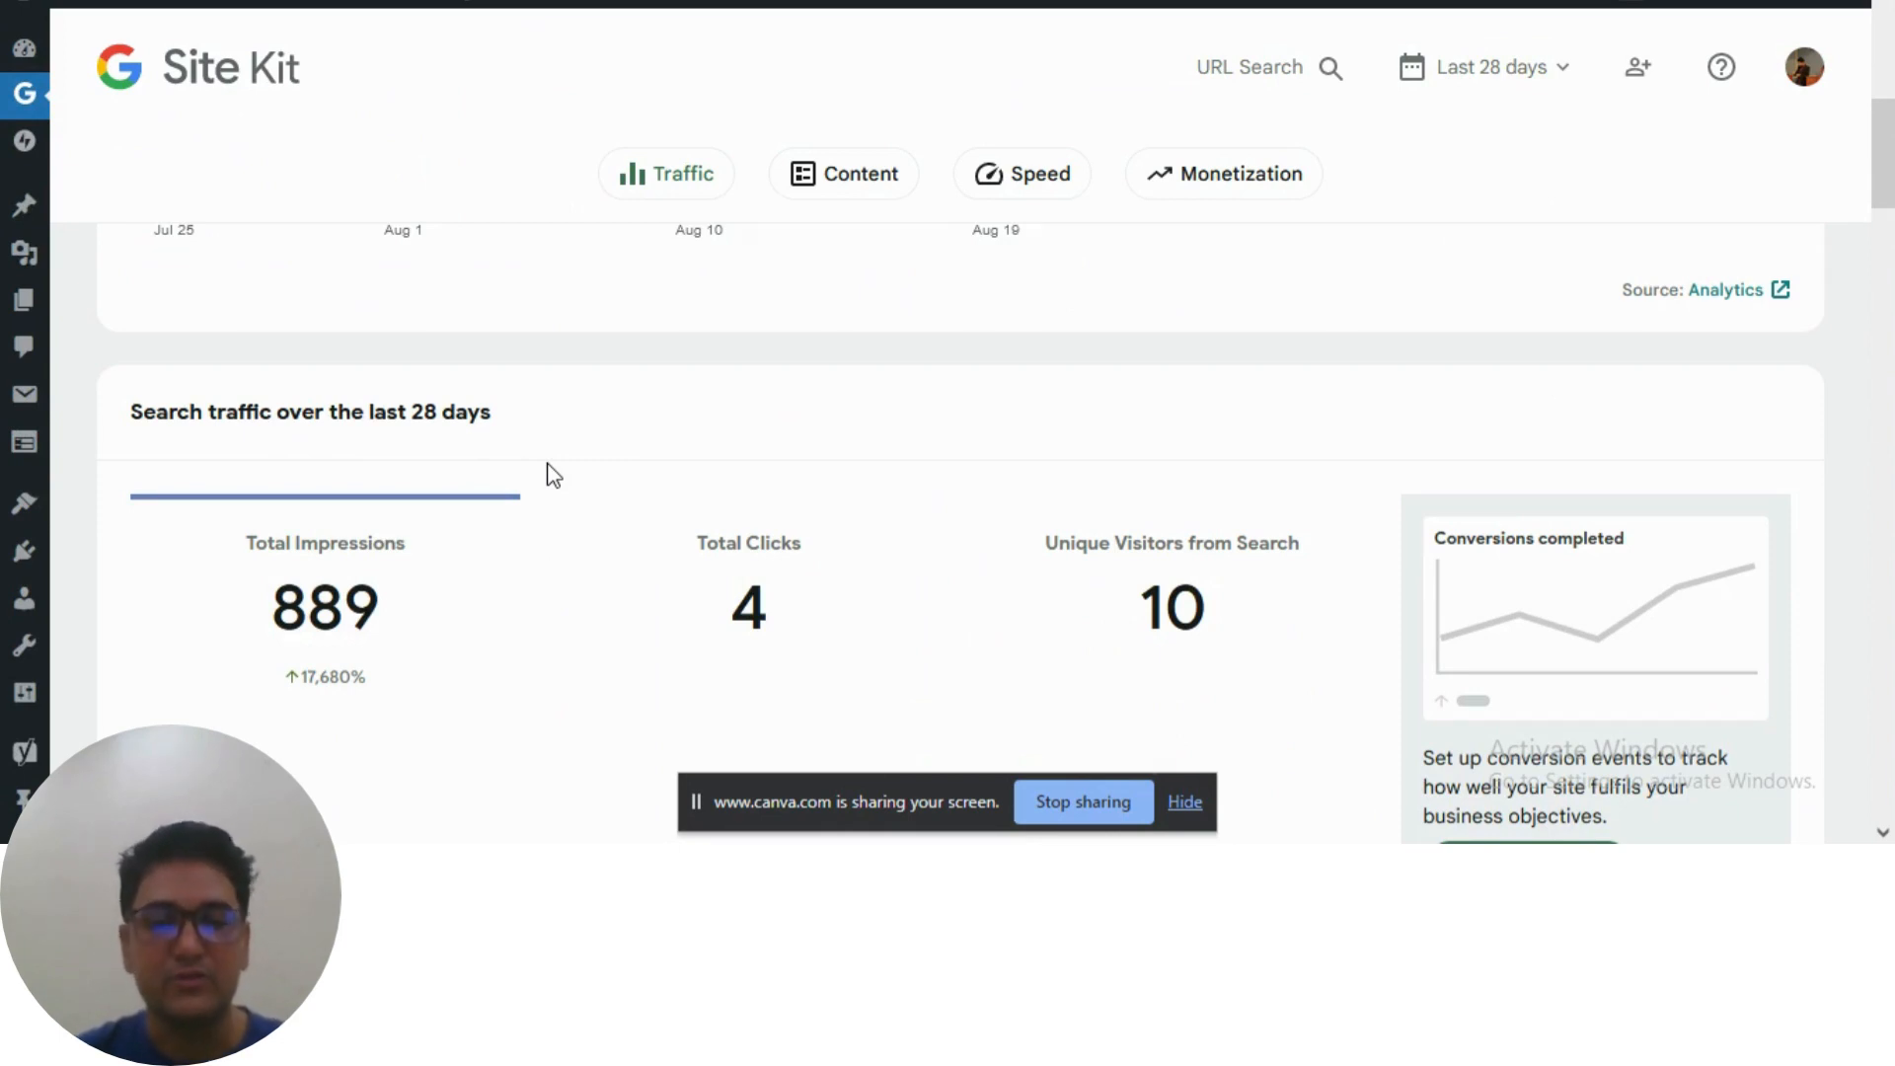
mouse_move(590, 471)
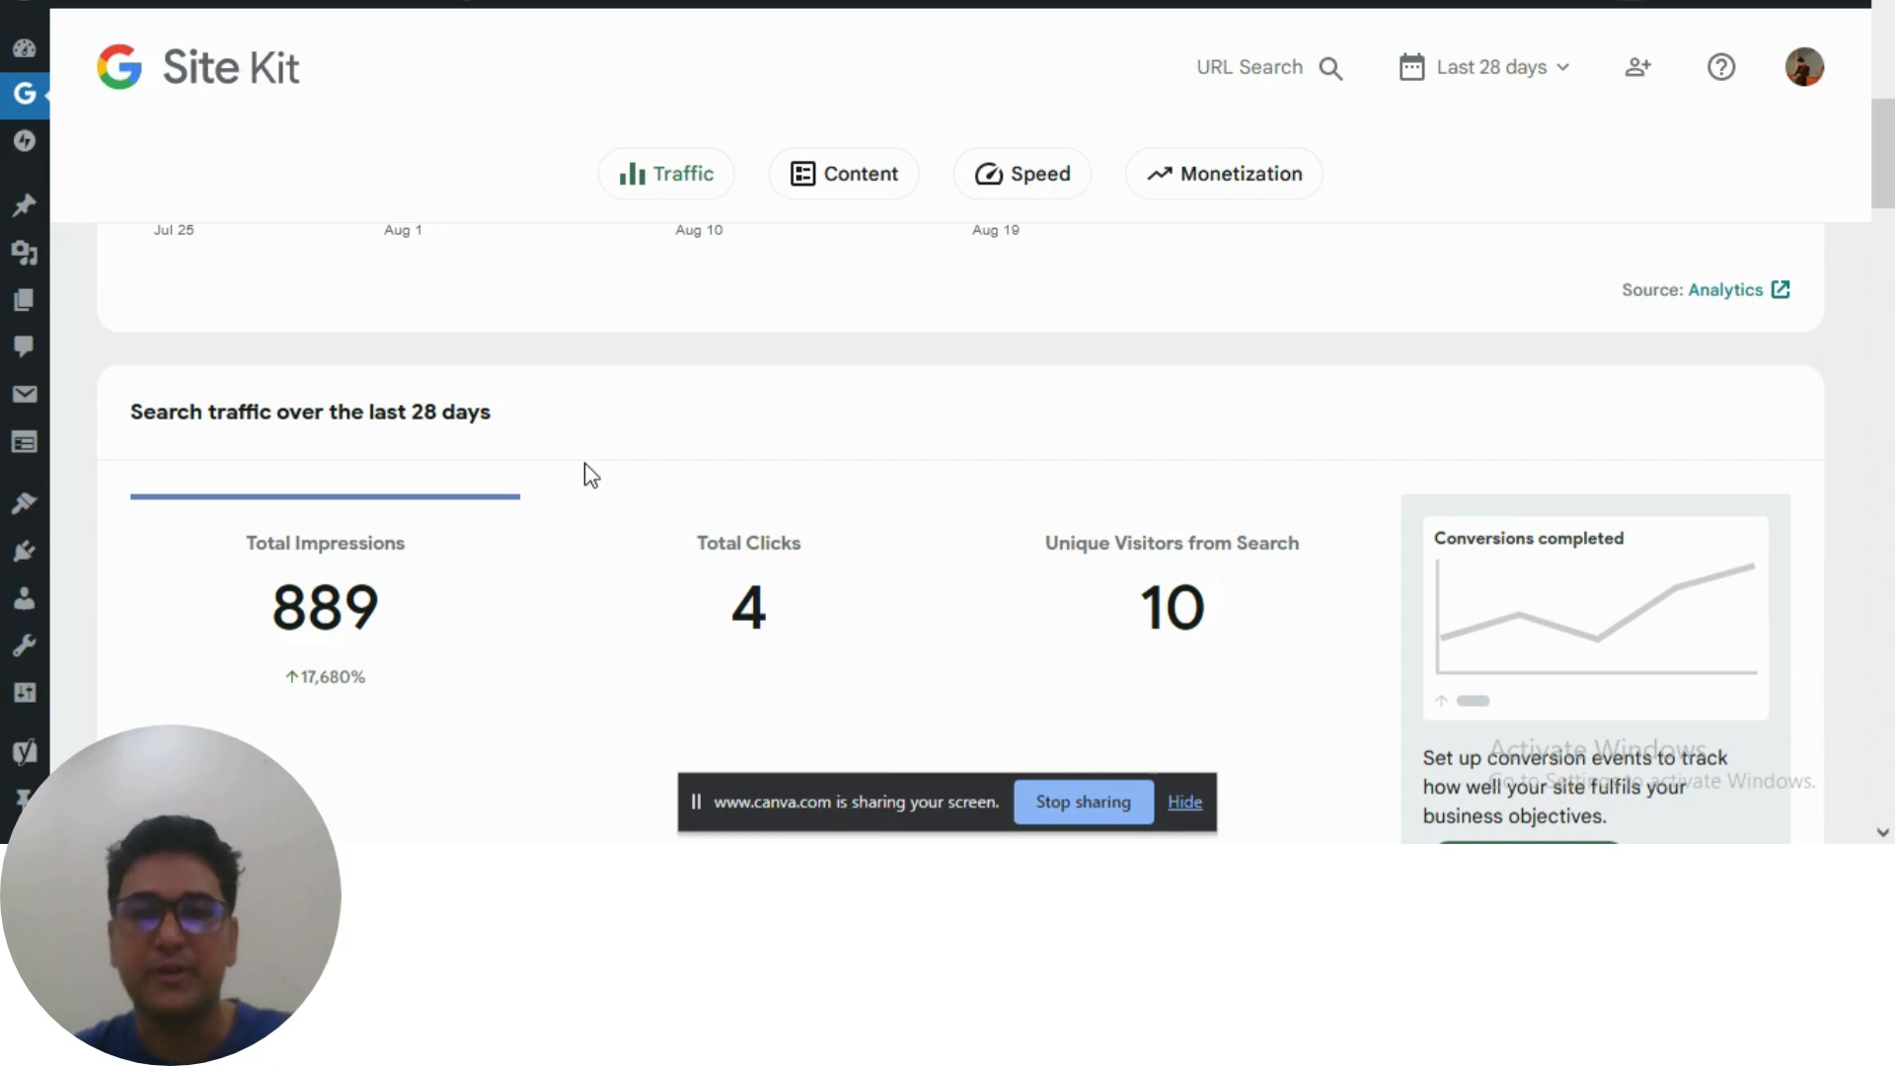
Step: Review the daily impressions chart, peaking around Aug 9 and Aug 17 with 67 on Aug 16
scroll("down", 3)
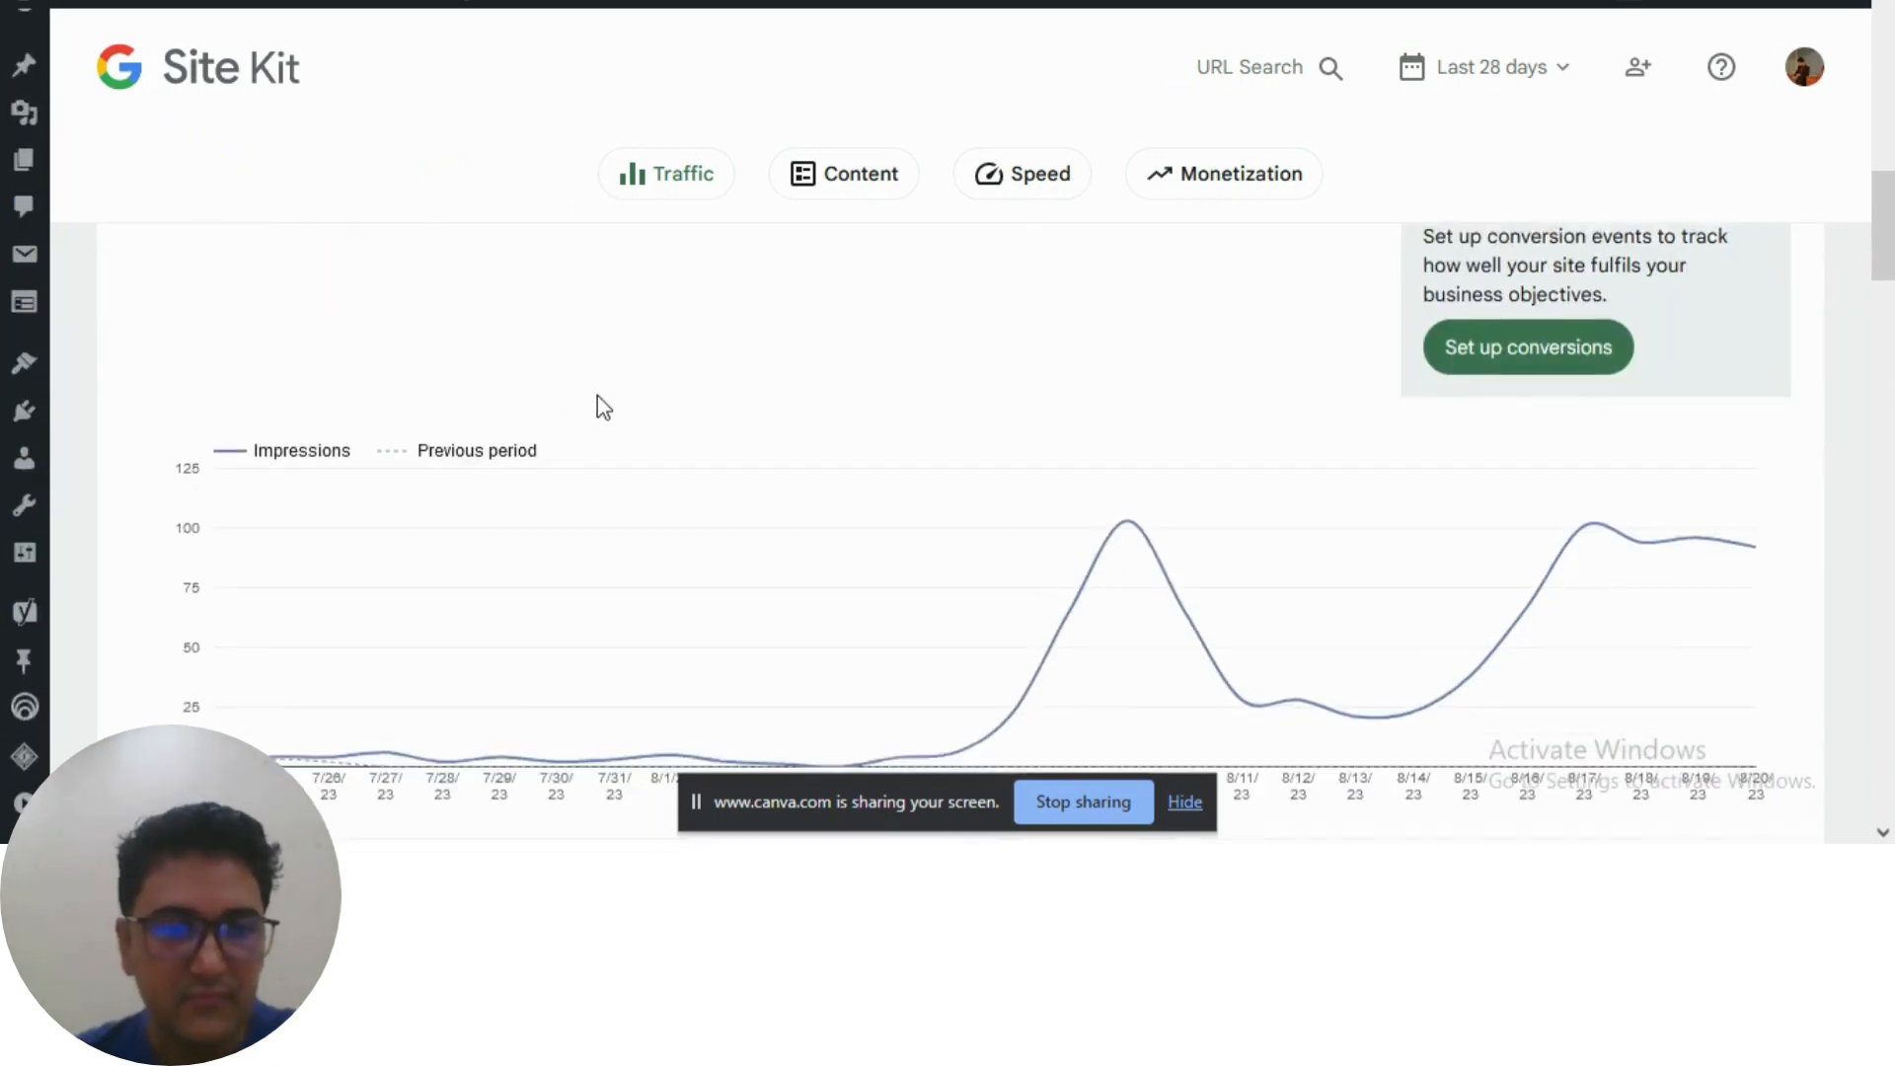
scroll("down", 3)
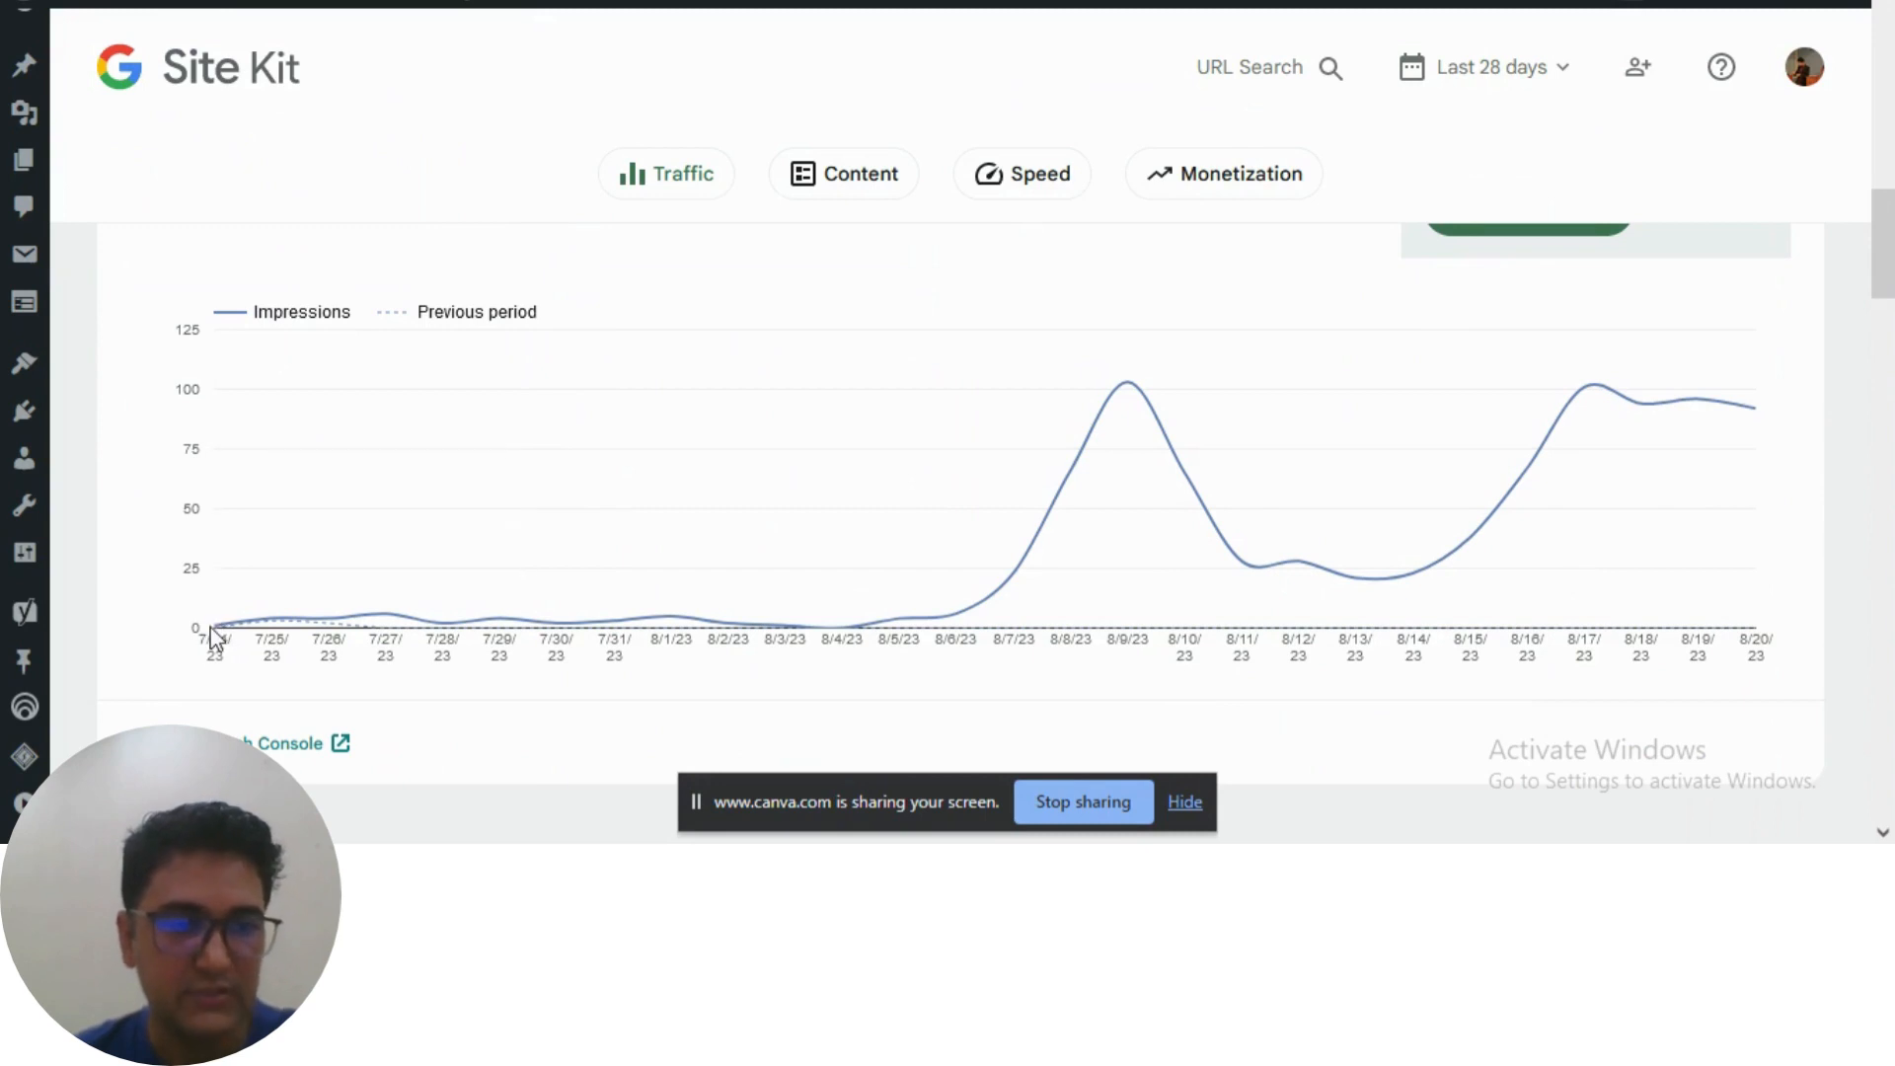
mouse_move(215, 628)
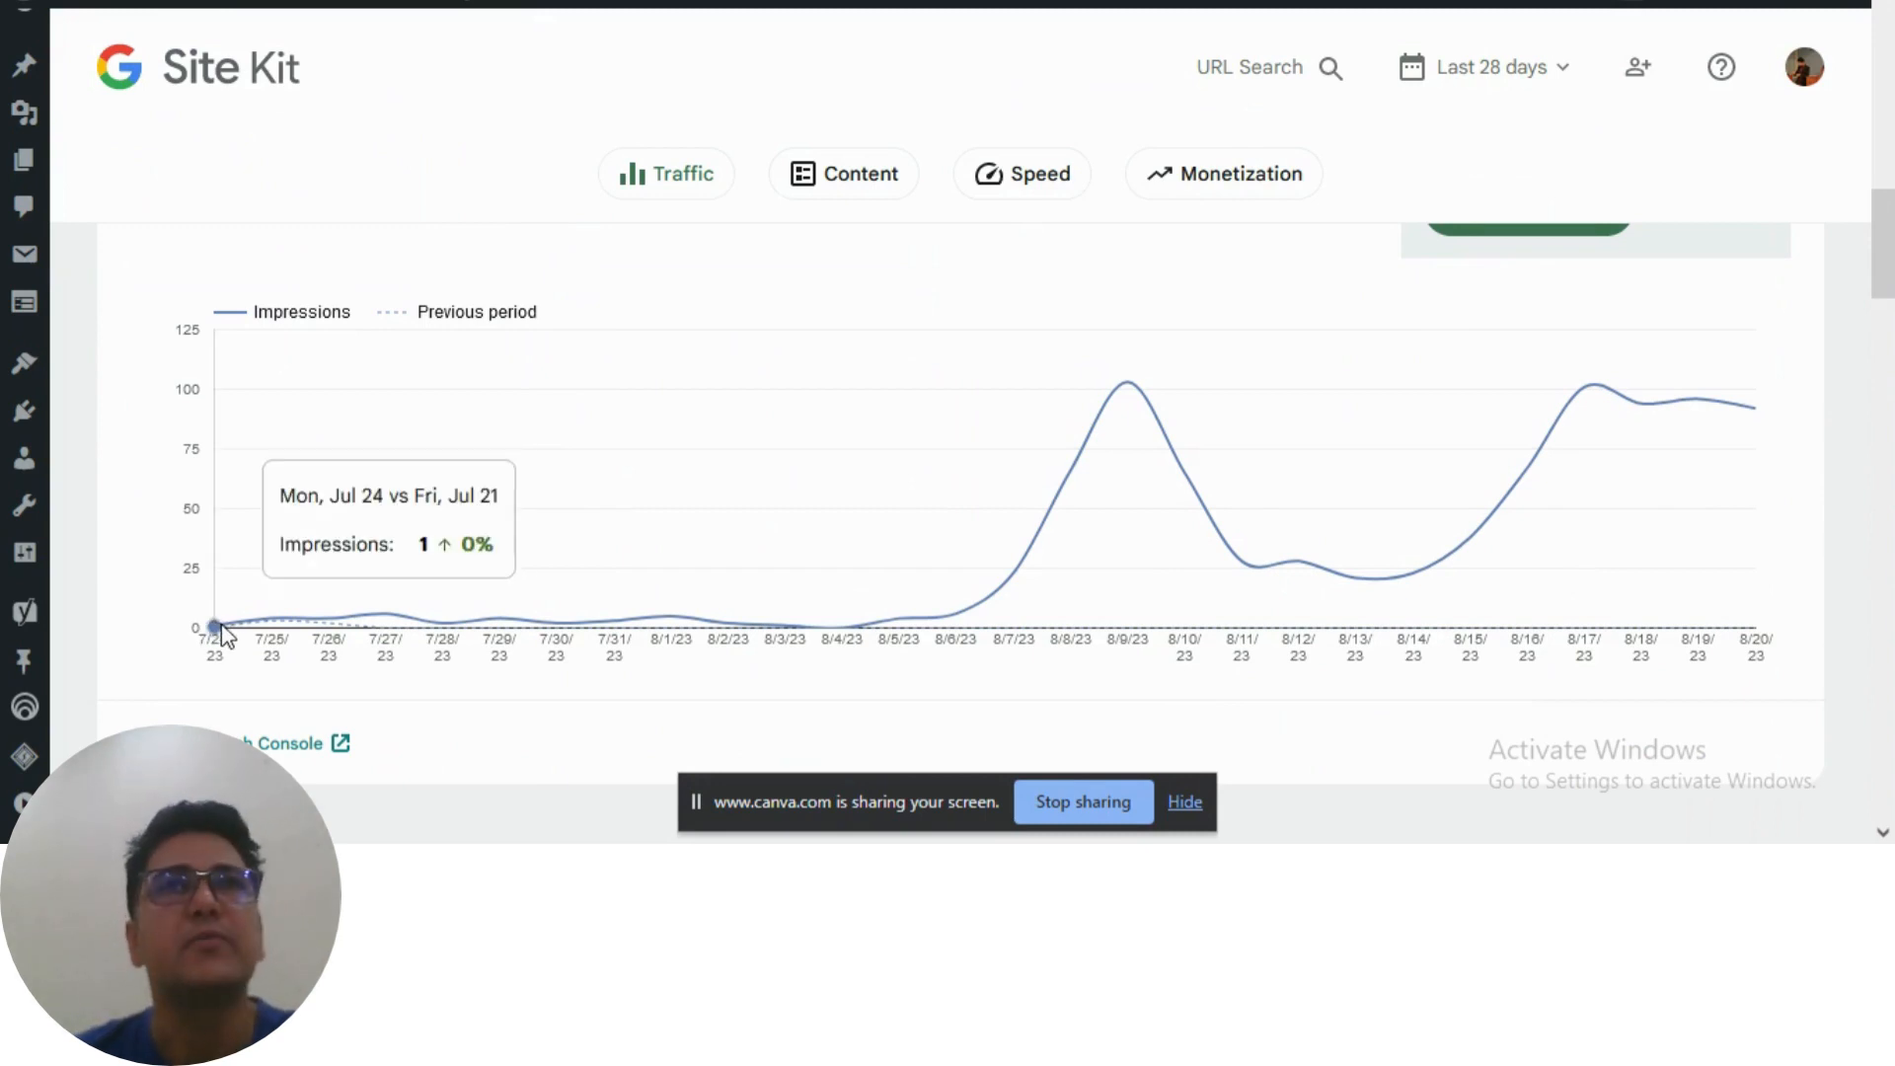
mouse_move(499, 632)
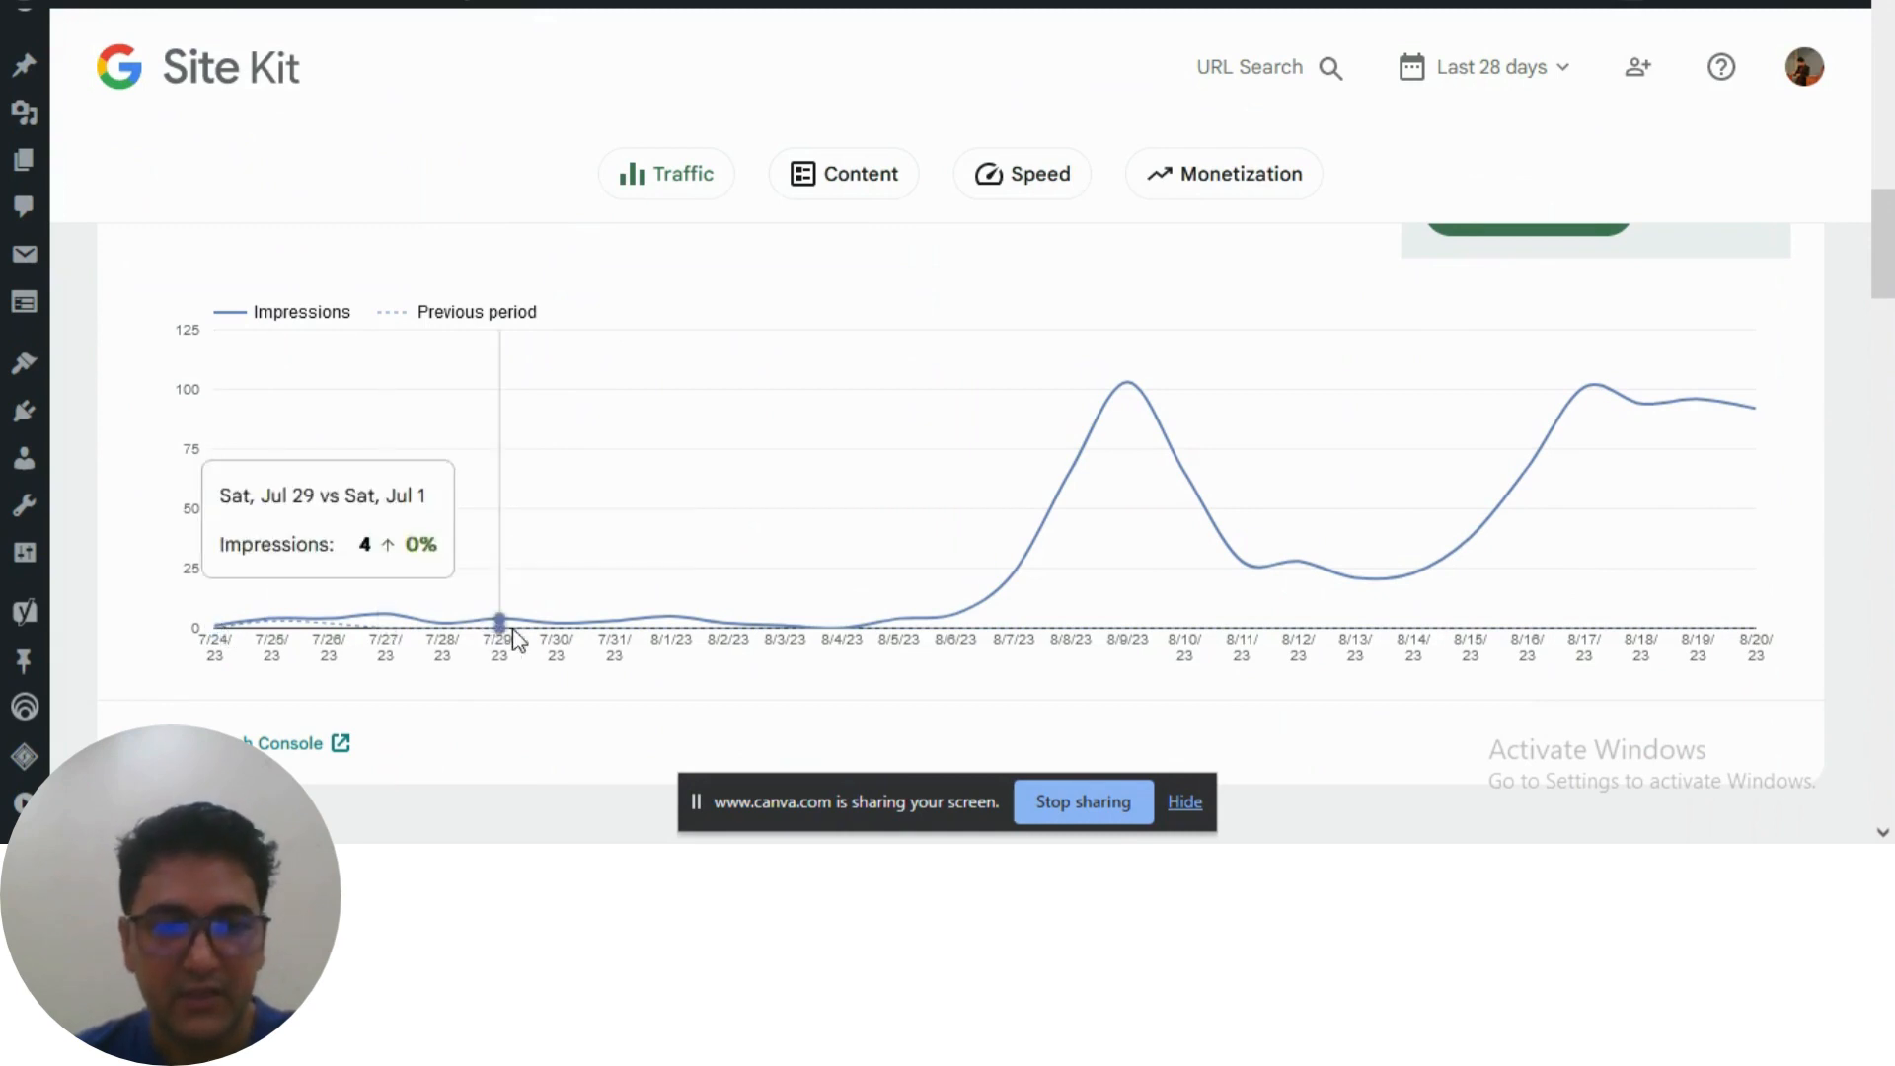
mouse_move(1625, 436)
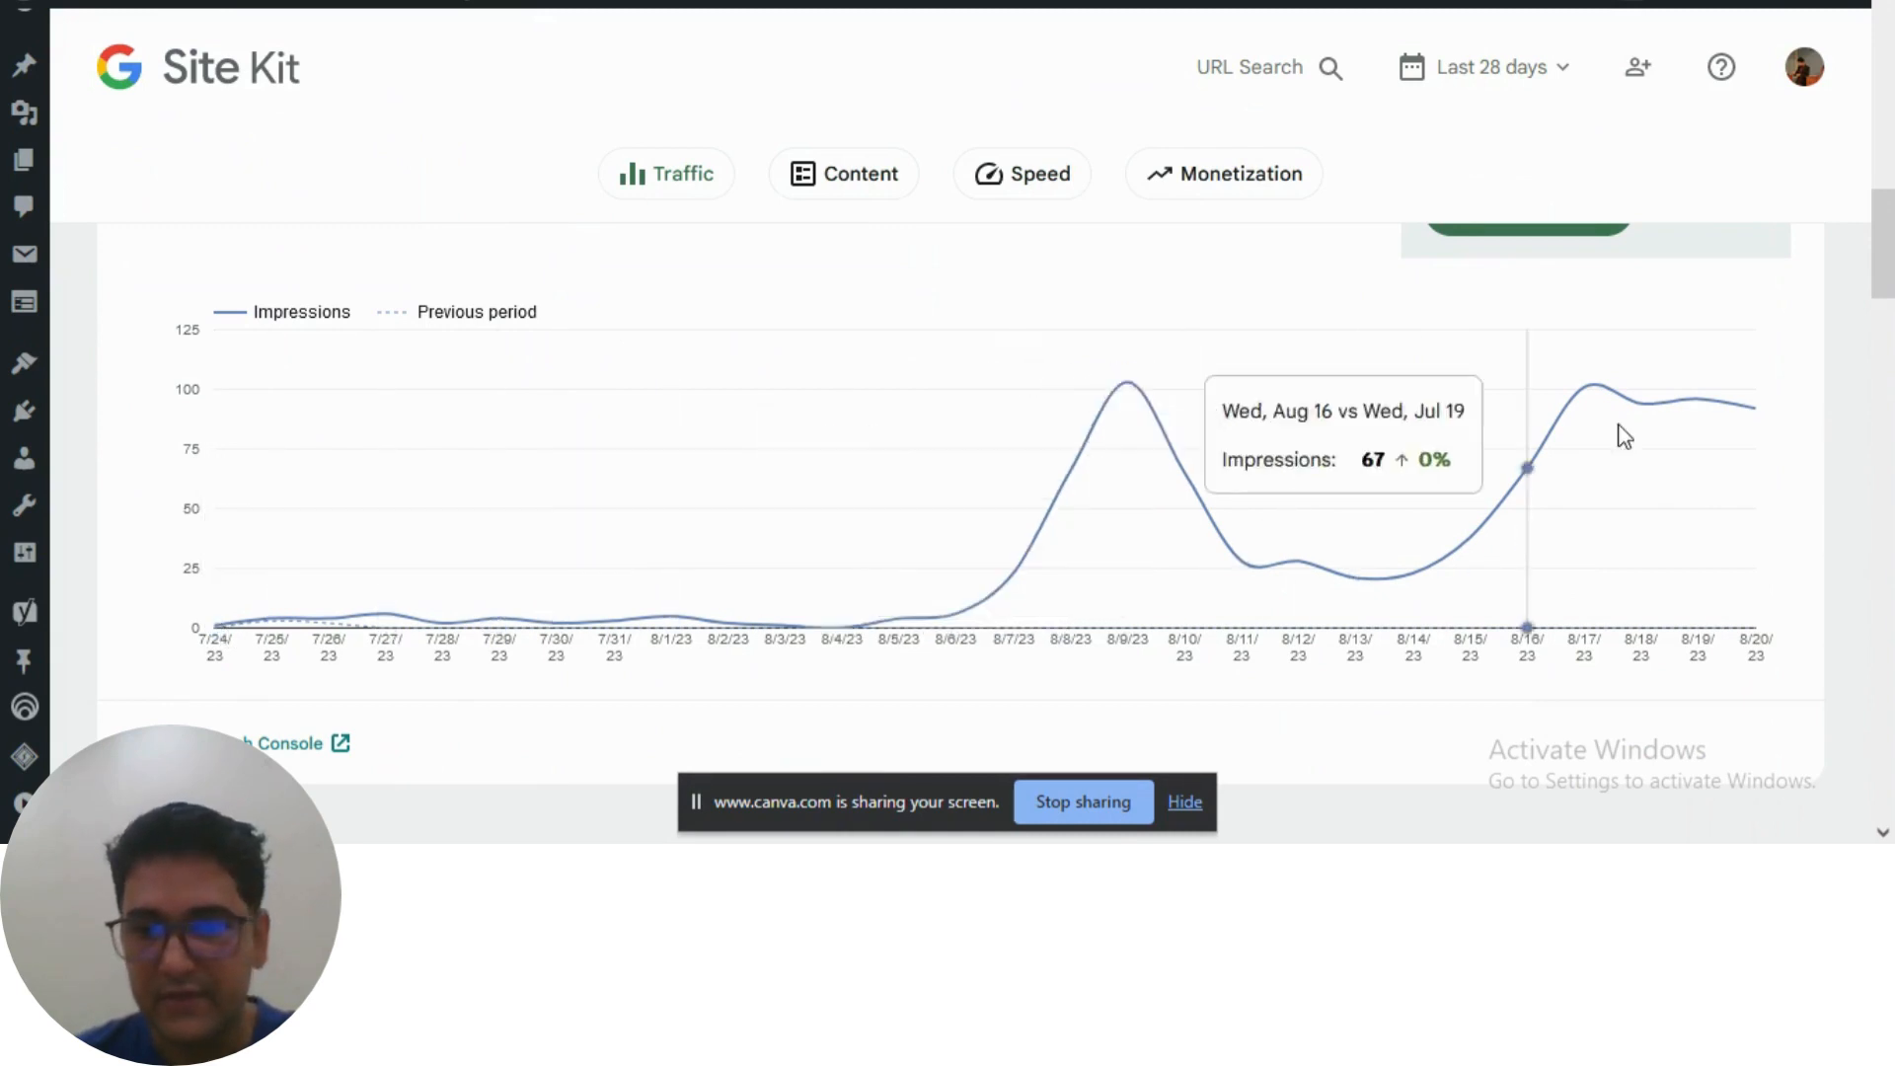
Step: Scroll through Top search queries, Top content and speed sections, then return to the audience overview
scroll("down", 3)
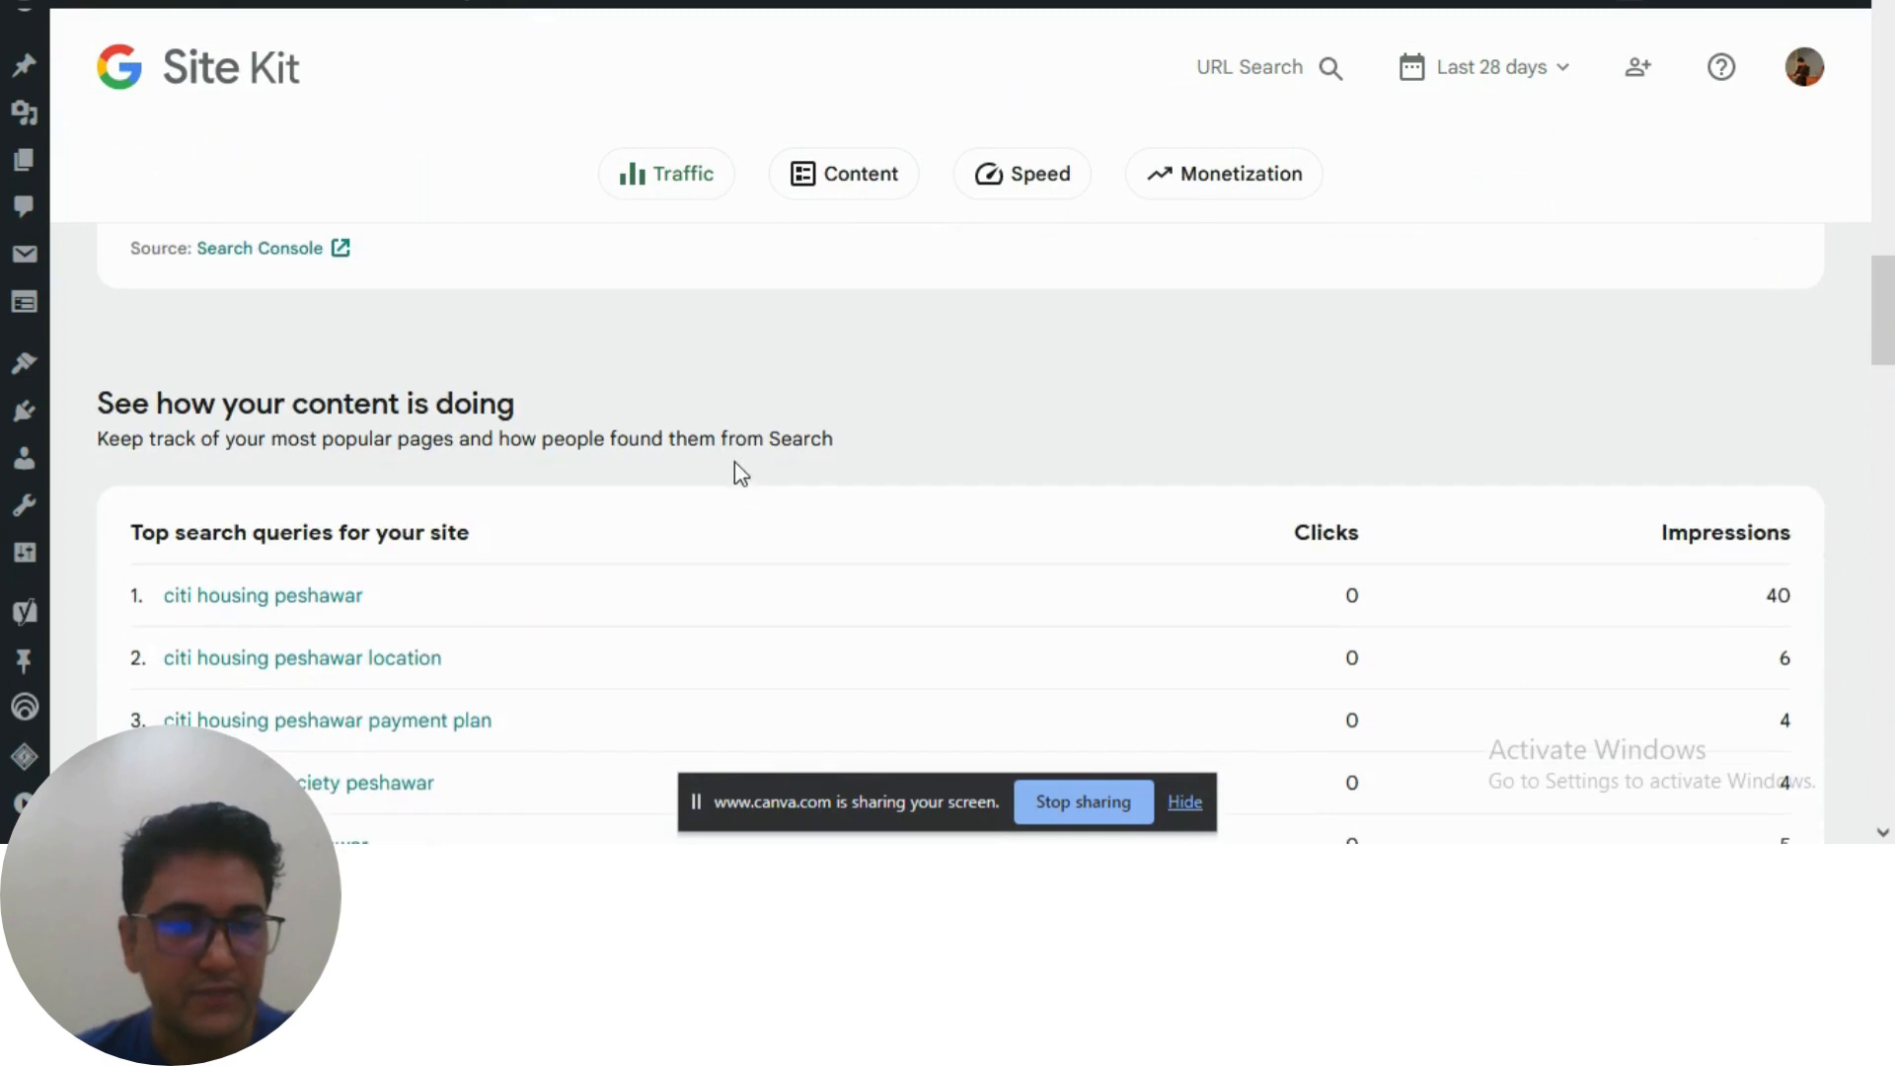
scroll("down", 3)
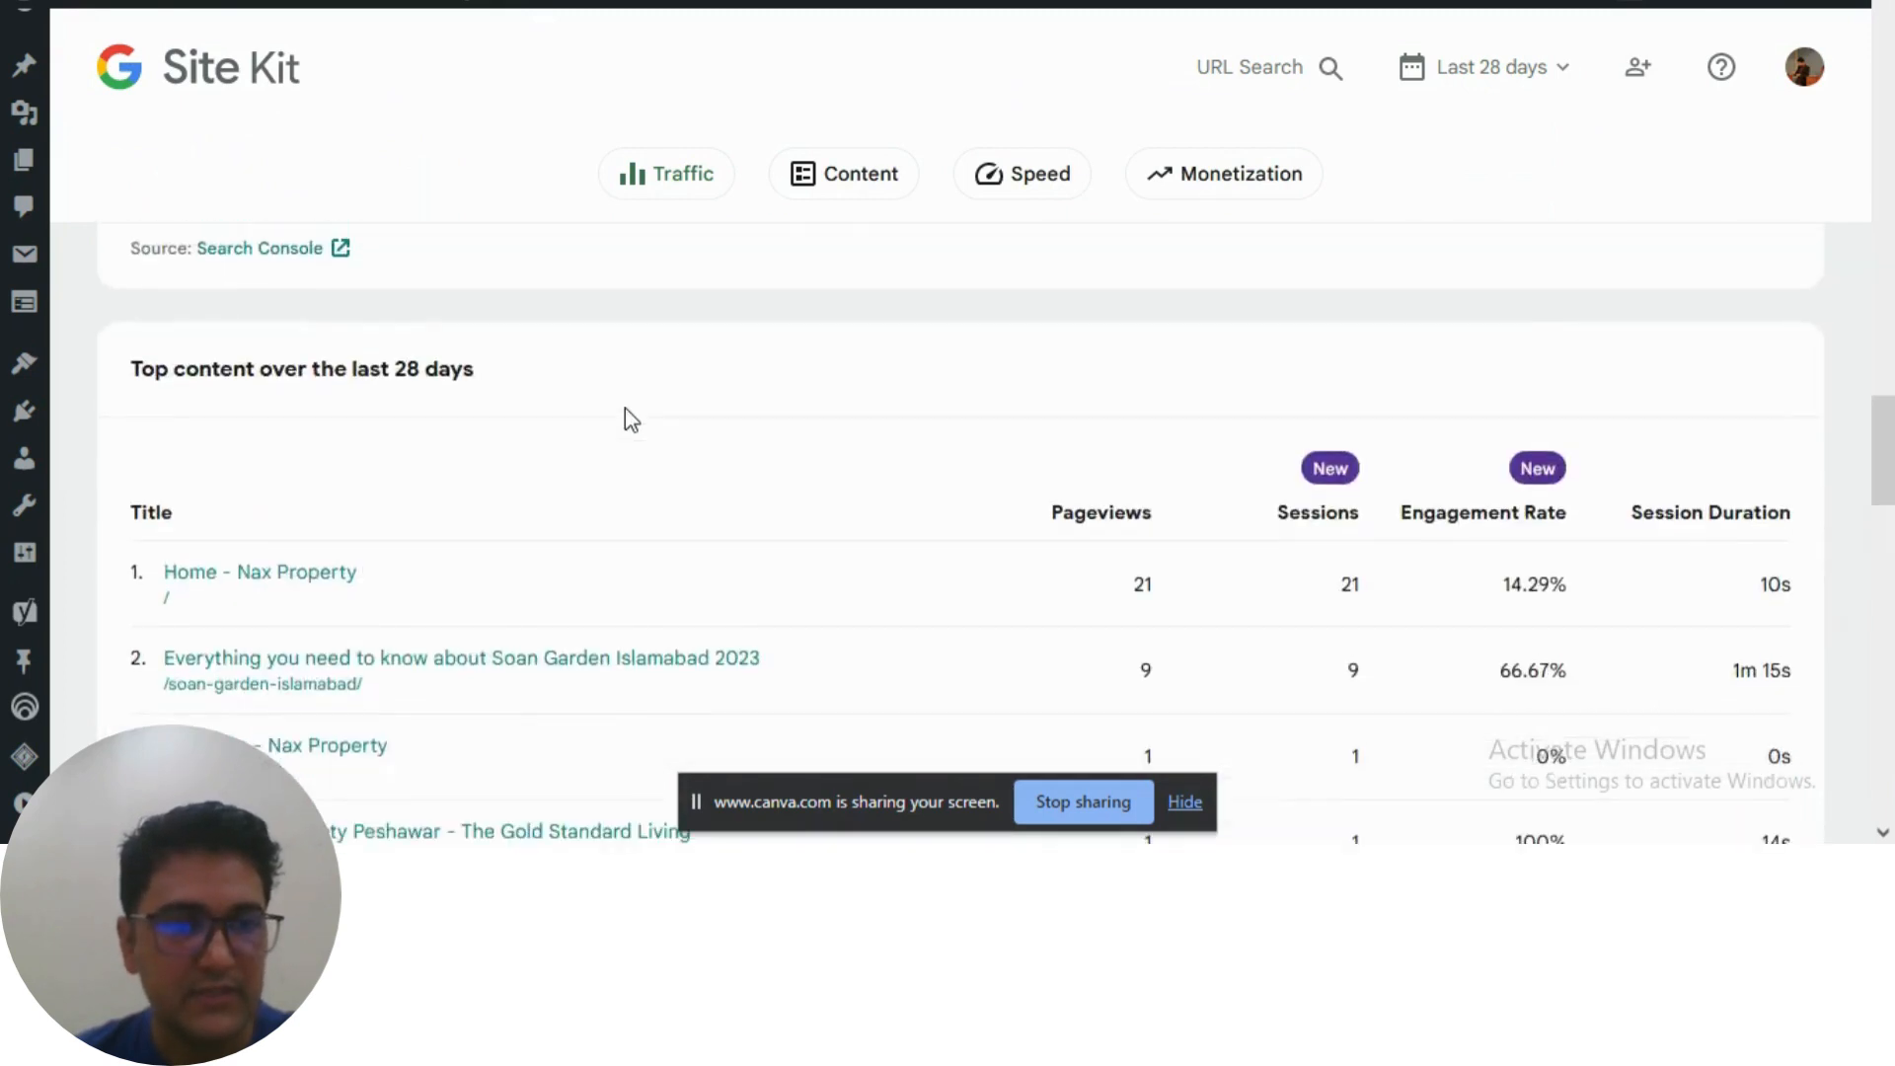
scroll("down", 3)
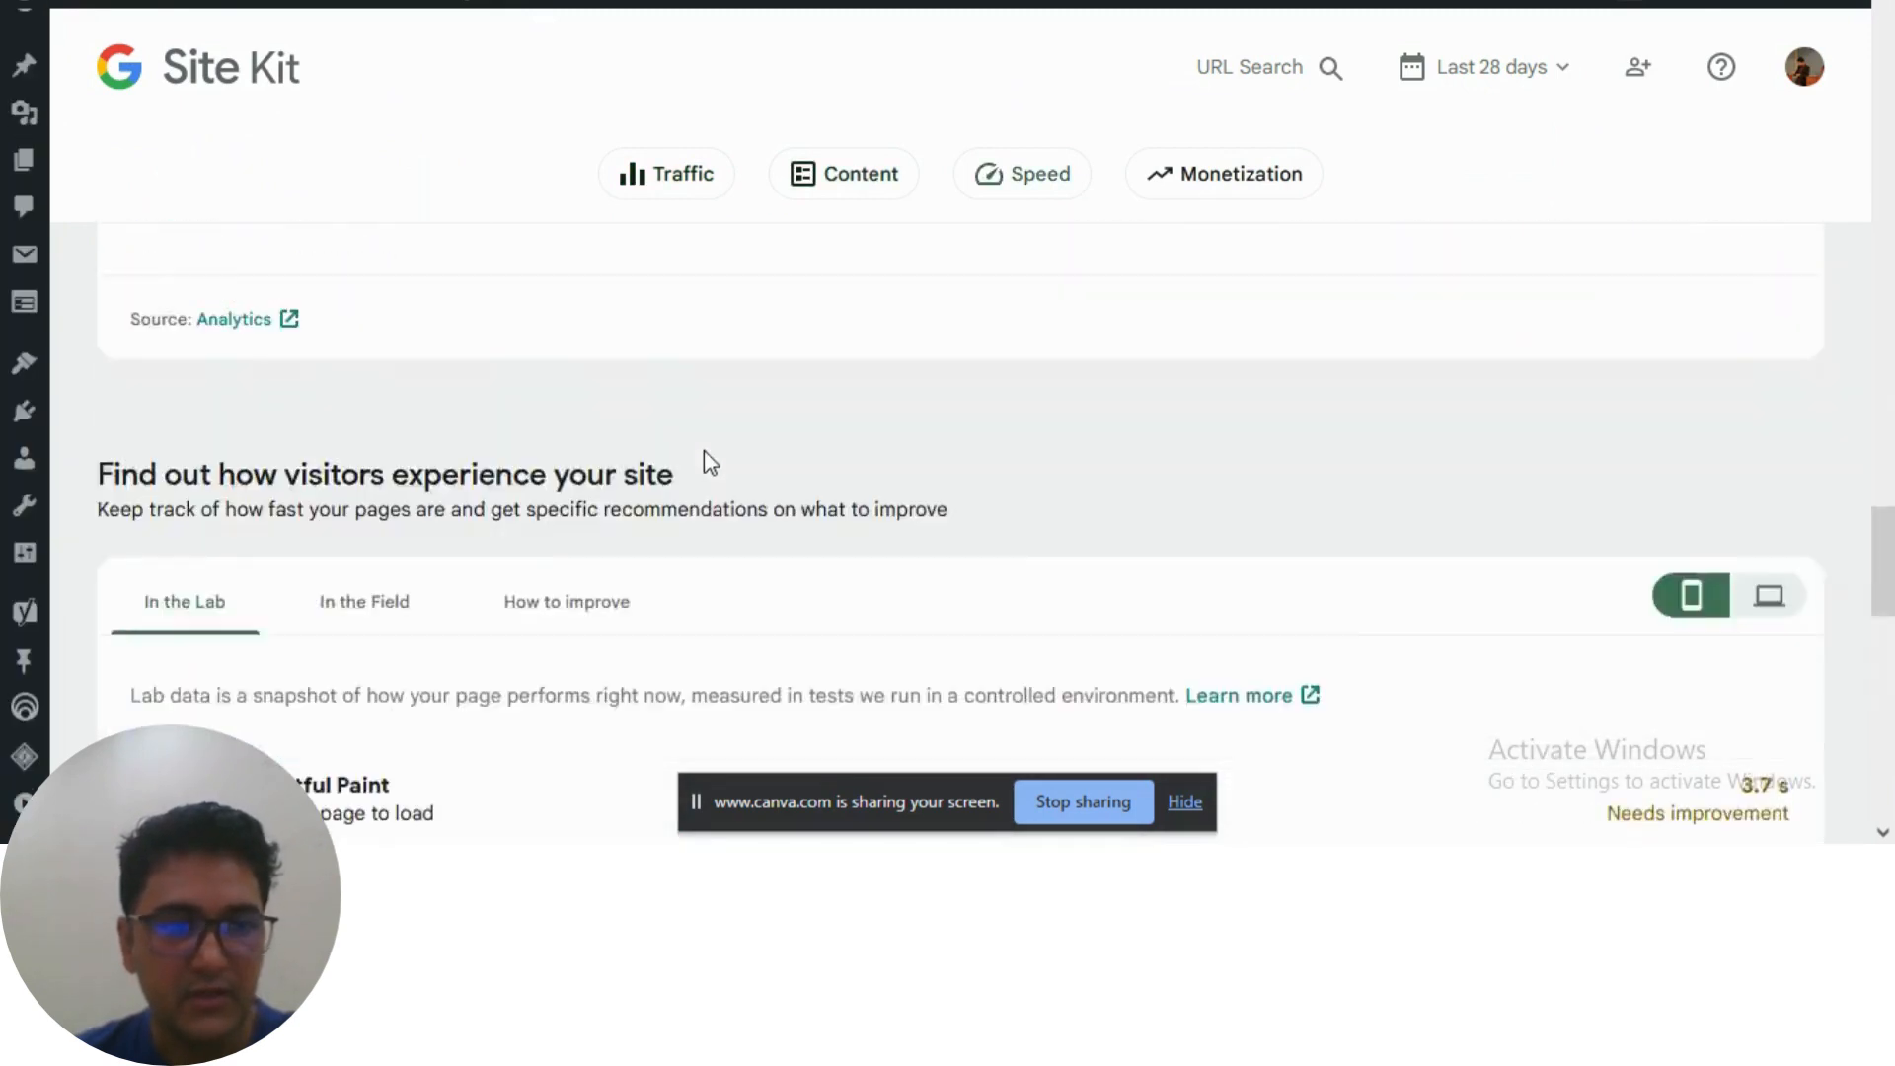
scroll("up", 3)
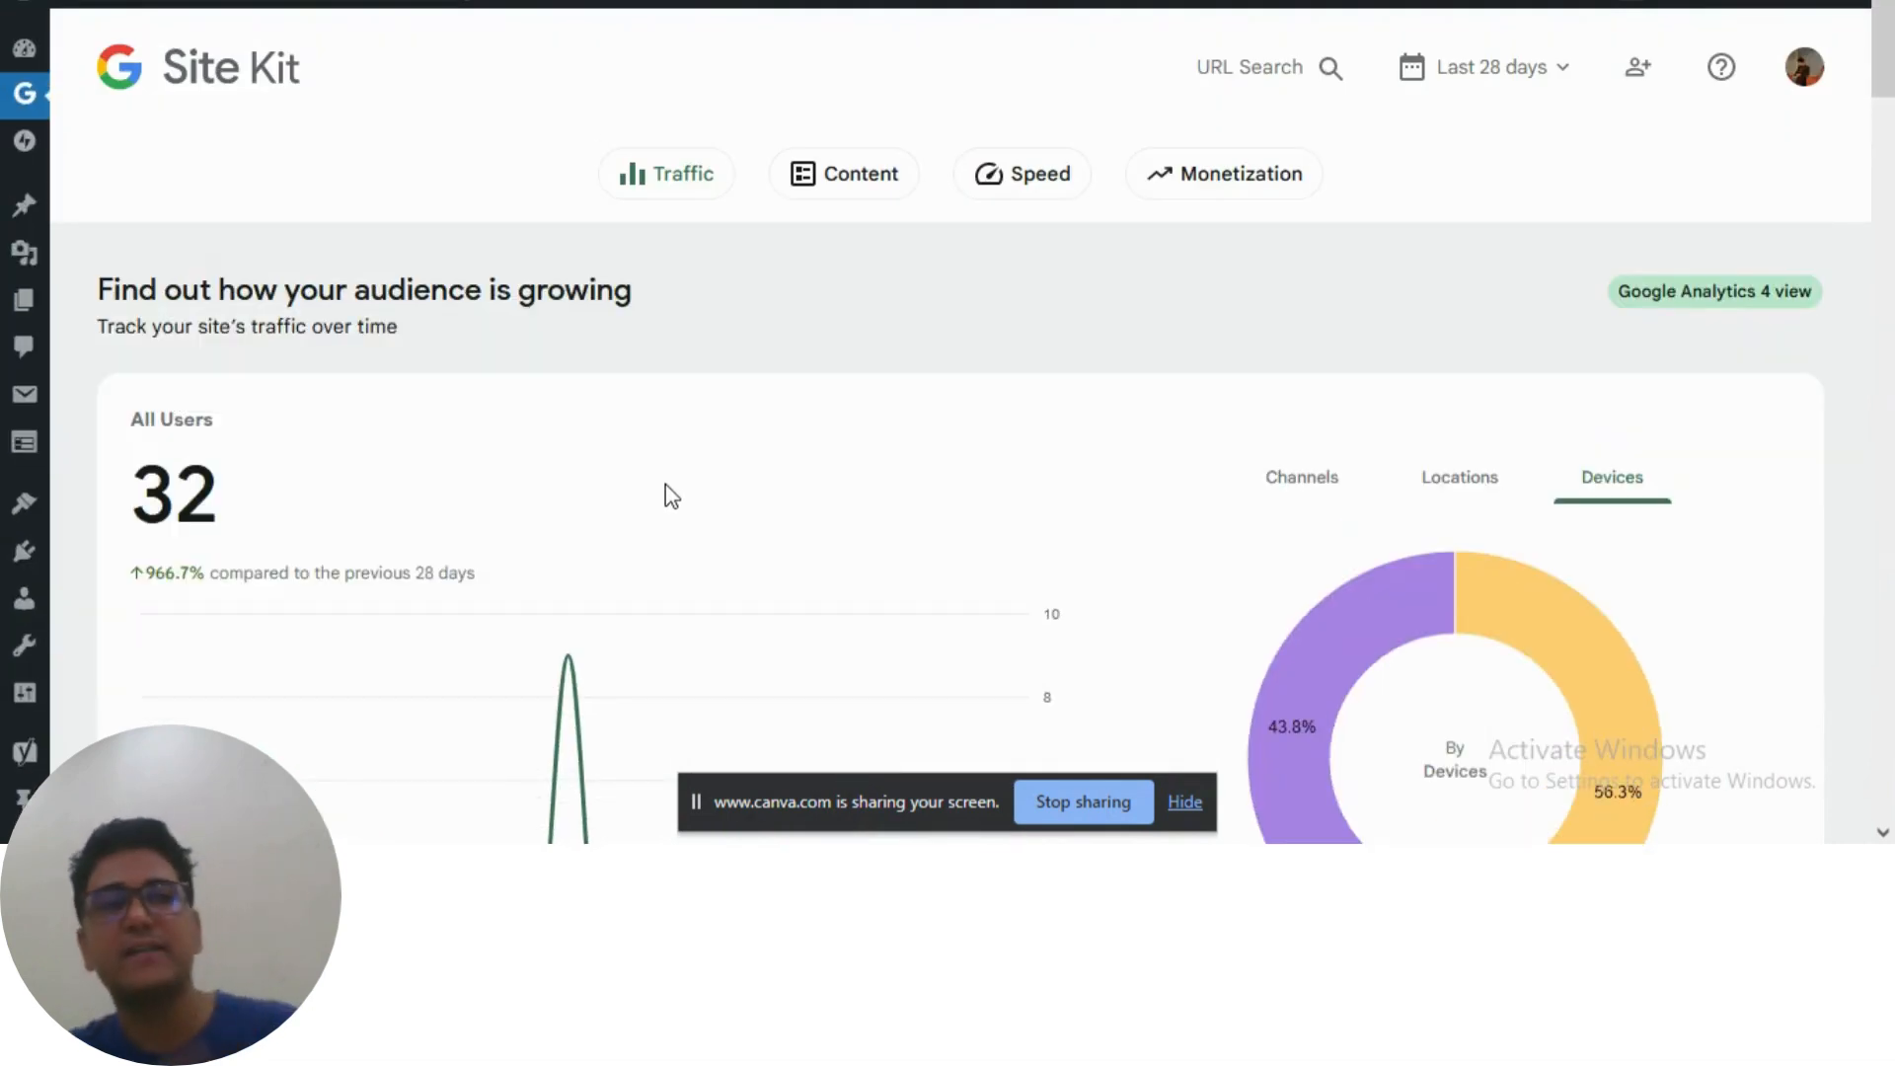
mouse_move(527, 460)
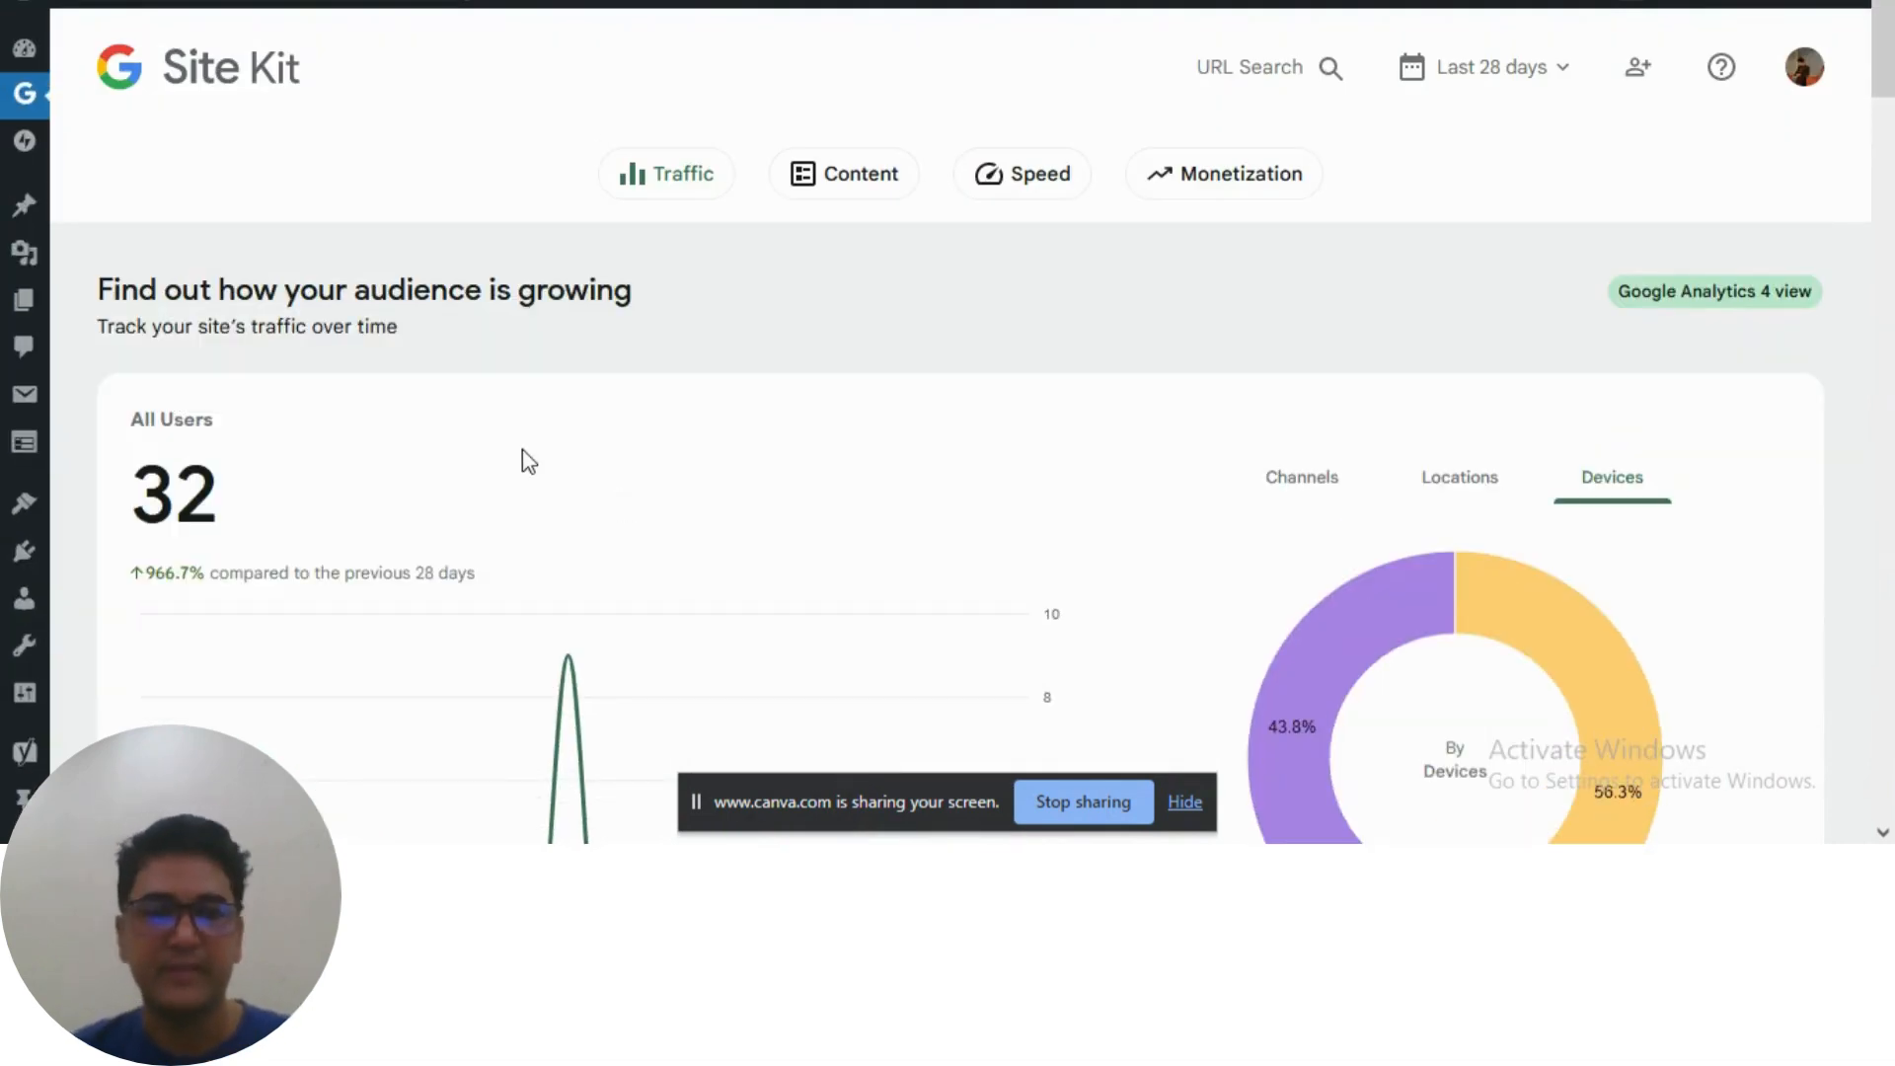
scroll("down", 3)
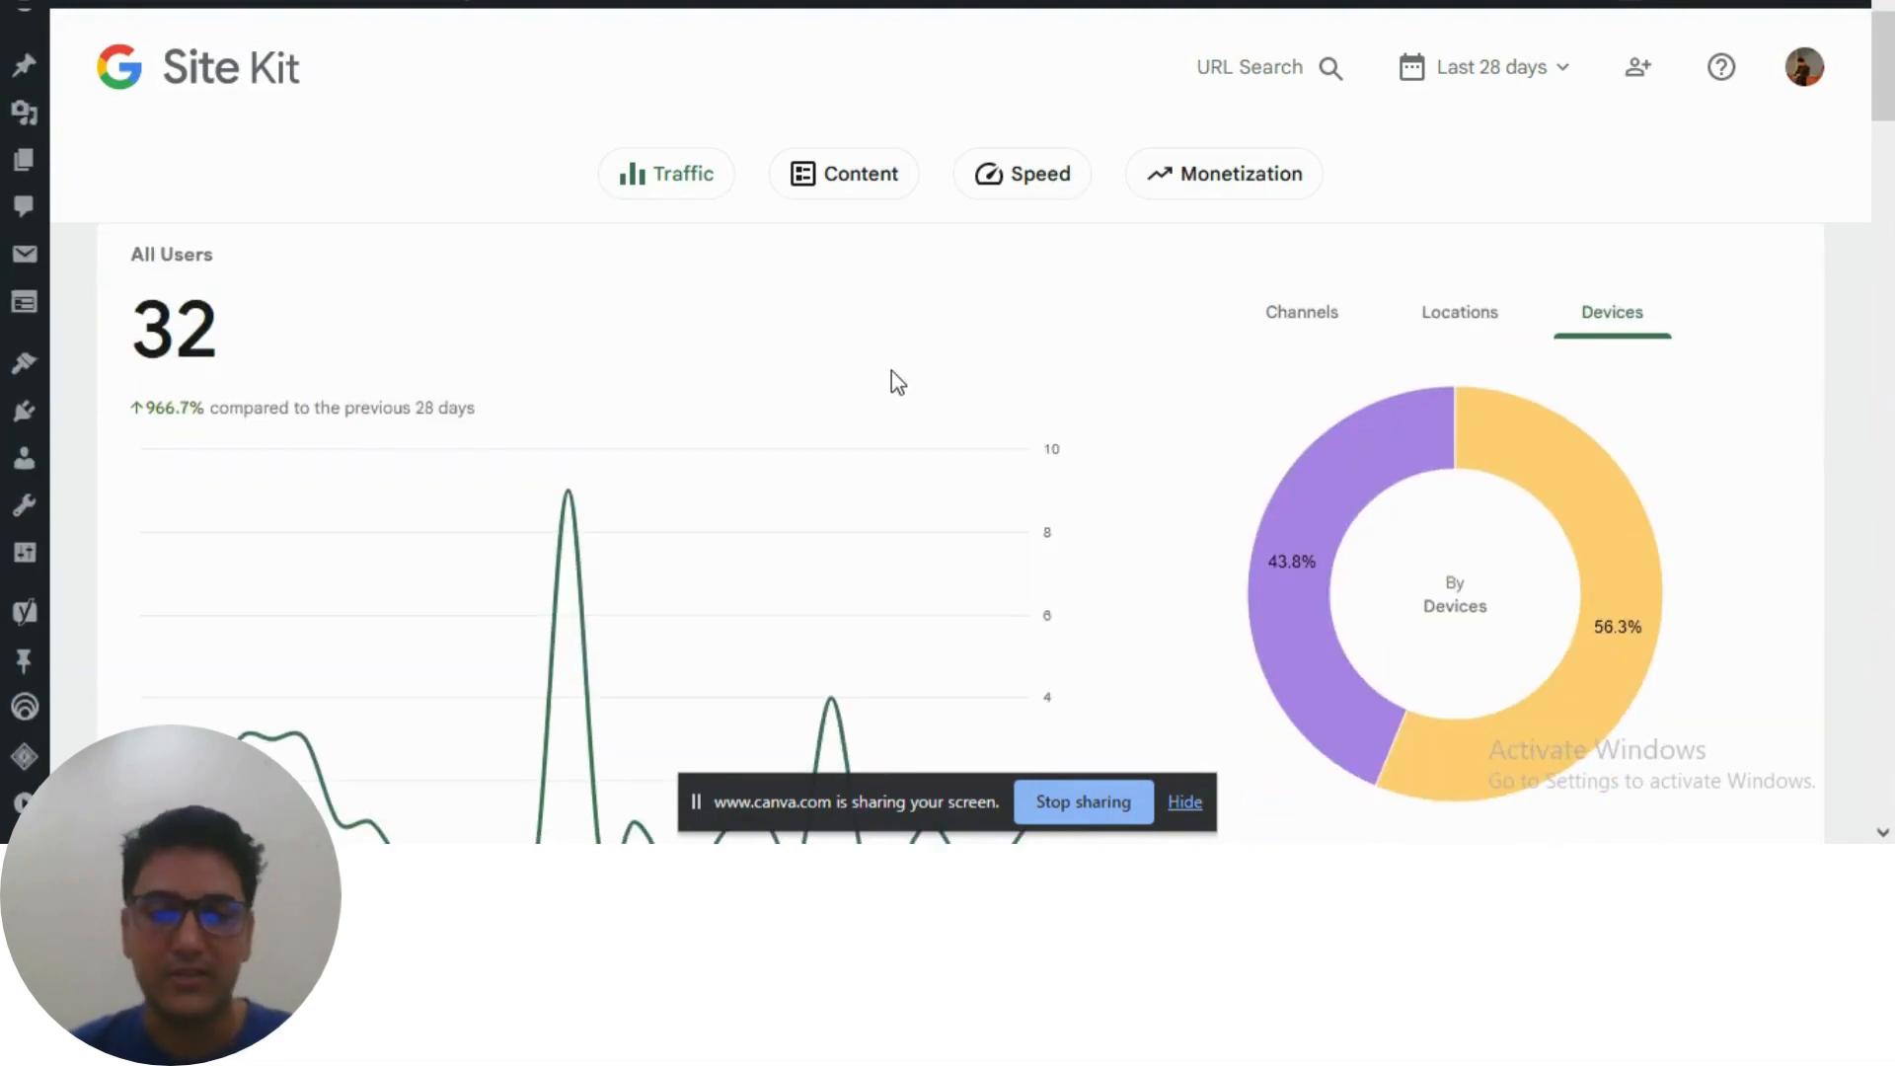
scroll("up", 3)
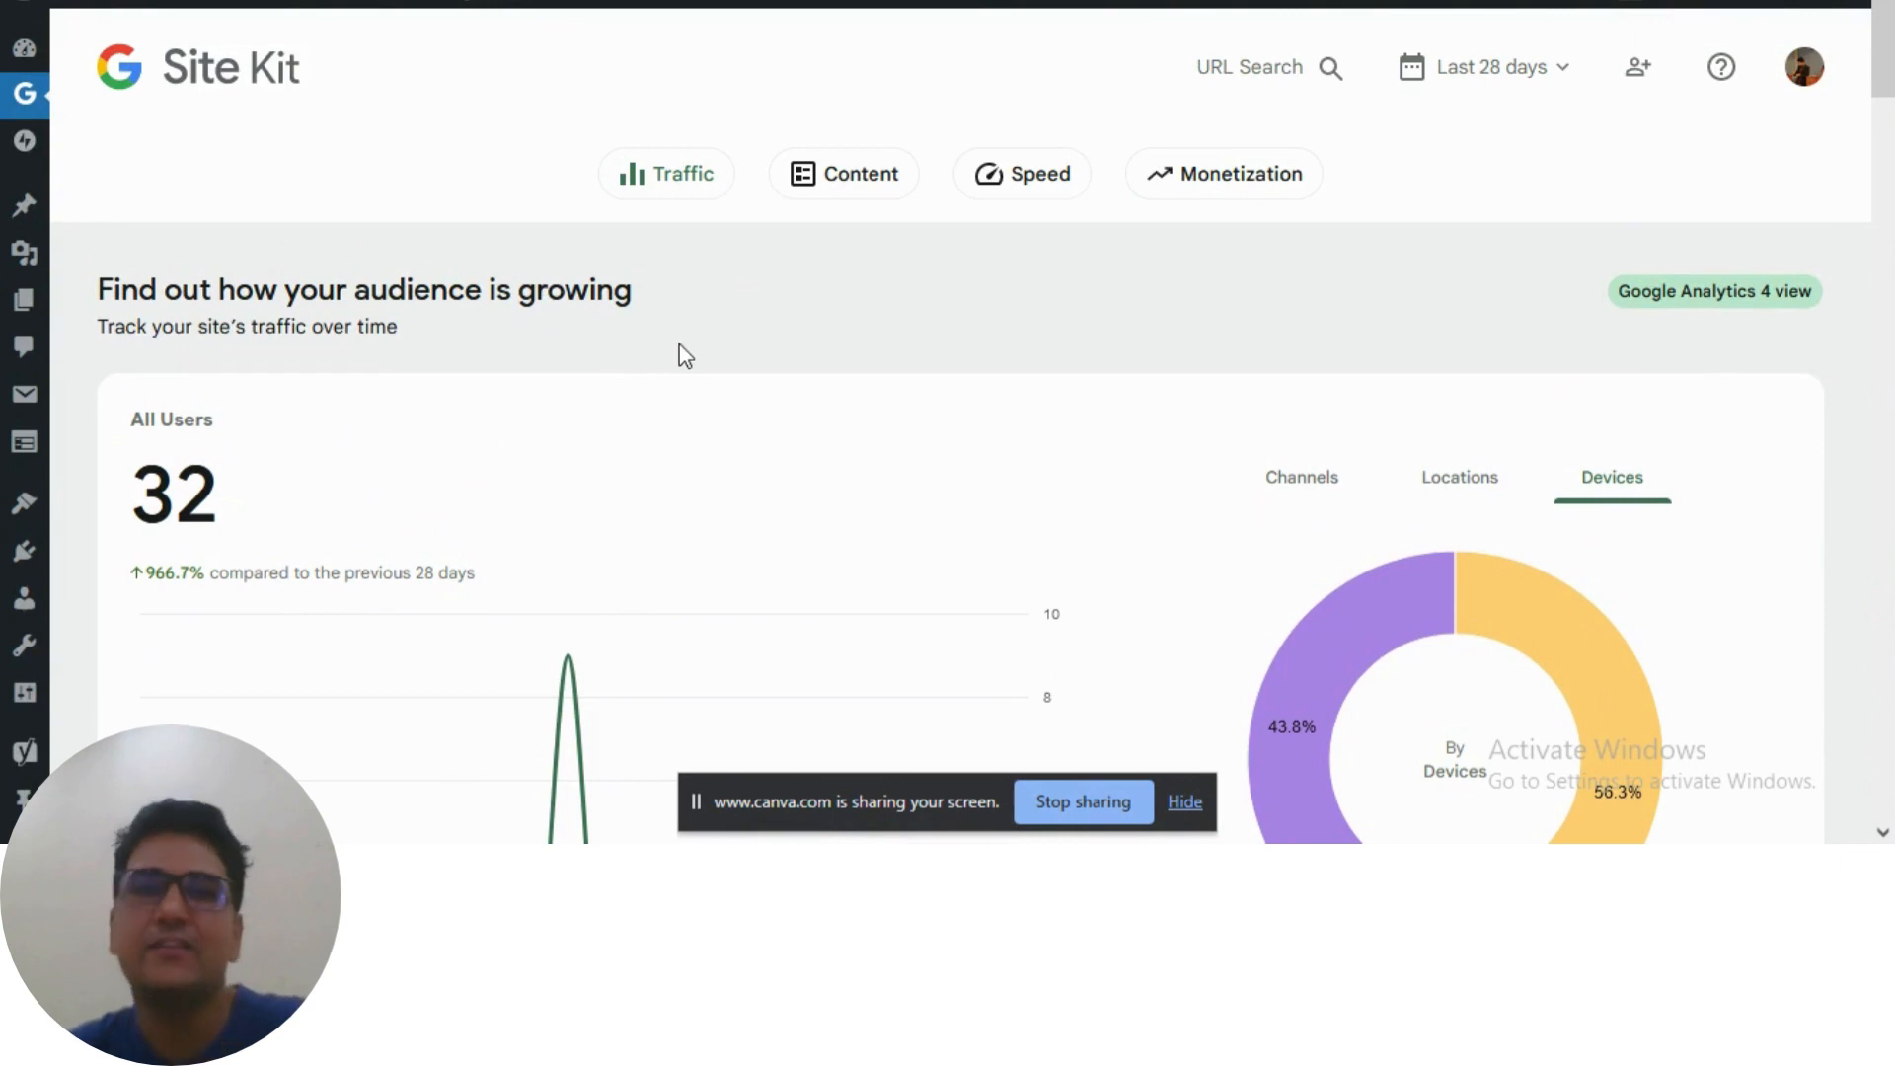
mouse_move(780, 471)
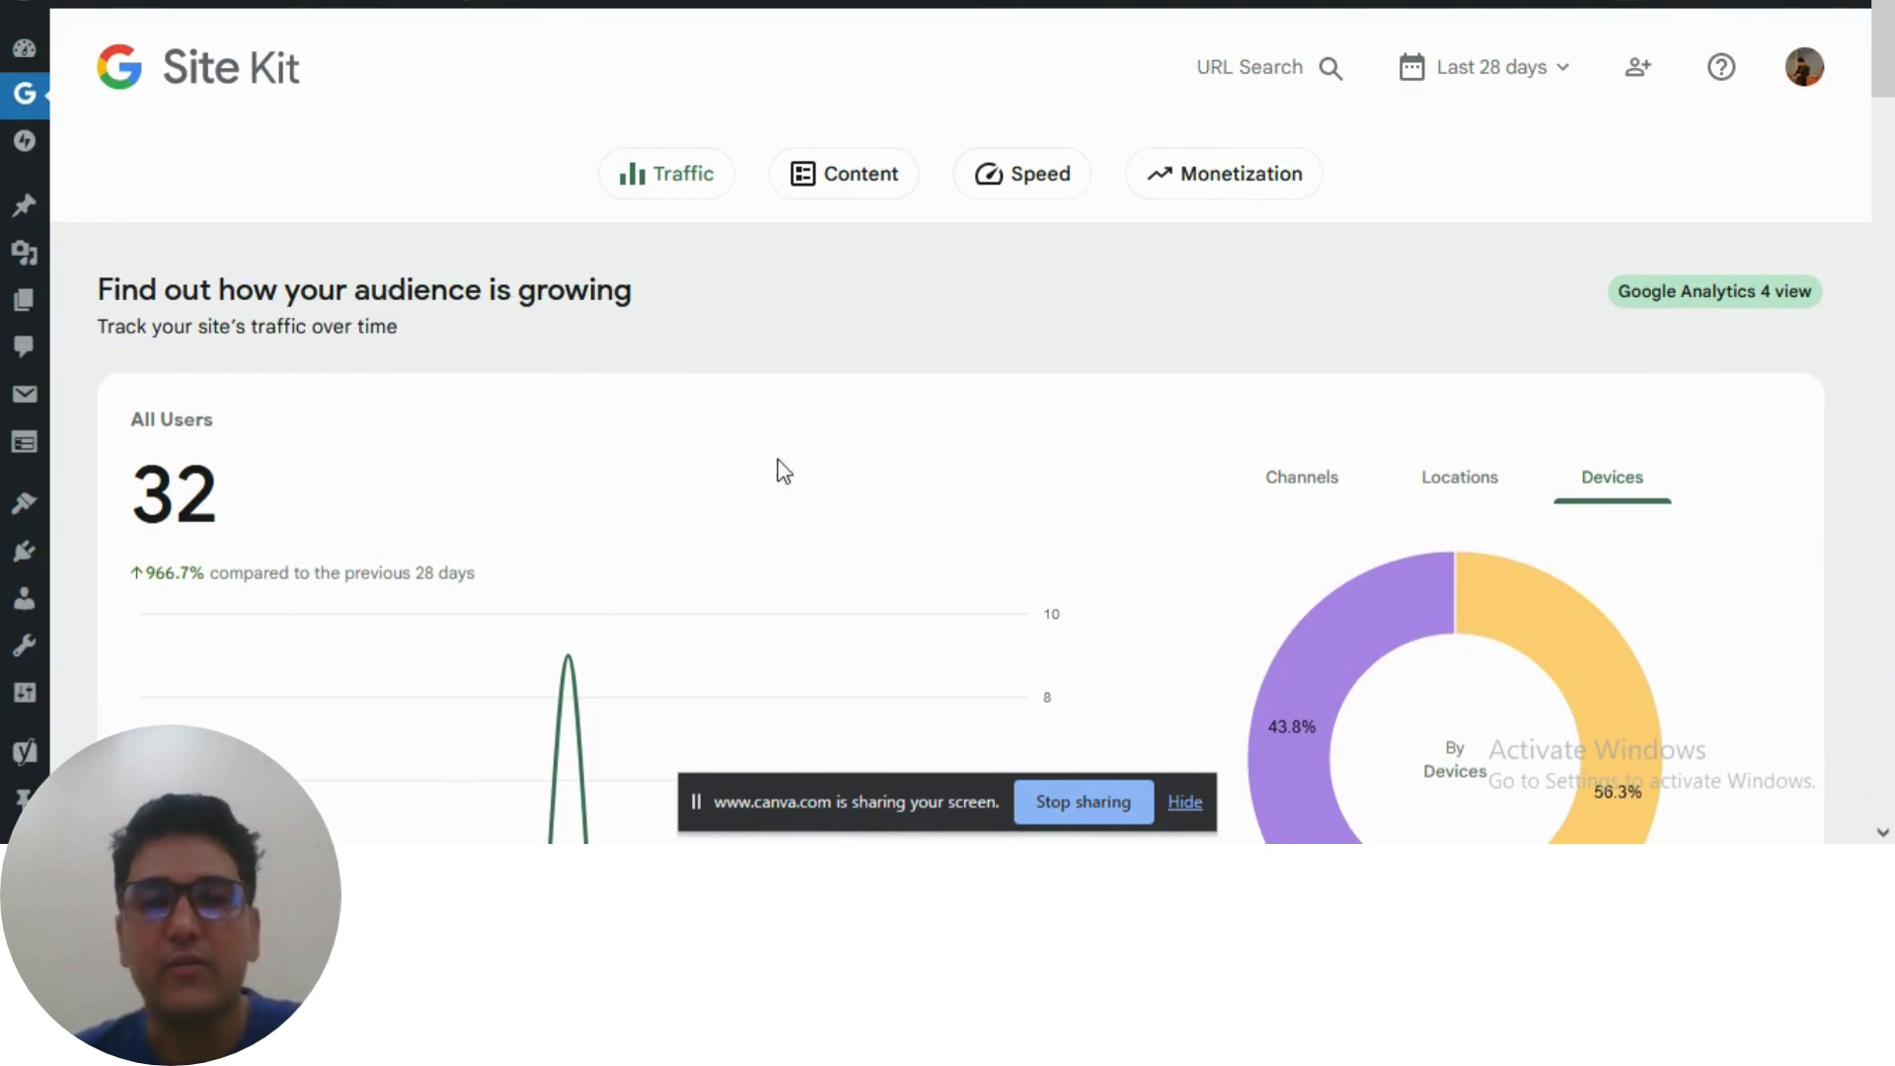
mouse_move(878, 438)
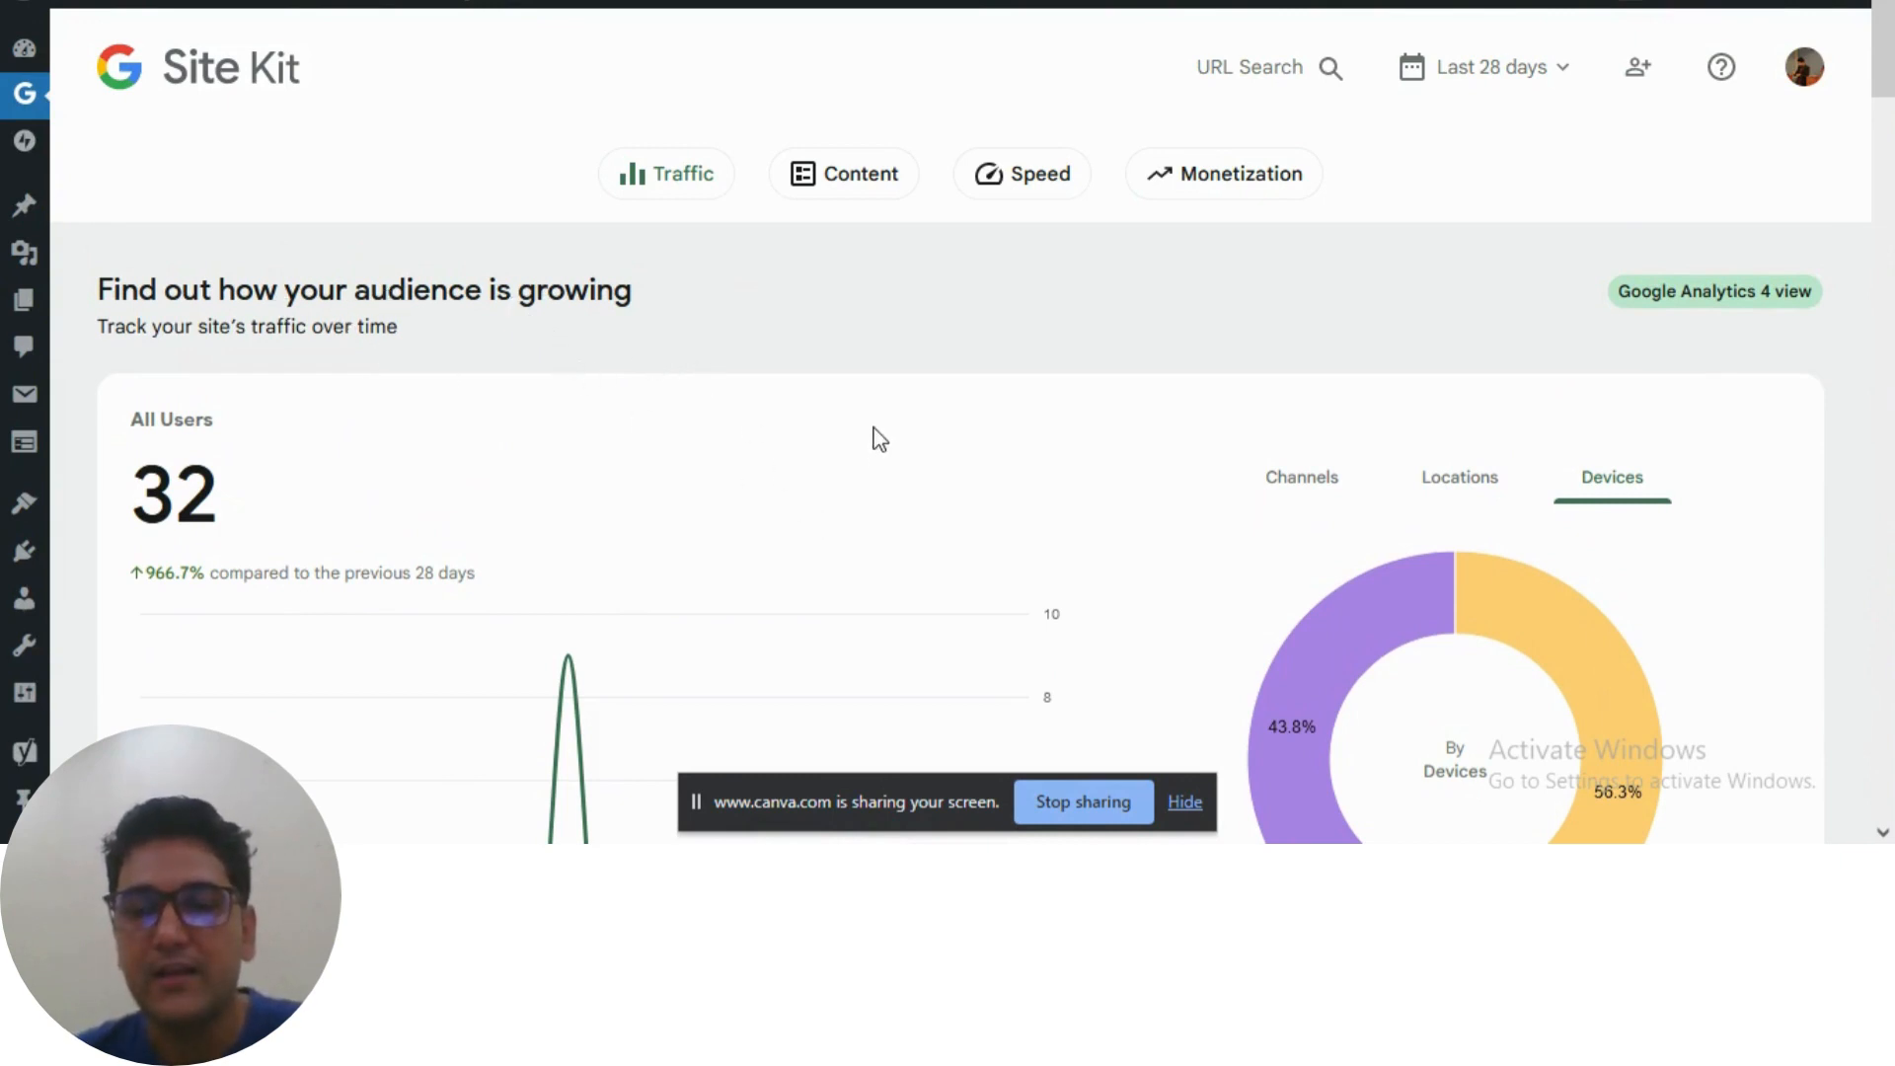
mouse_move(837, 407)
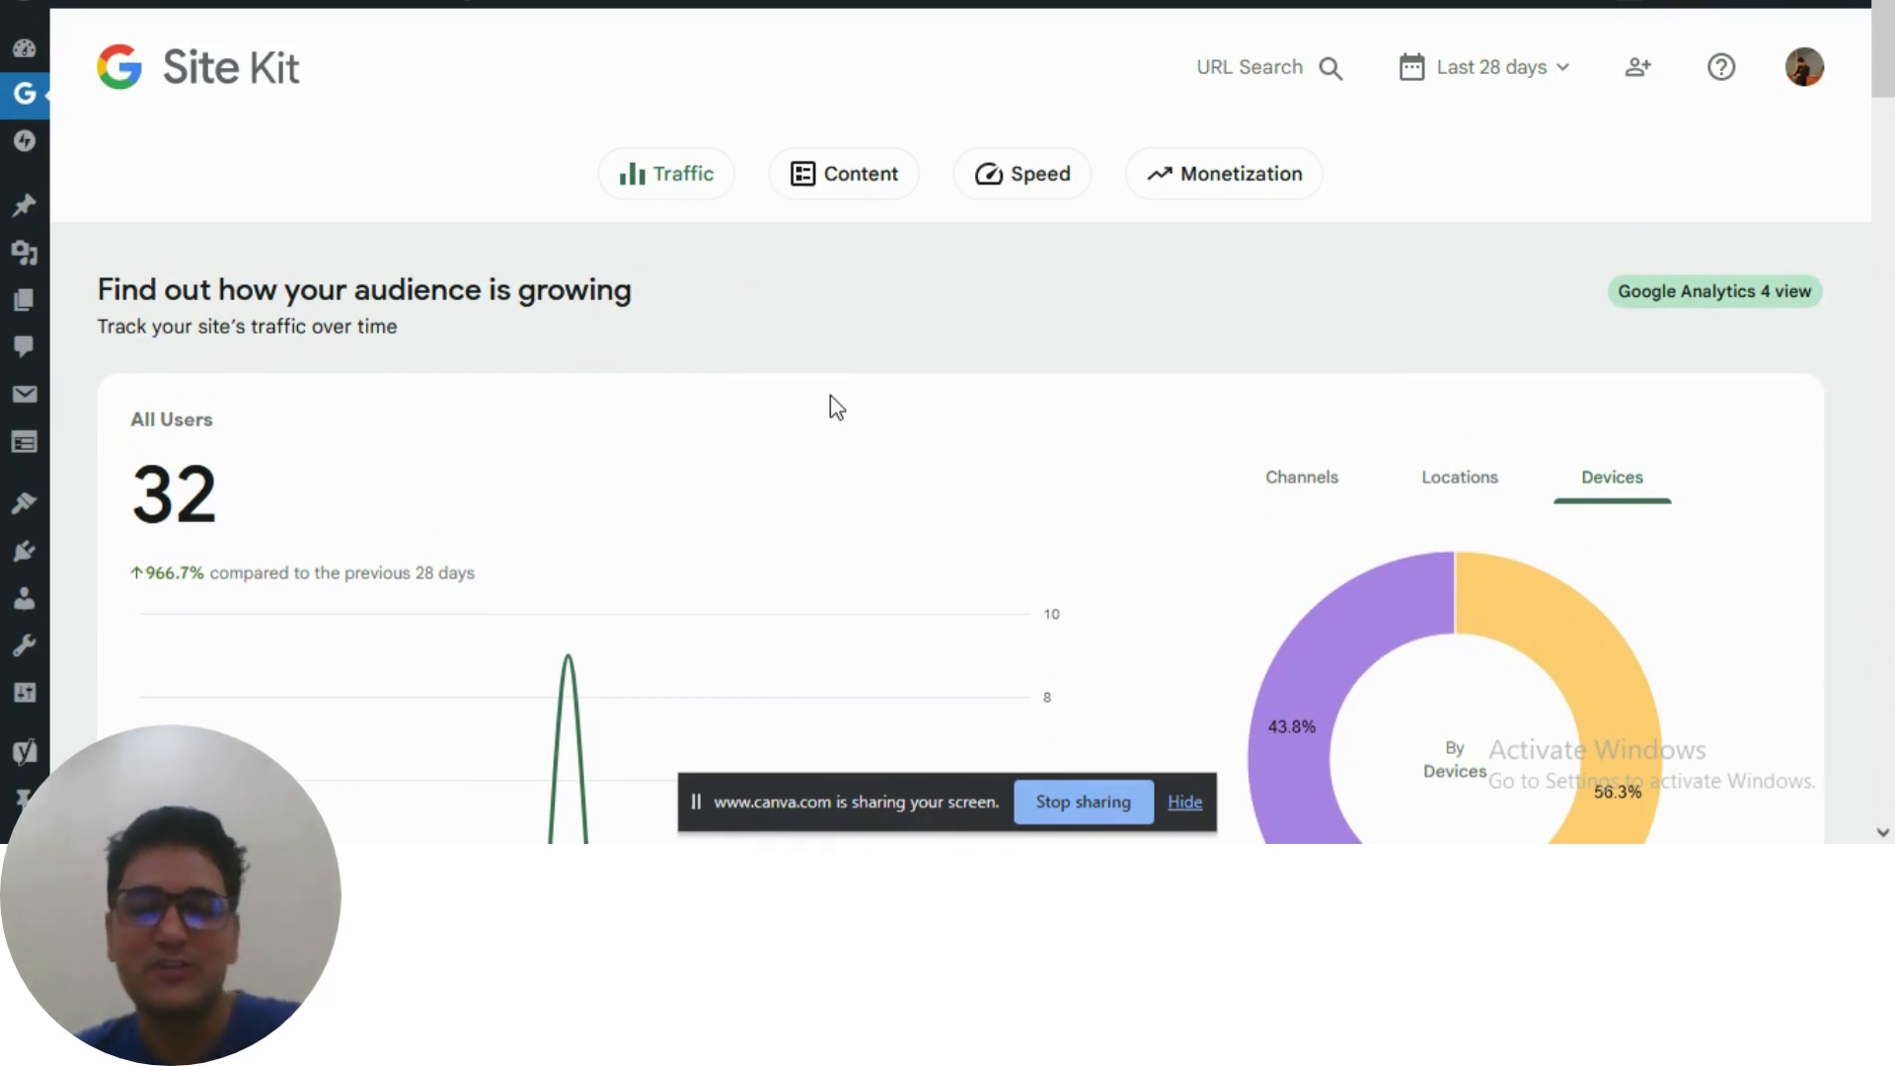
mouse_move(972, 470)
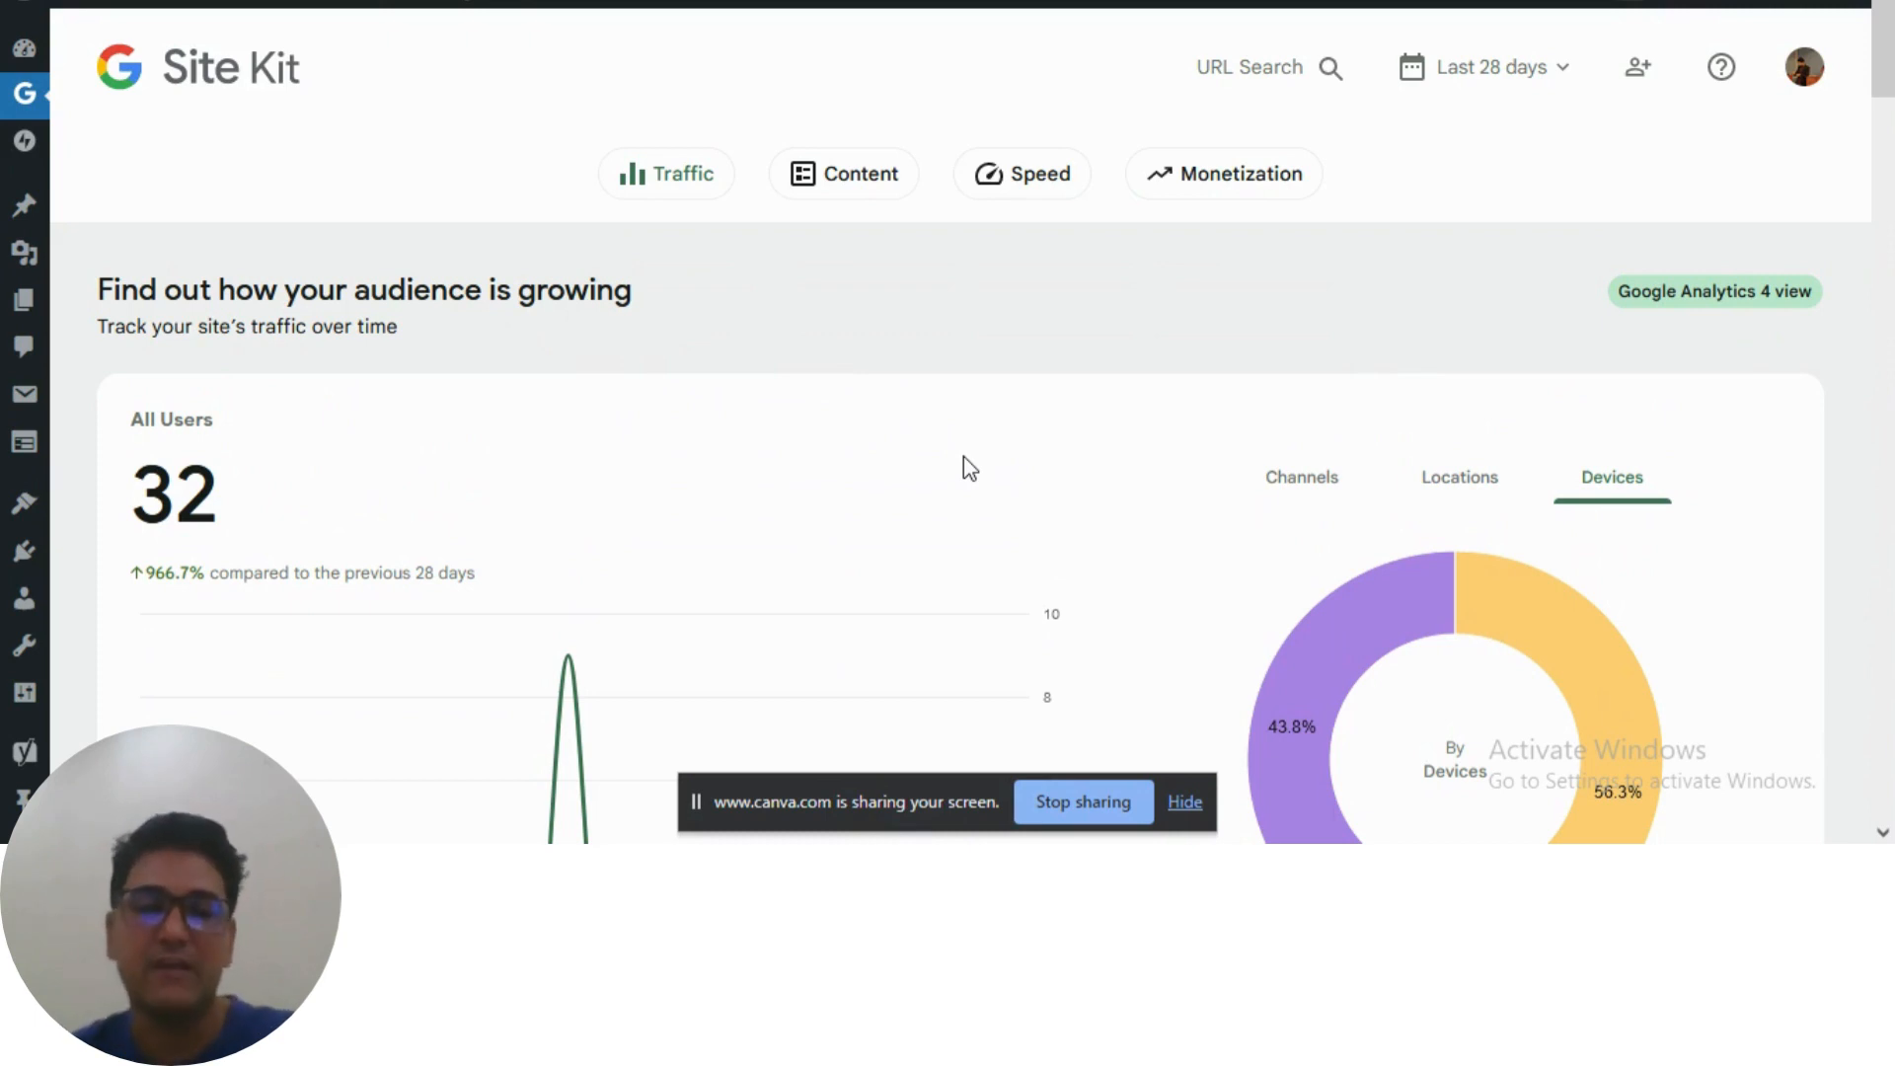
mouse_move(853, 405)
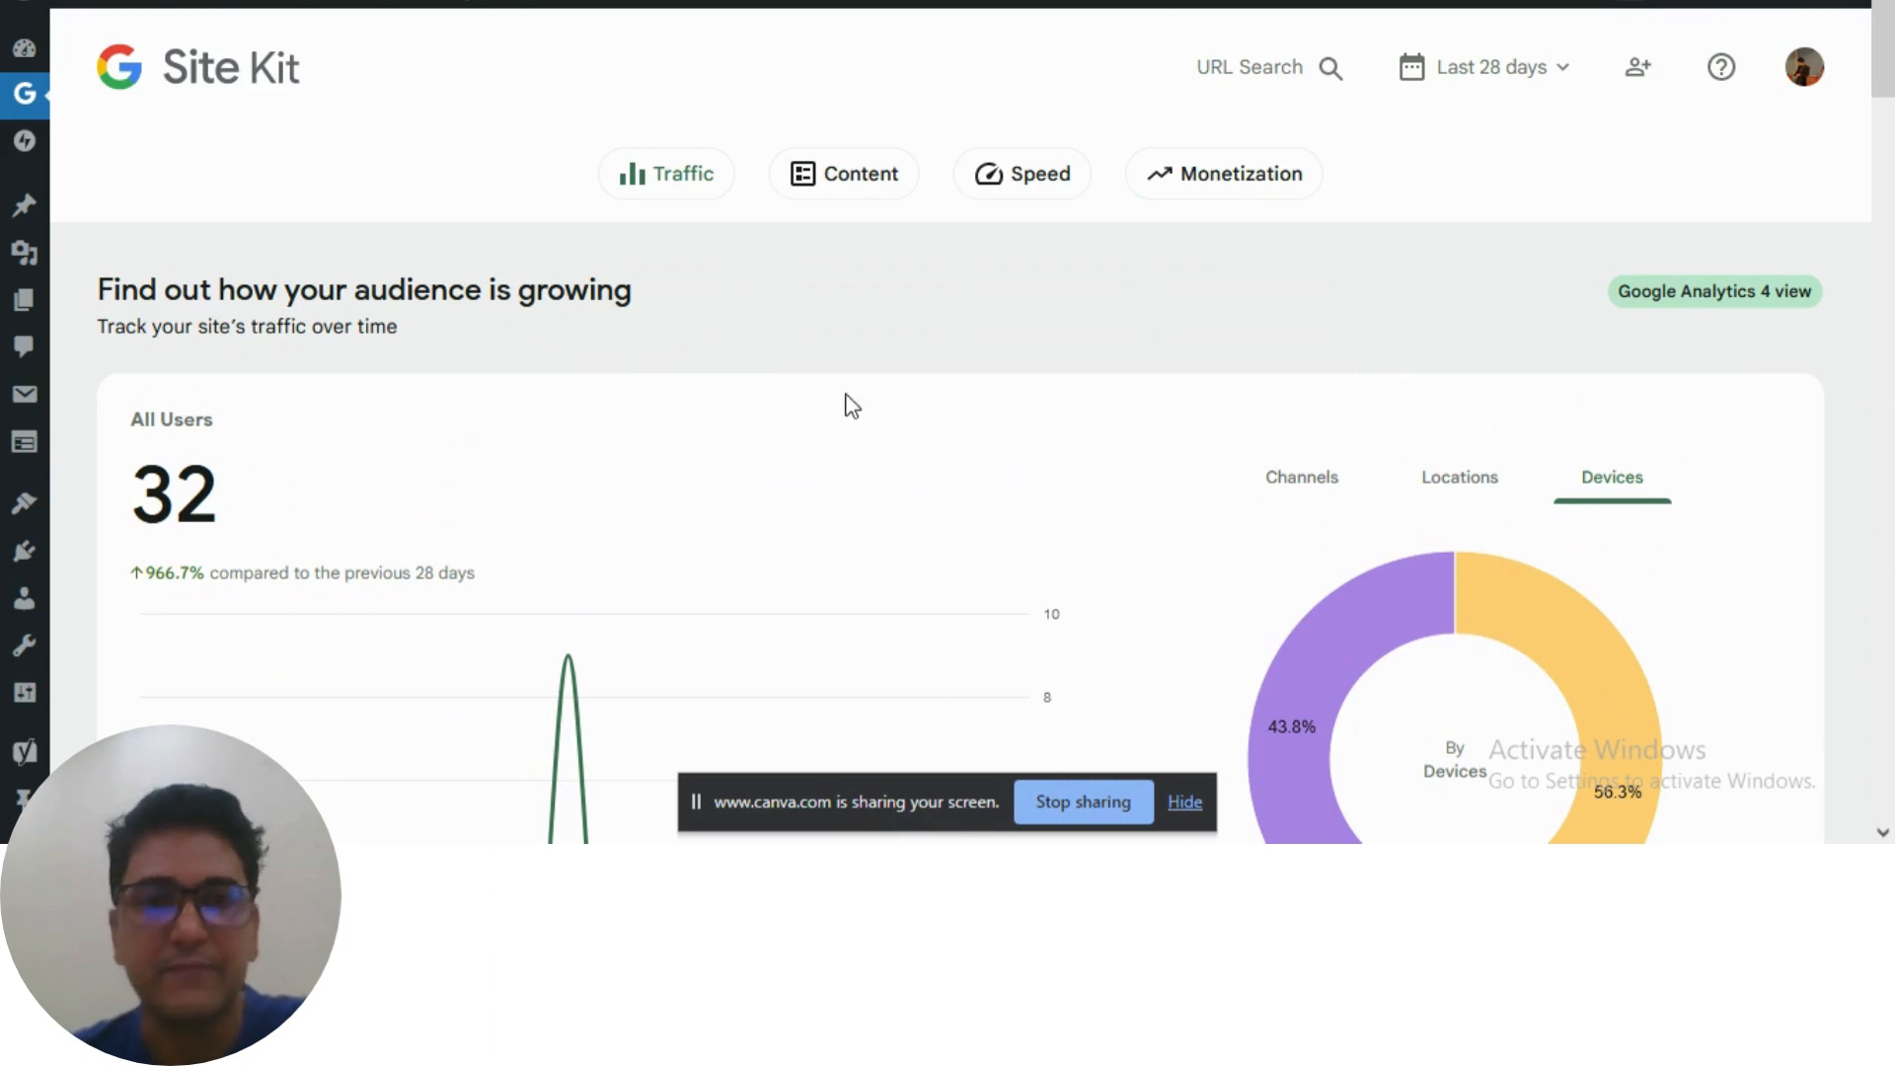
scroll("down", 3)
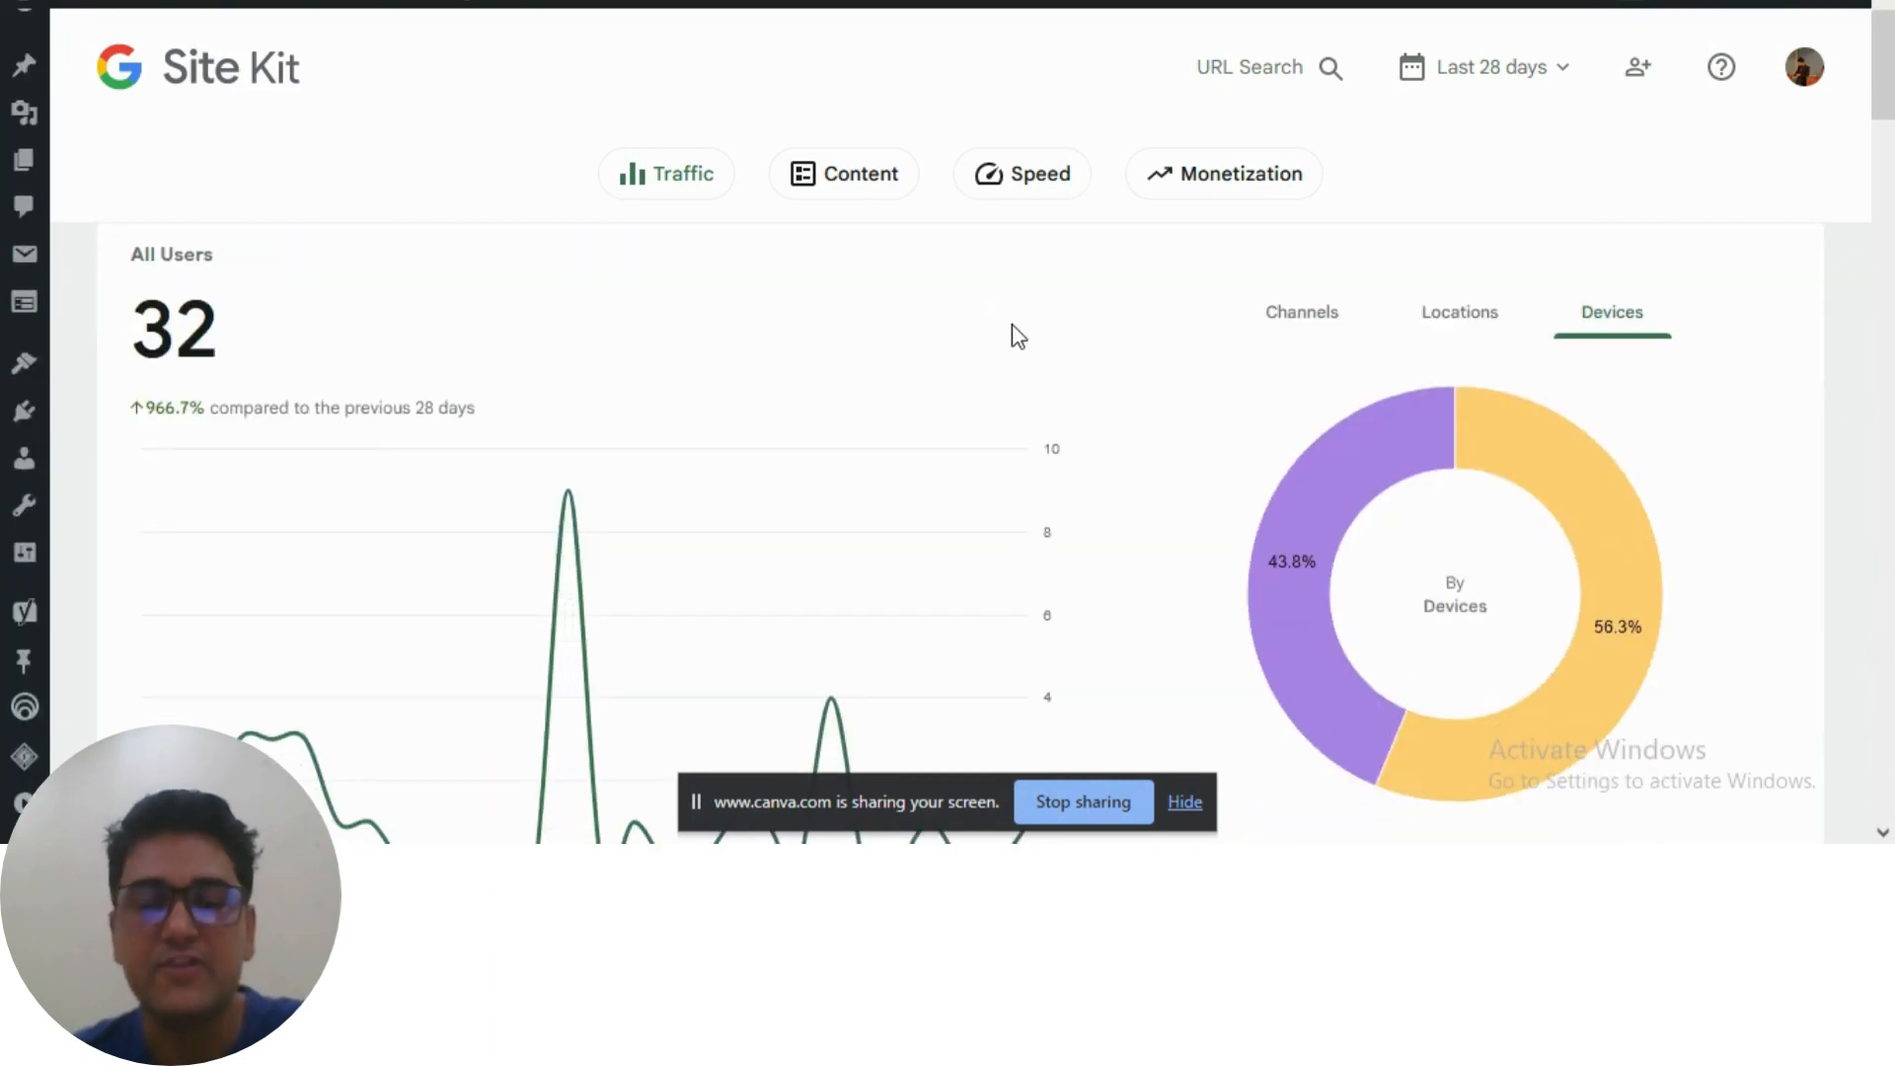